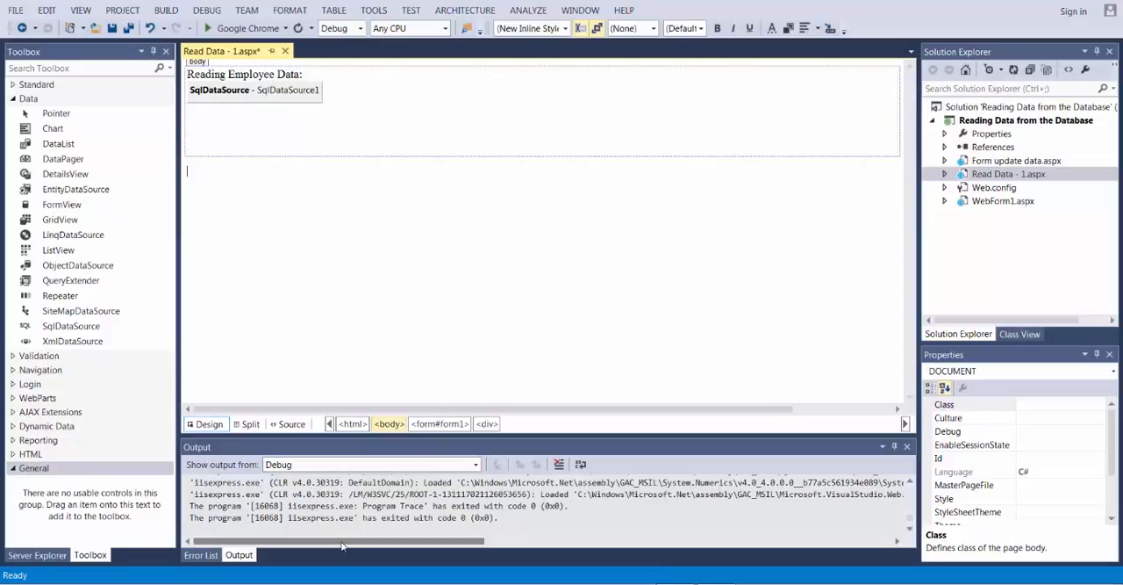
# Place a GridView with placeholder columns on the page below the SqlDataSource.
pyautogui.click(60, 218)
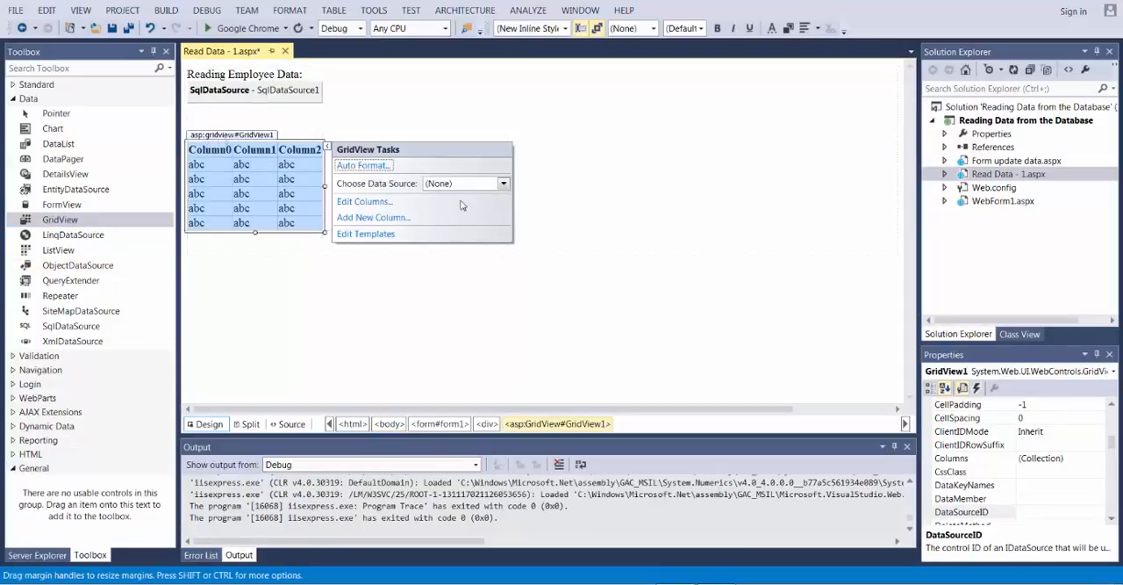
# Bind the grid to SqlDataSource1 so it shows EmployeeID, EmpName and Salary columns.
pyautogui.click(502, 183)
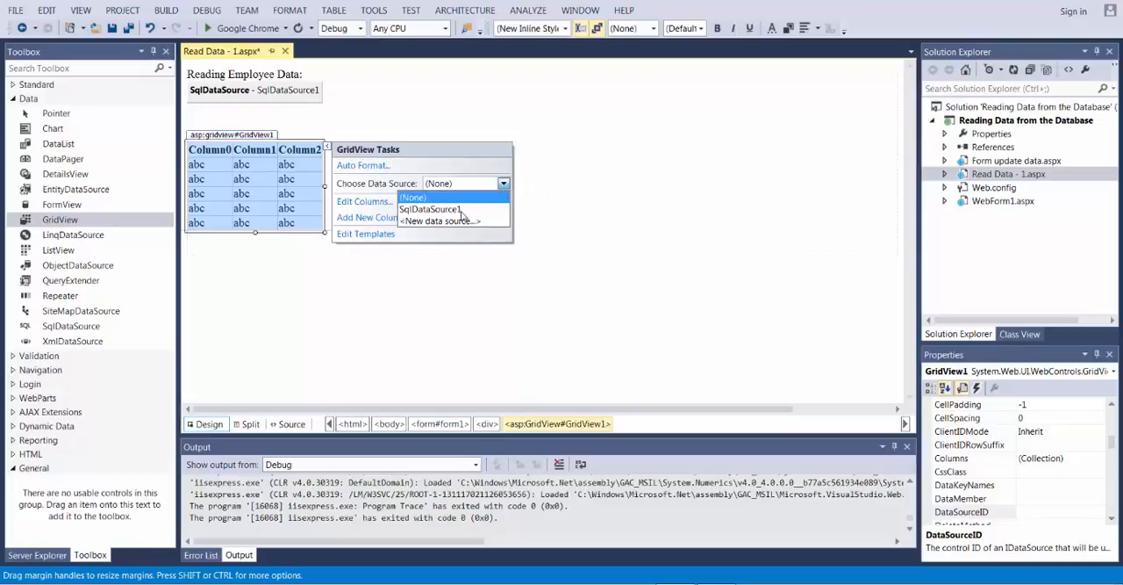
pyautogui.click(430, 209)
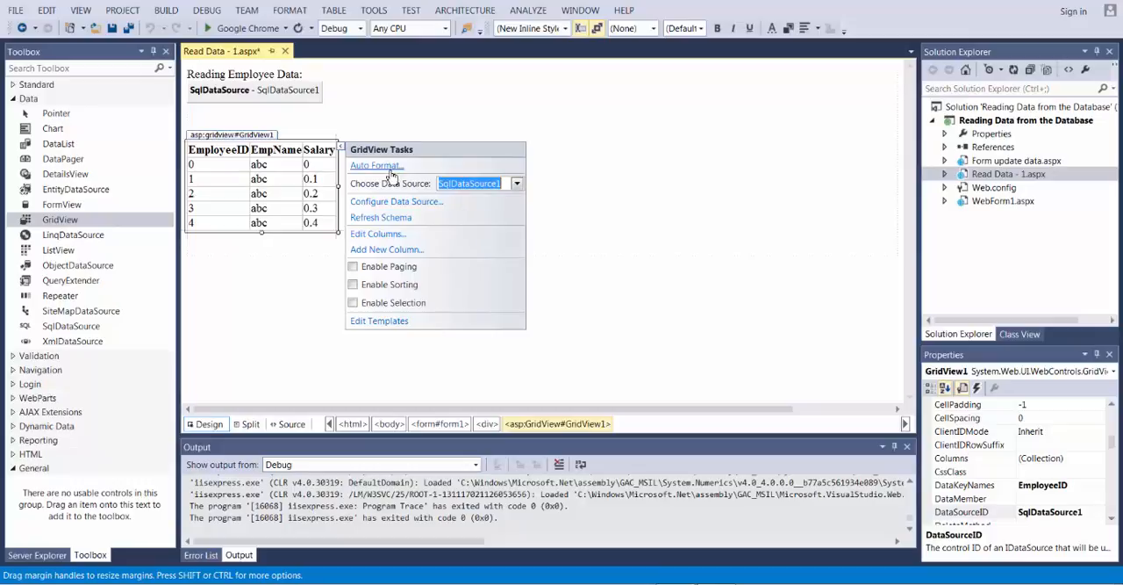
# Apply a preset Auto Format header colour scheme to the employee grid.
pyautogui.click(376, 165)
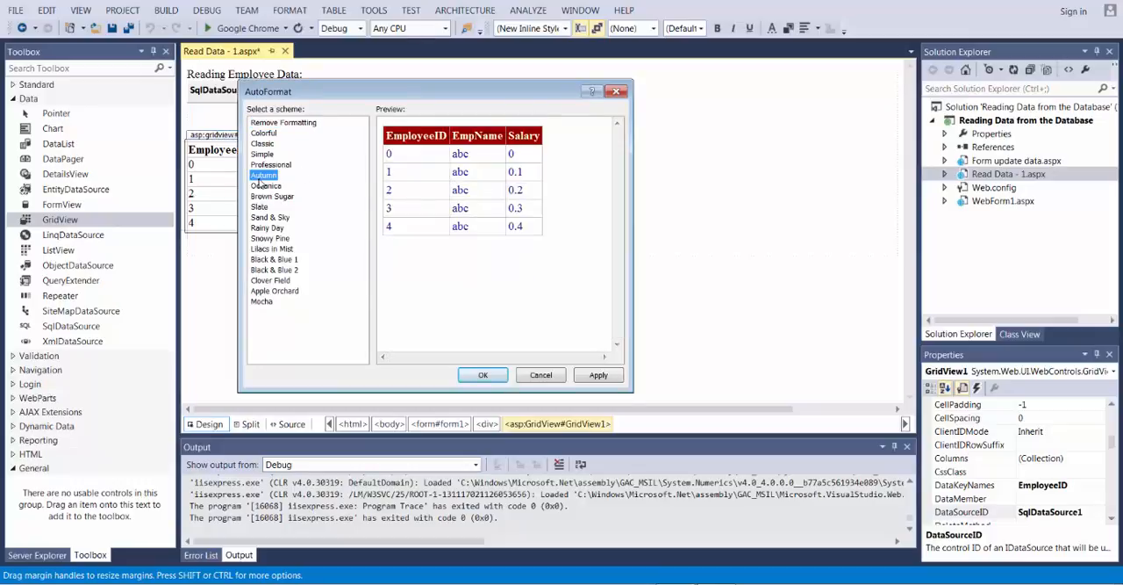
pyautogui.click(272, 196)
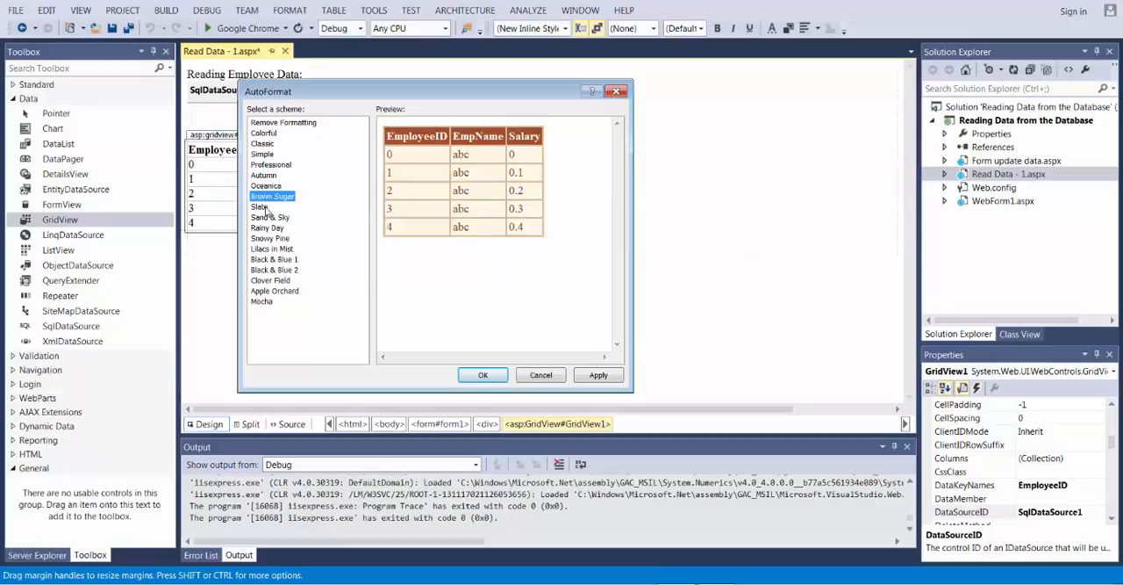
pyautogui.click(270, 218)
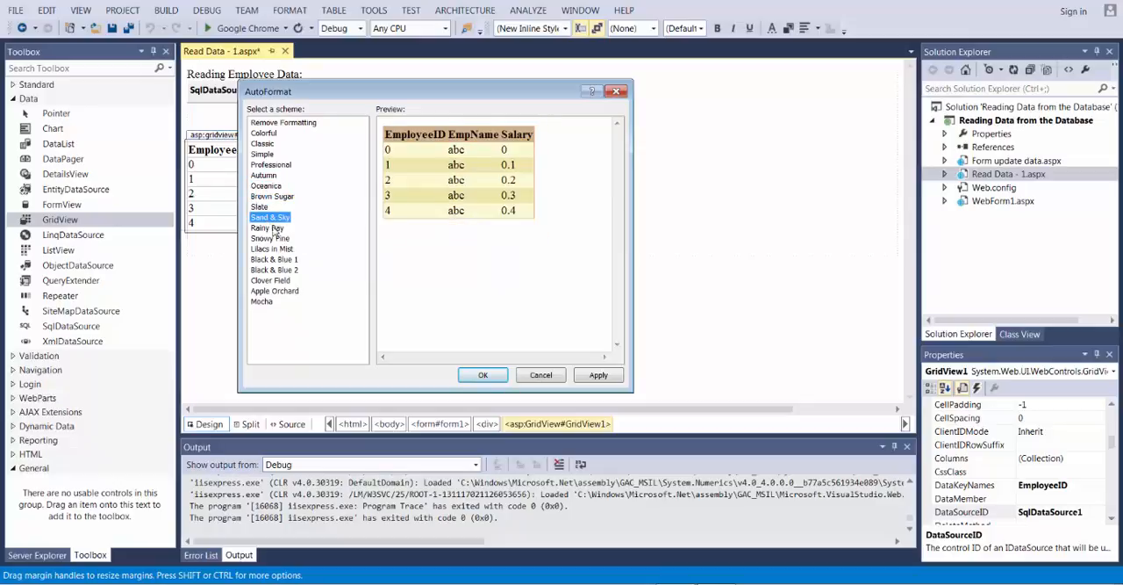
pyautogui.click(596, 376)
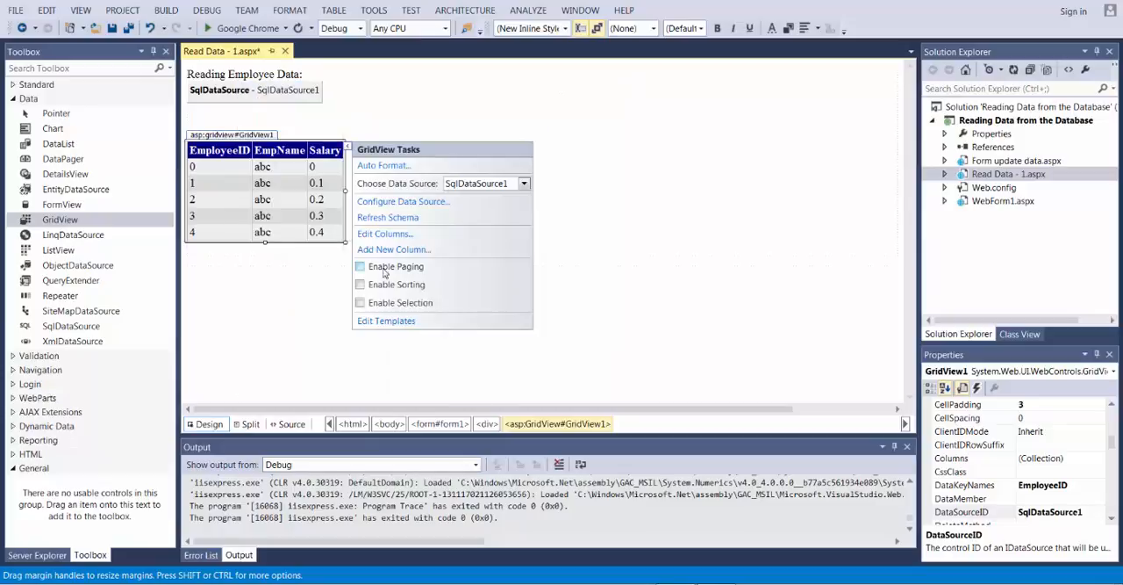
# Enable paging on the employee grid.
pyautogui.click(360, 267)
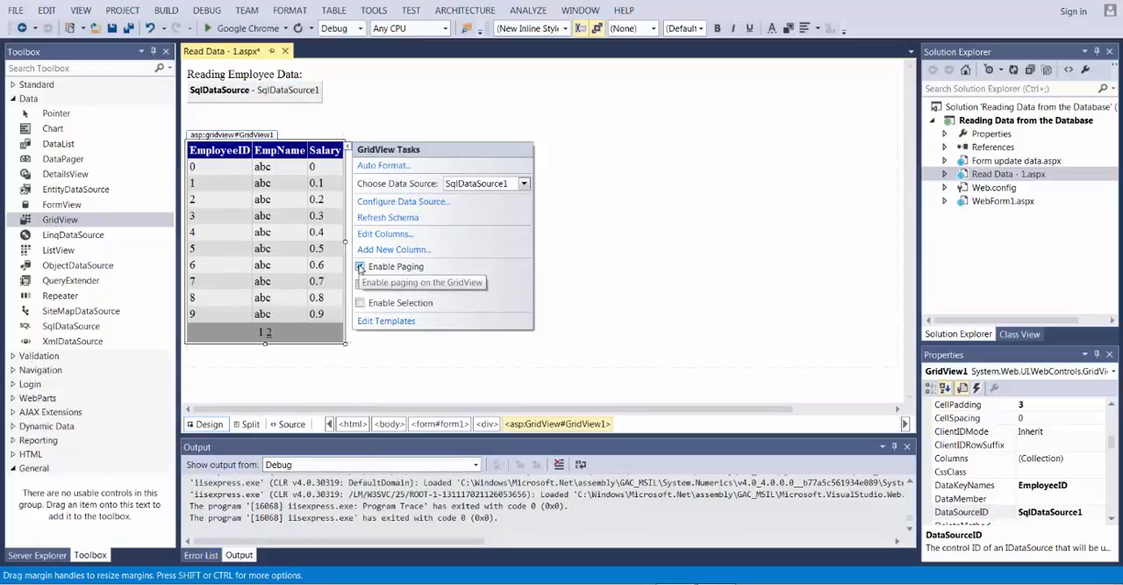
pyautogui.click(360, 266)
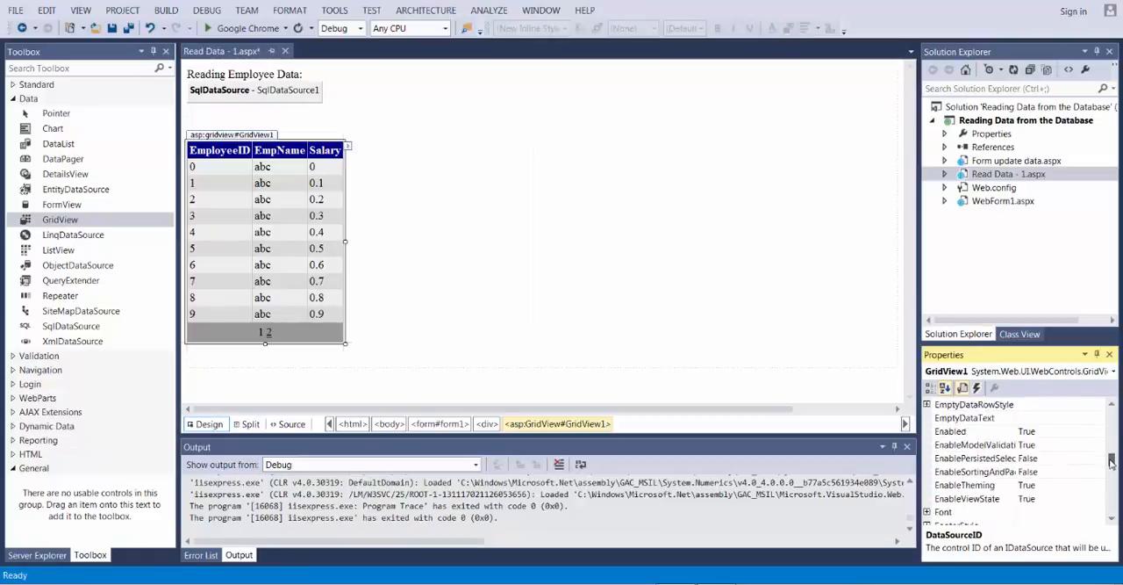
# Set the grid's PageSize property to 3 so only three rows show per page.
pyautogui.scroll(-3)
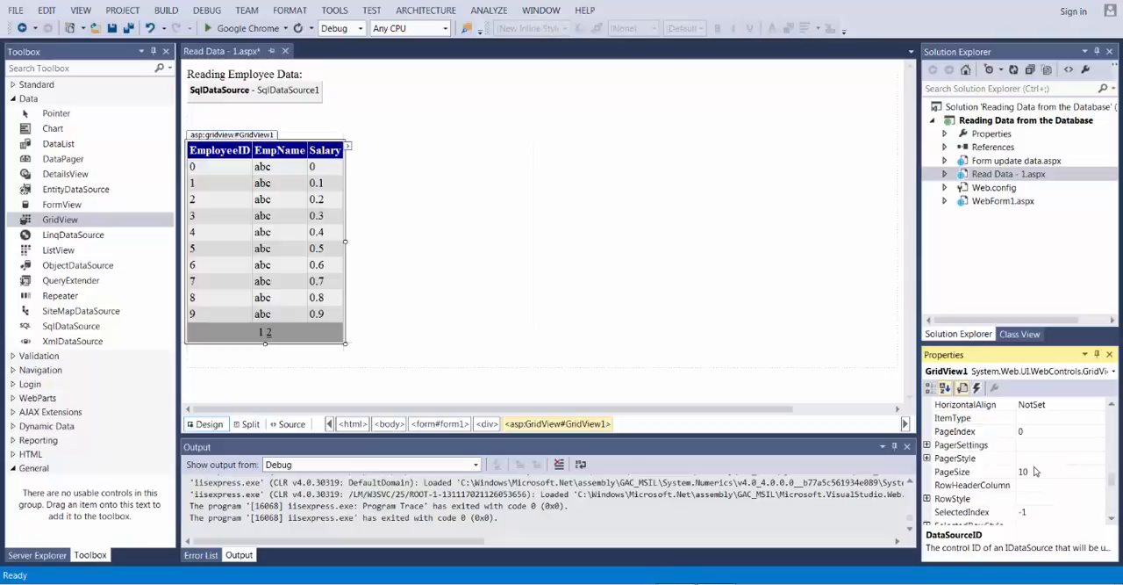
pyautogui.click(966, 470)
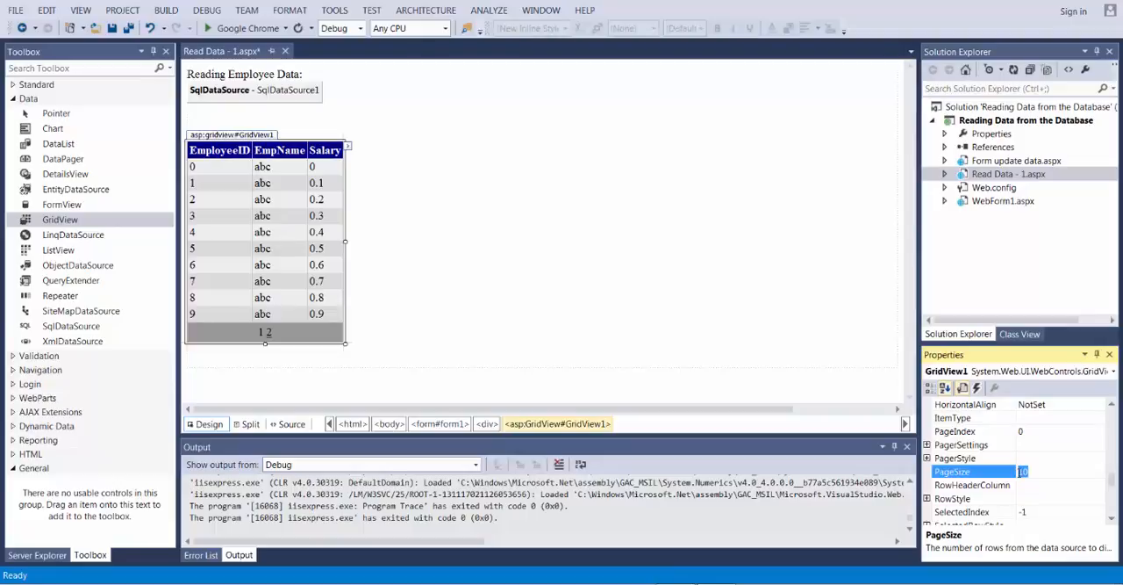
pyautogui.write('3')
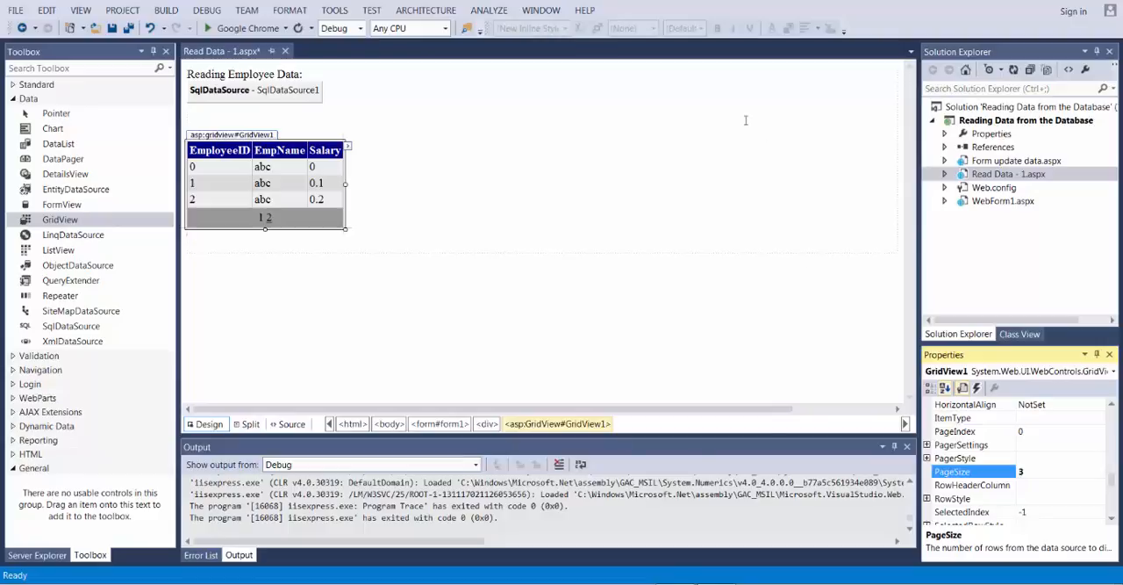
pyautogui.click(207, 28)
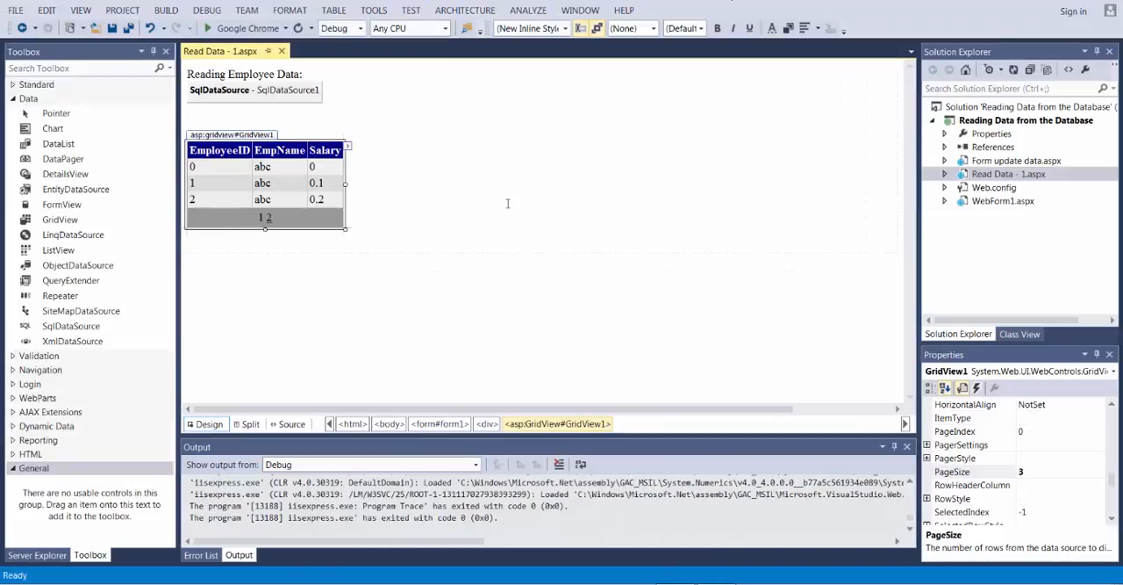
pyautogui.moveTo(435, 119)
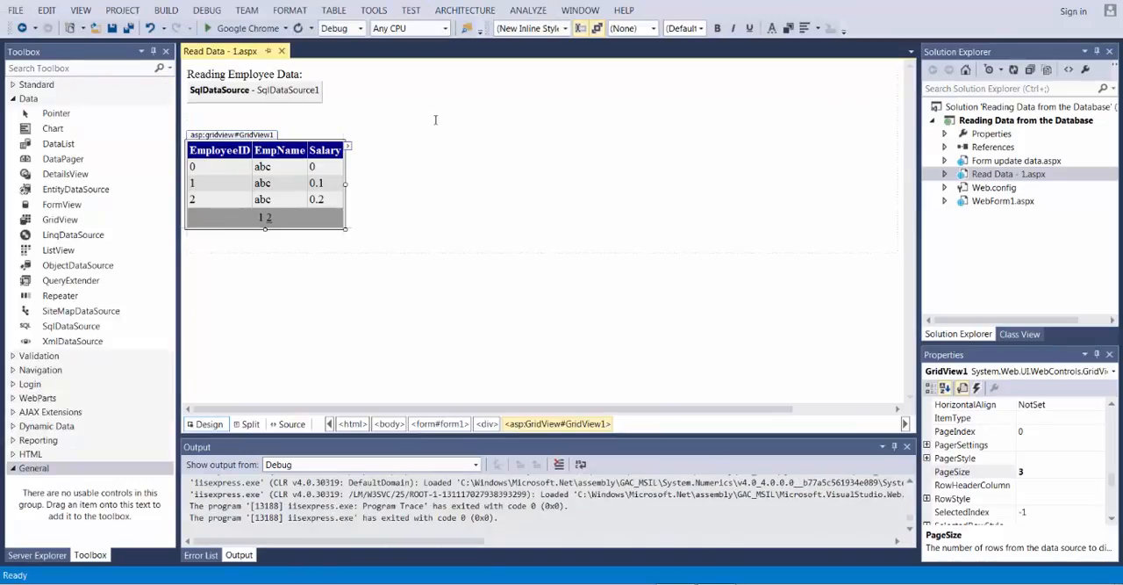
# Enable sorting on the employee grid and run the page in Google Chrome.
pyautogui.click(347, 145)
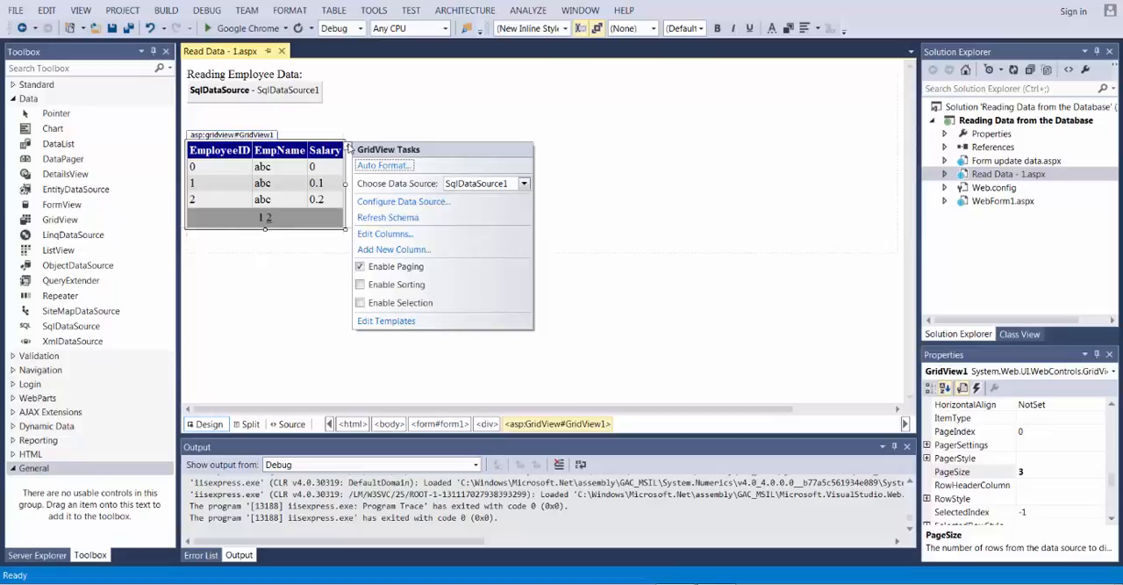
pyautogui.moveTo(410, 218)
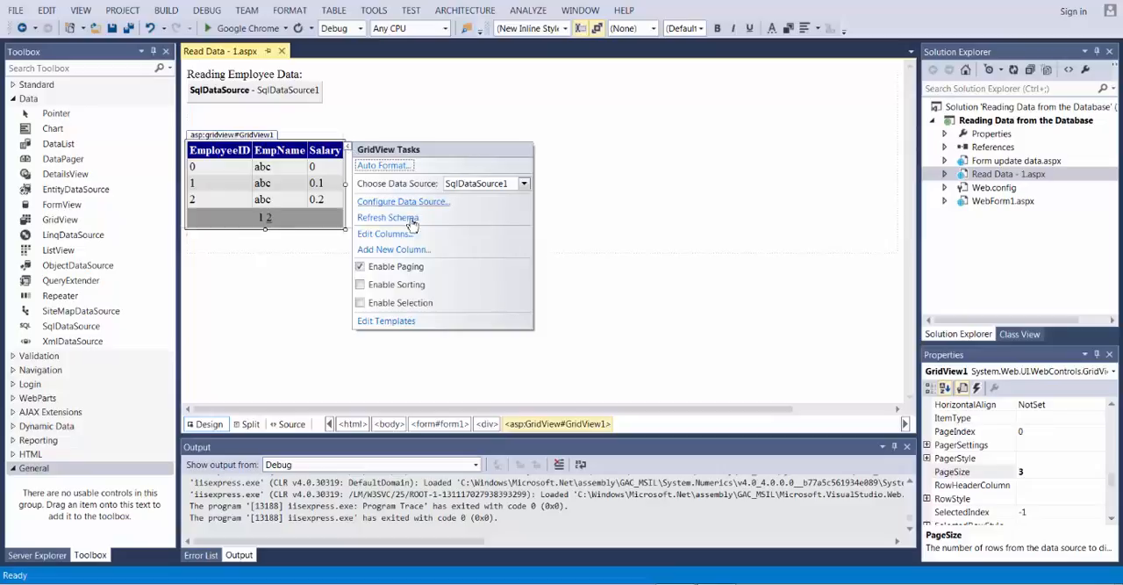
pyautogui.moveTo(360, 289)
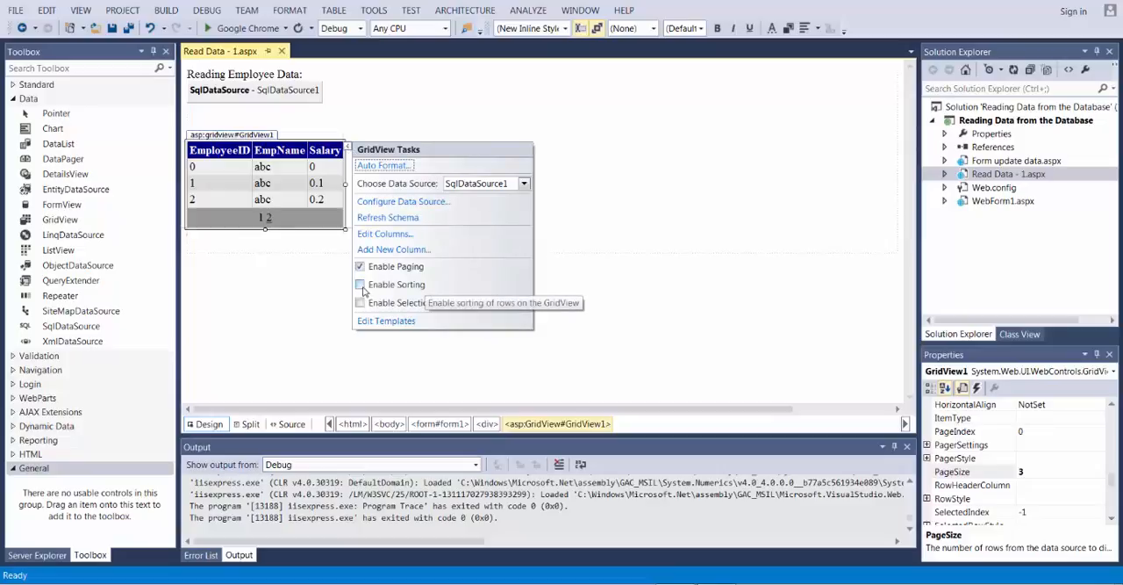
pyautogui.click(360, 284)
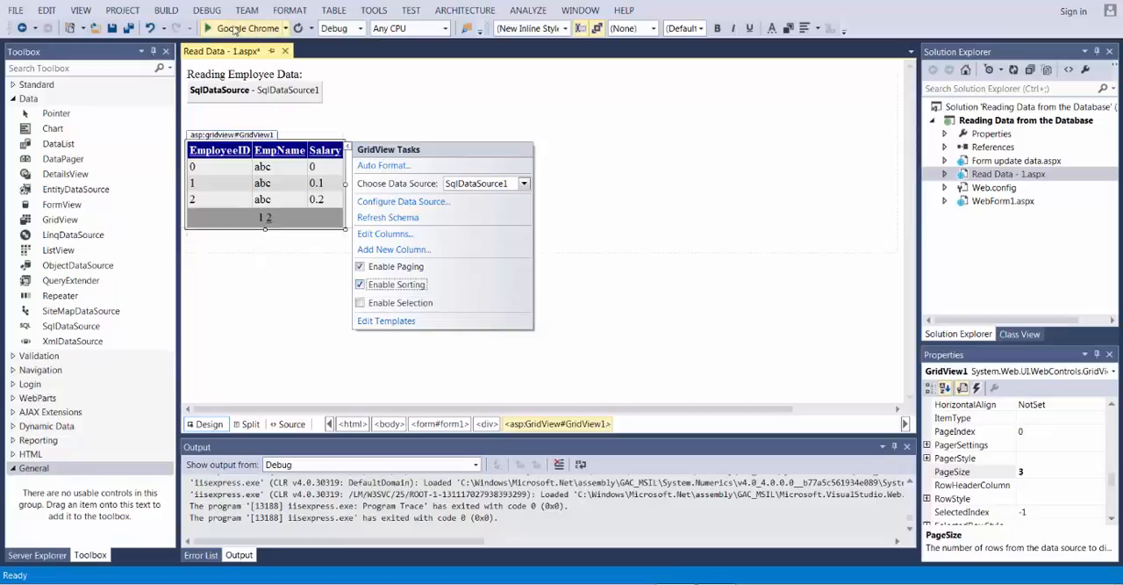
pyautogui.click(205, 28)
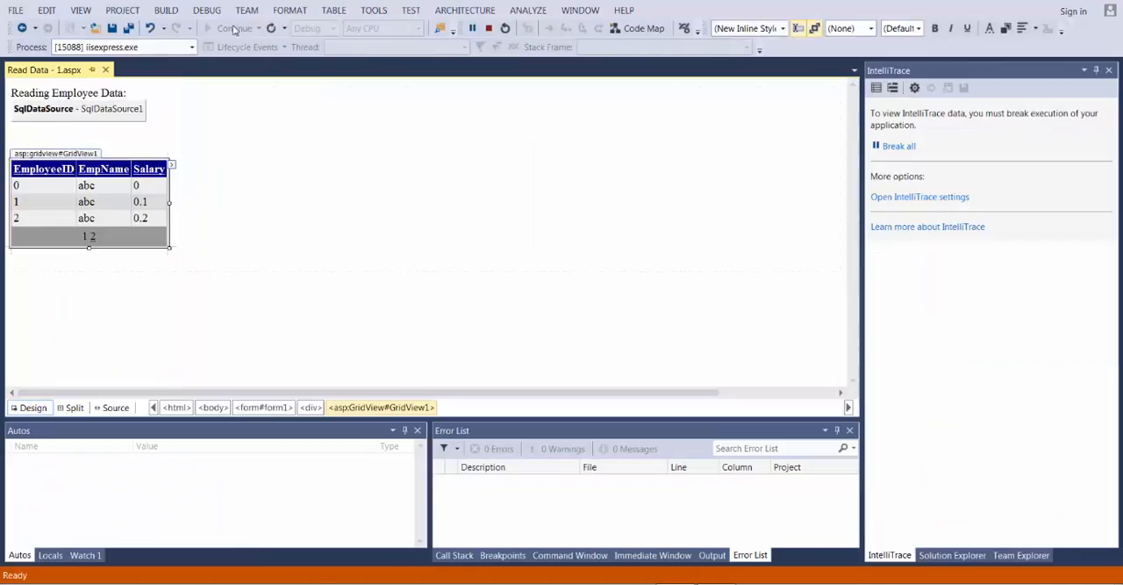
pyautogui.click(235, 28)
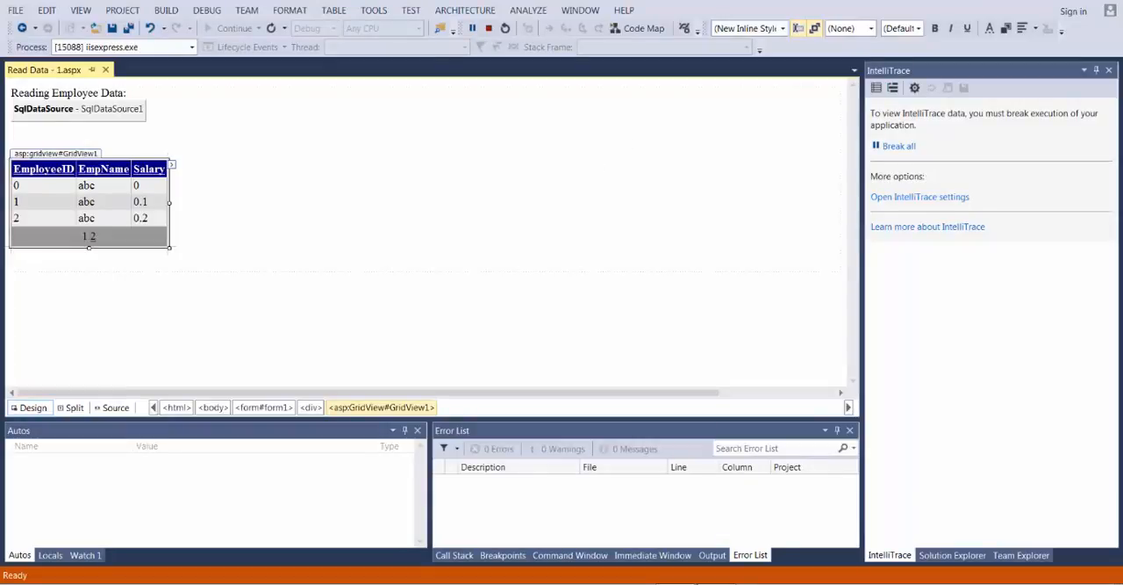
# Enable row selection so each employee row gets a Select link, then stop debugging.
pyautogui.click(172, 167)
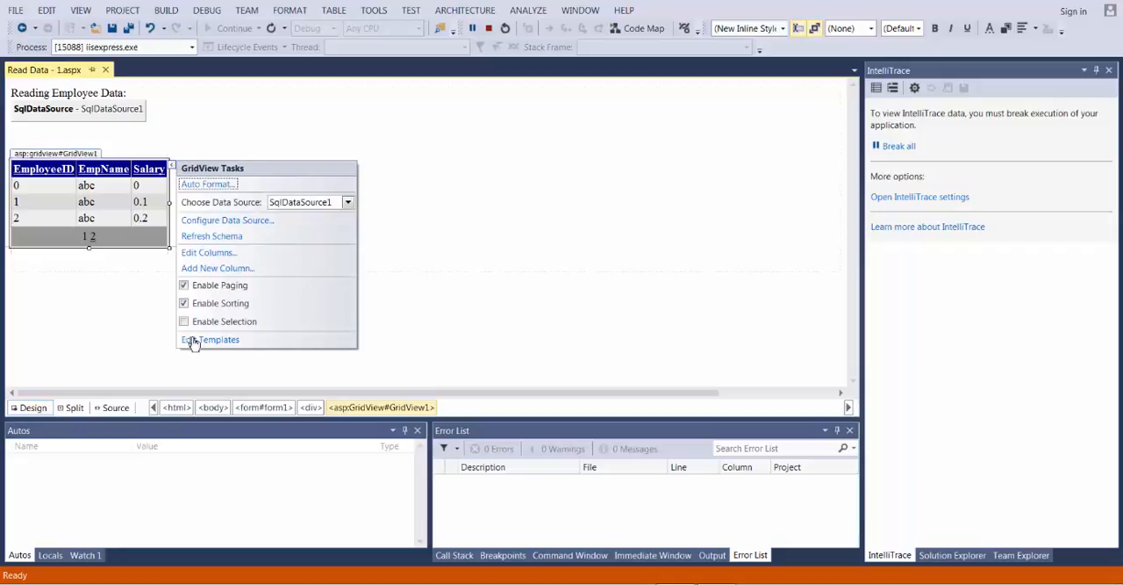
pyautogui.click(183, 319)
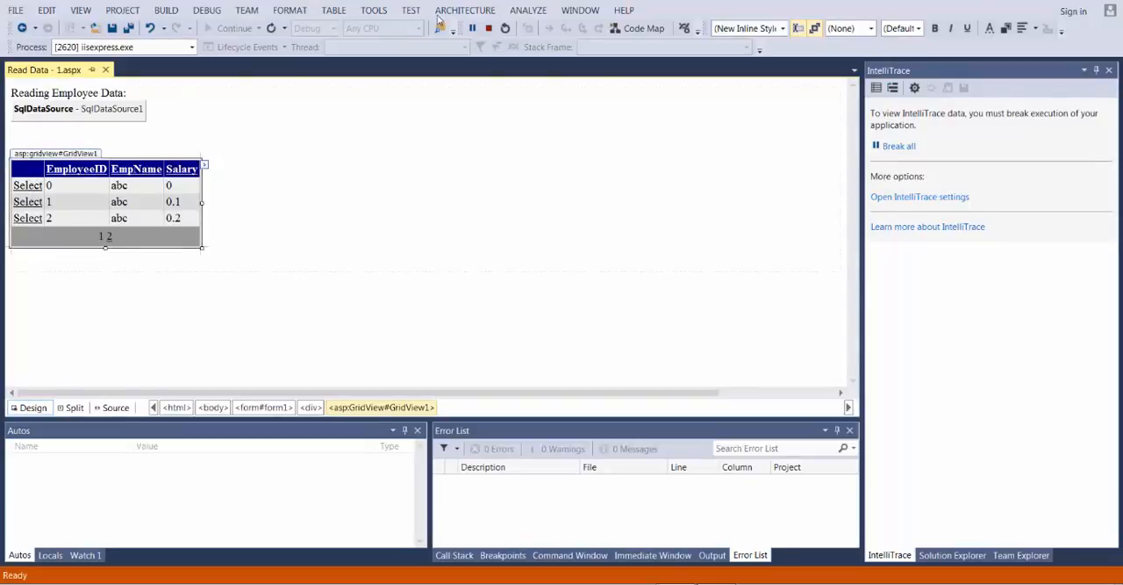
pyautogui.click(488, 28)
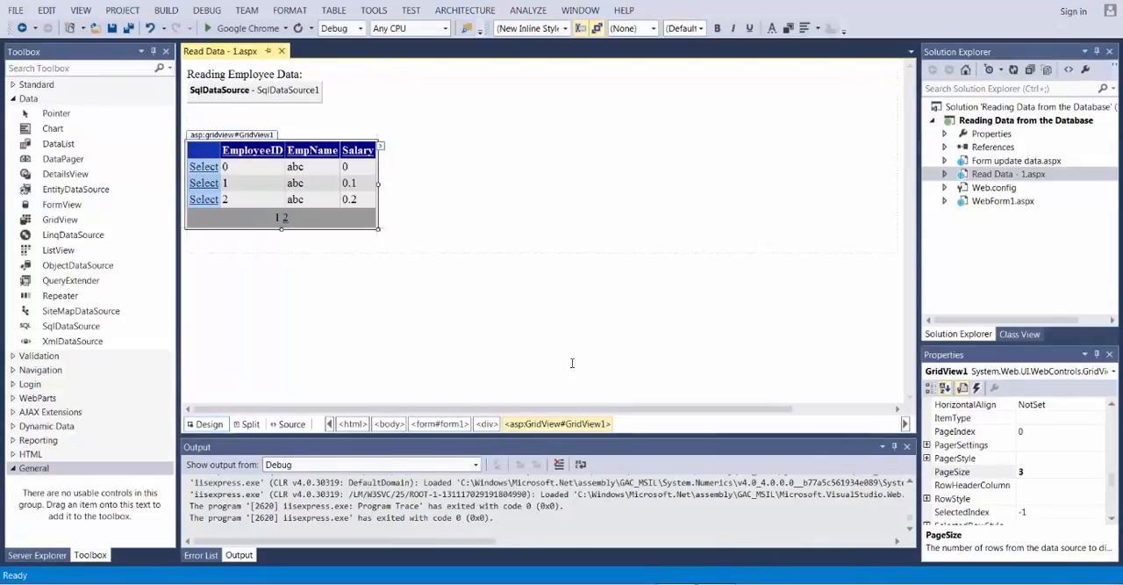
pyautogui.scroll(-3)
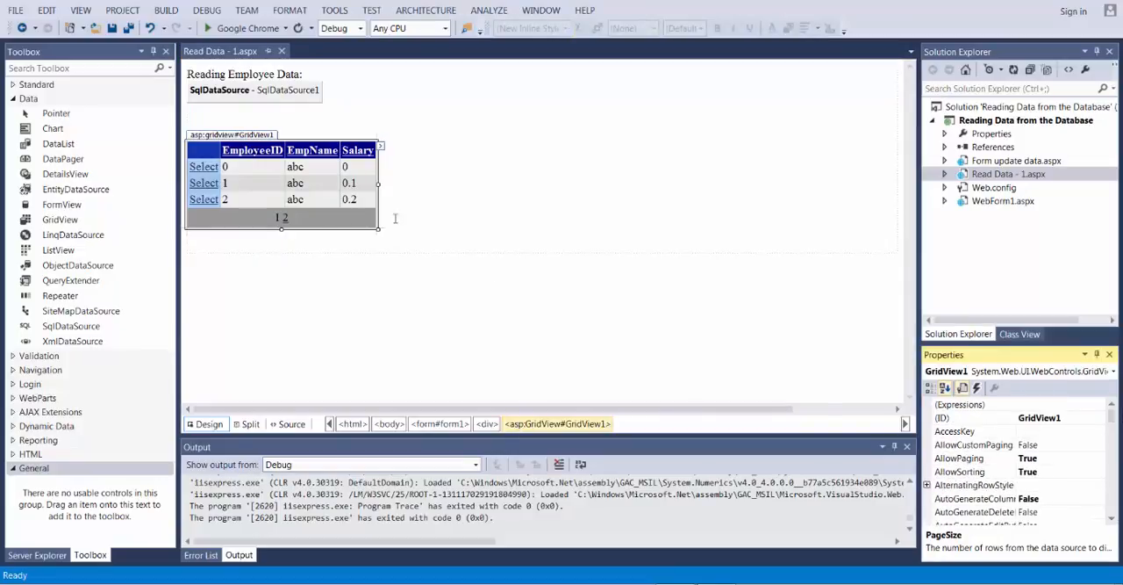
pyautogui.click(379, 144)
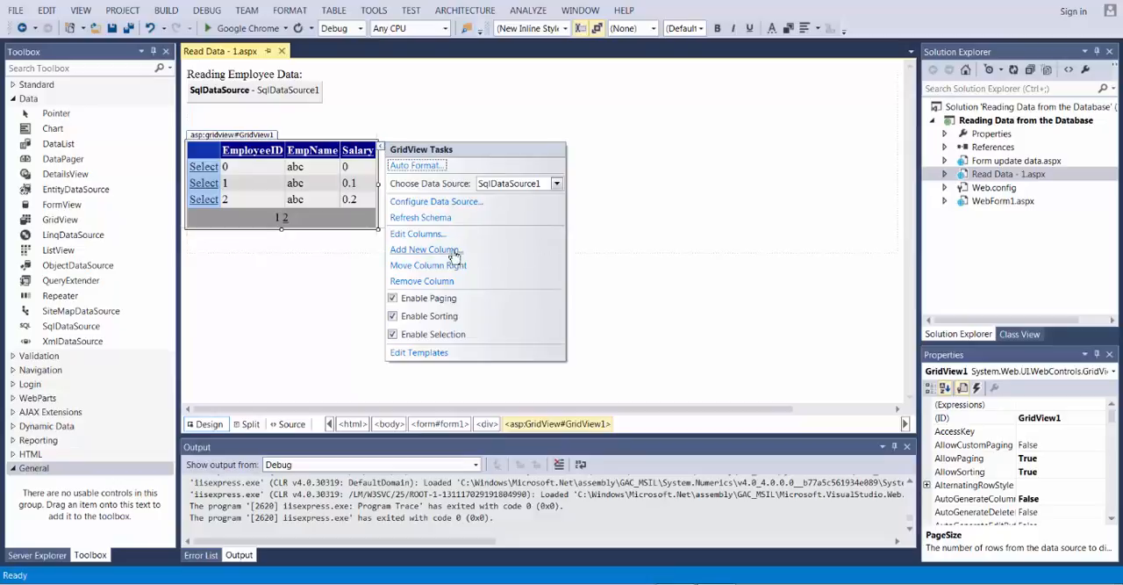
pyautogui.moveTo(525, 246)
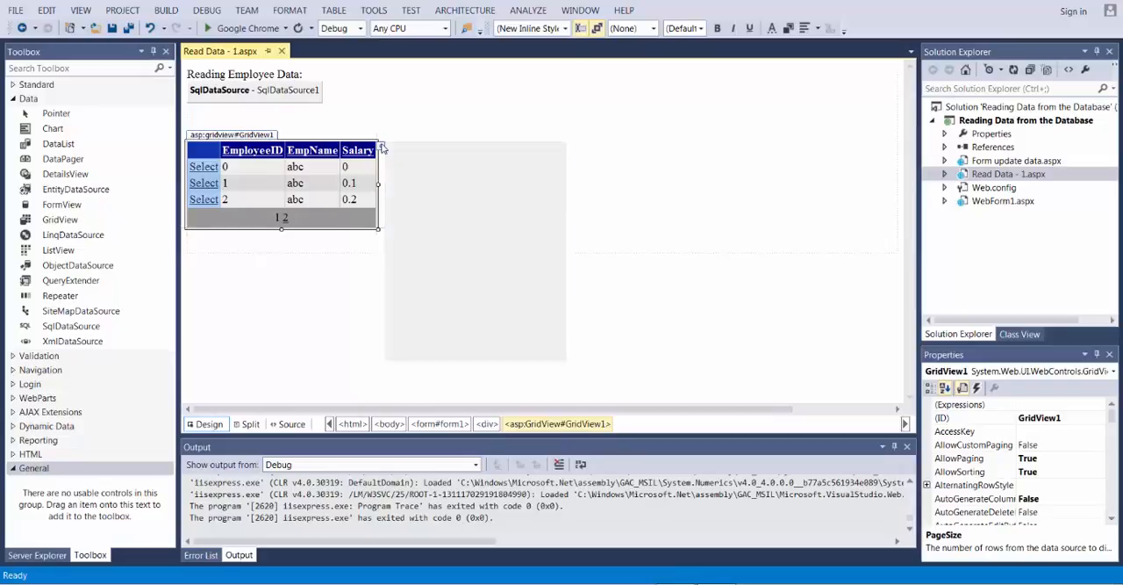
pyautogui.click(379, 148)
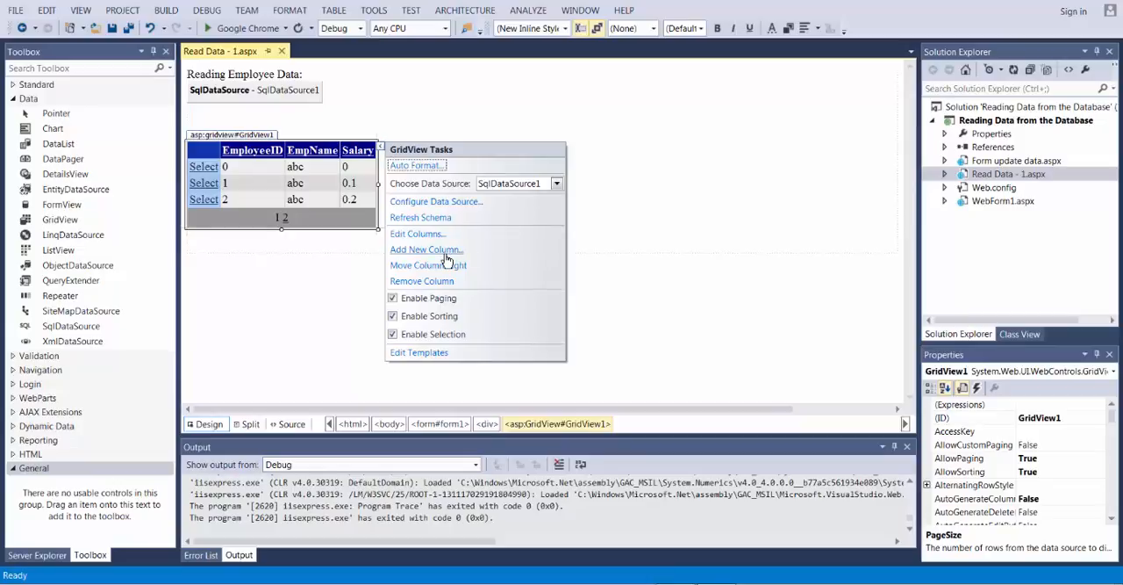
pyautogui.click(425, 249)
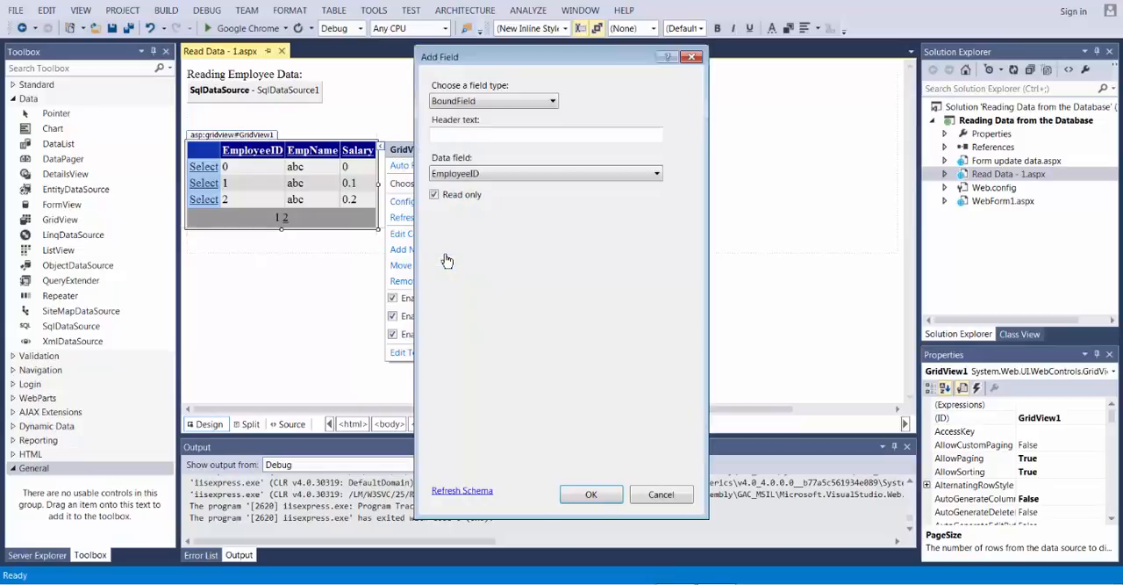
pyautogui.moveTo(540, 116)
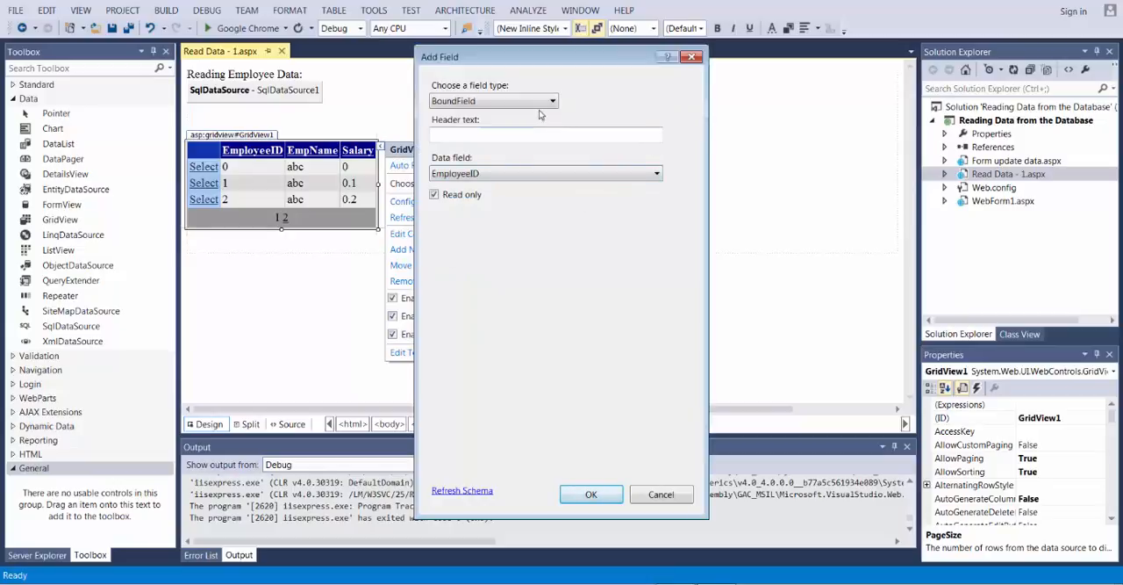
pyautogui.click(551, 100)
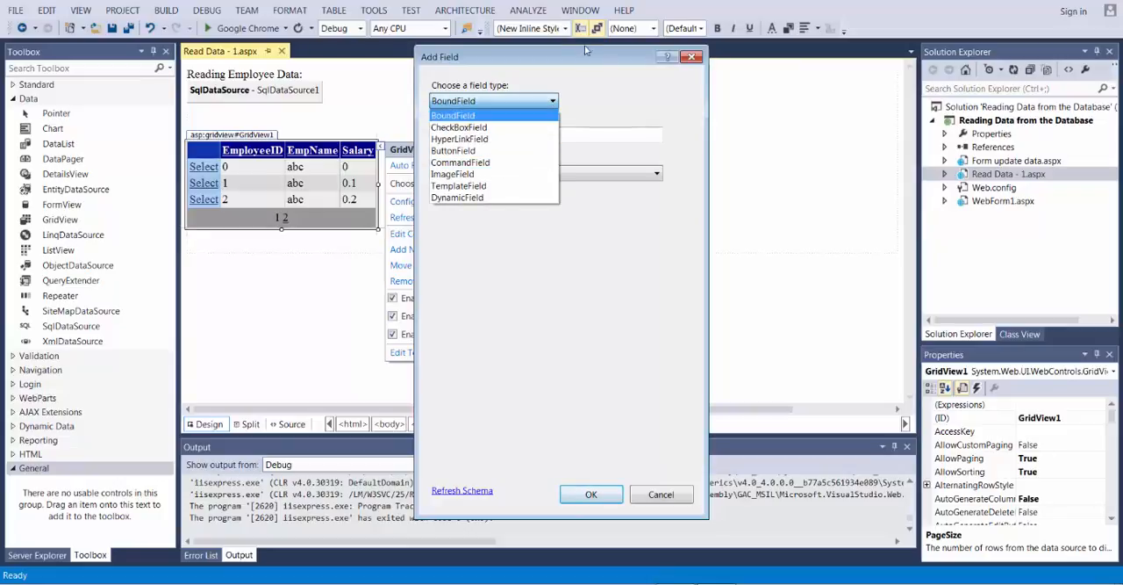
pyautogui.click(453, 116)
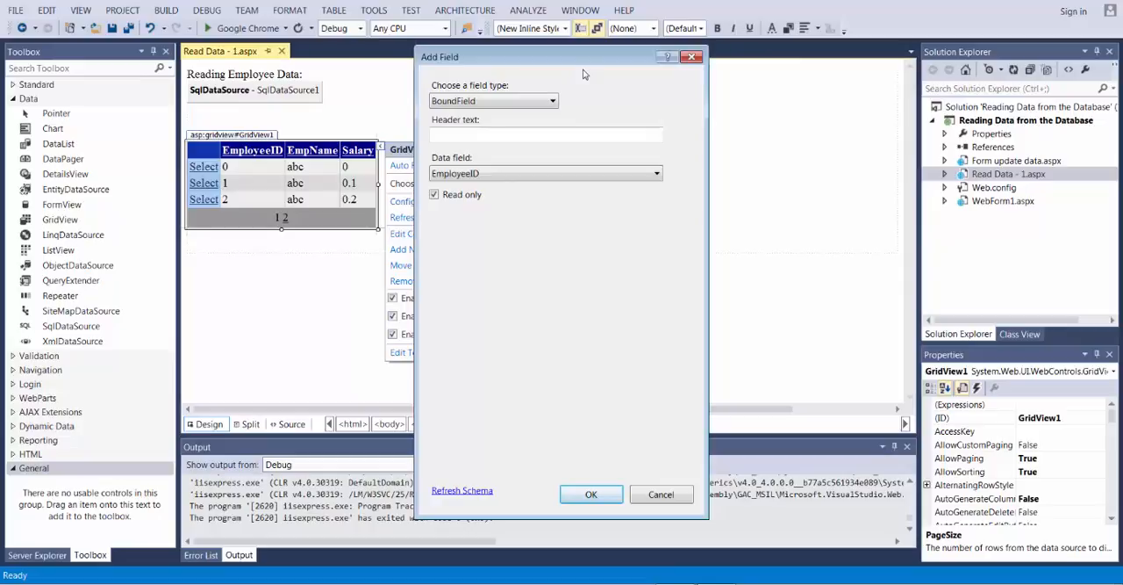
pyautogui.click(660, 494)
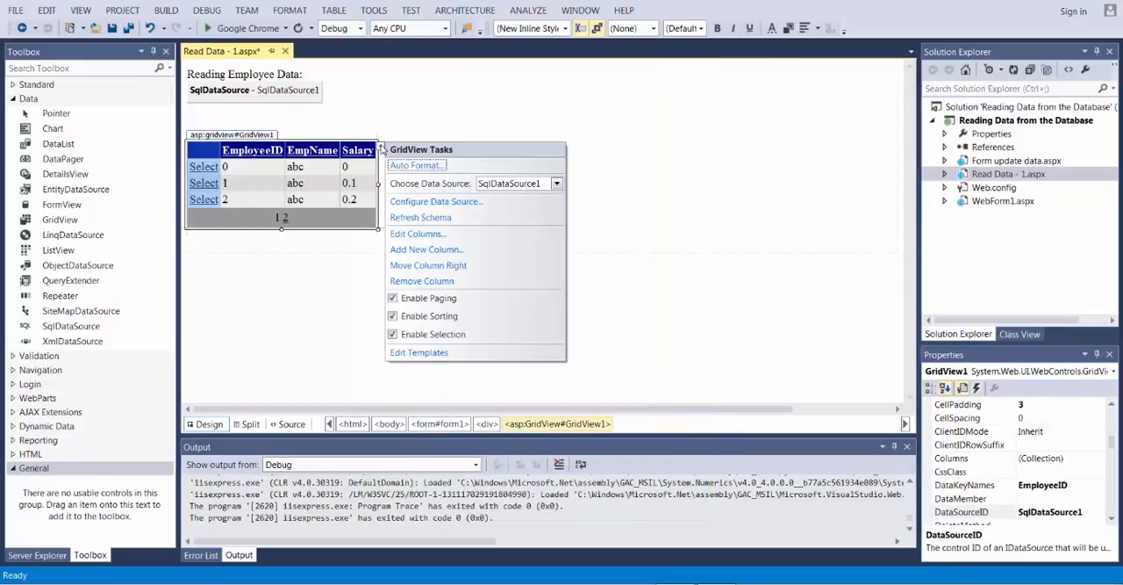
pyautogui.moveTo(418, 233)
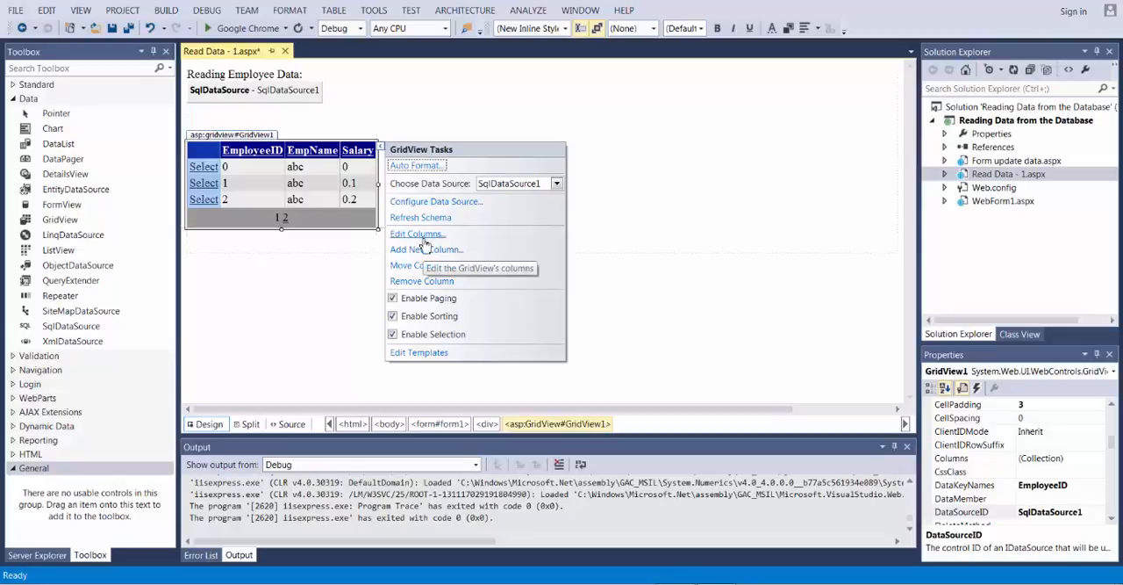
# Add a CommandField 'Edit, Update, Cancel' column to the grid's selected fields.
pyautogui.click(418, 233)
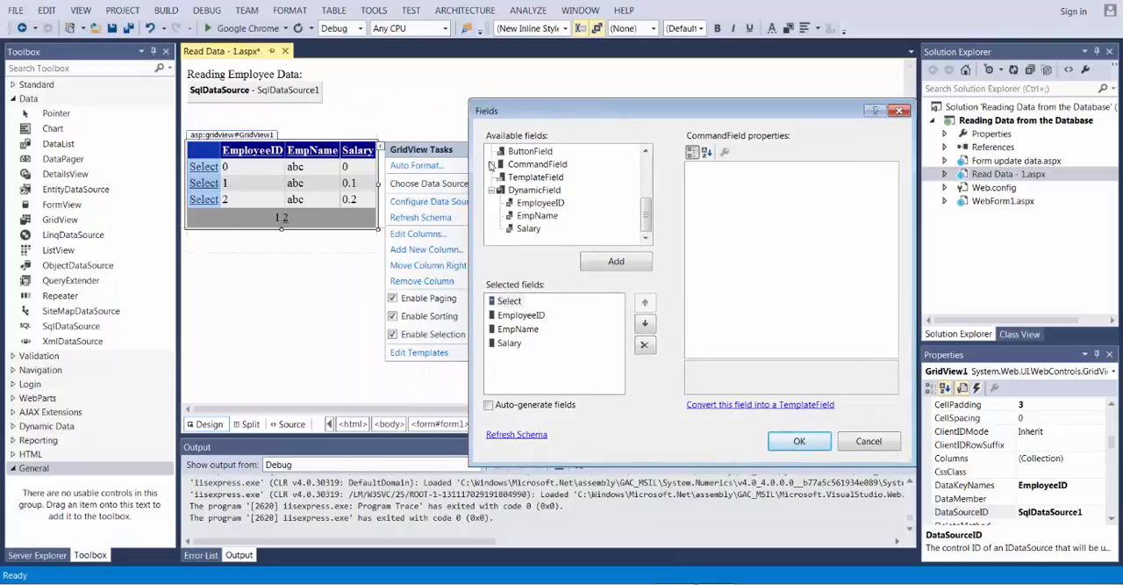
pyautogui.click(491, 165)
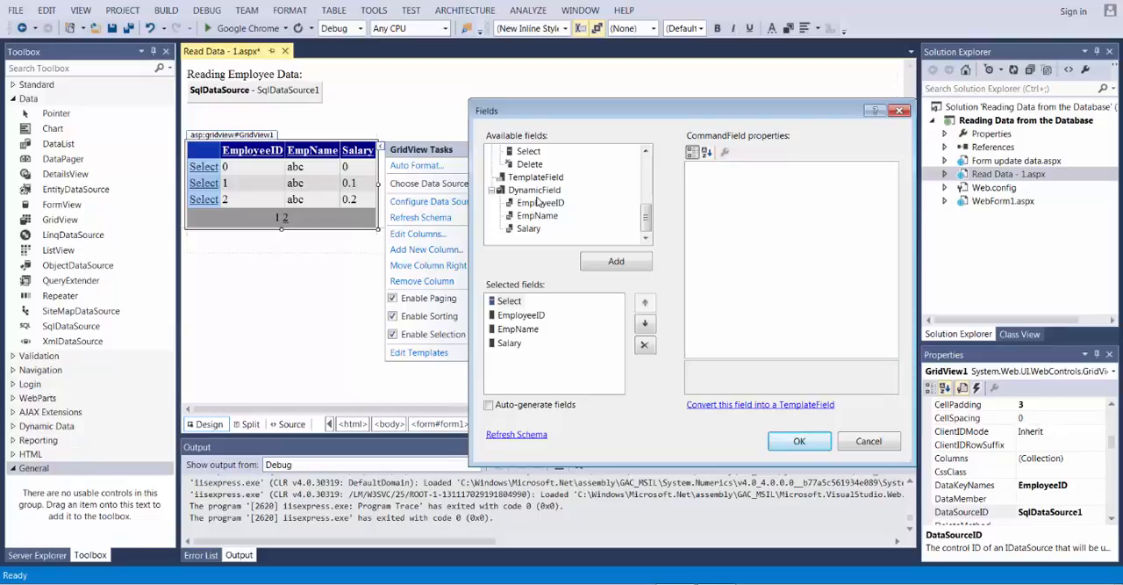
pyautogui.click(541, 203)
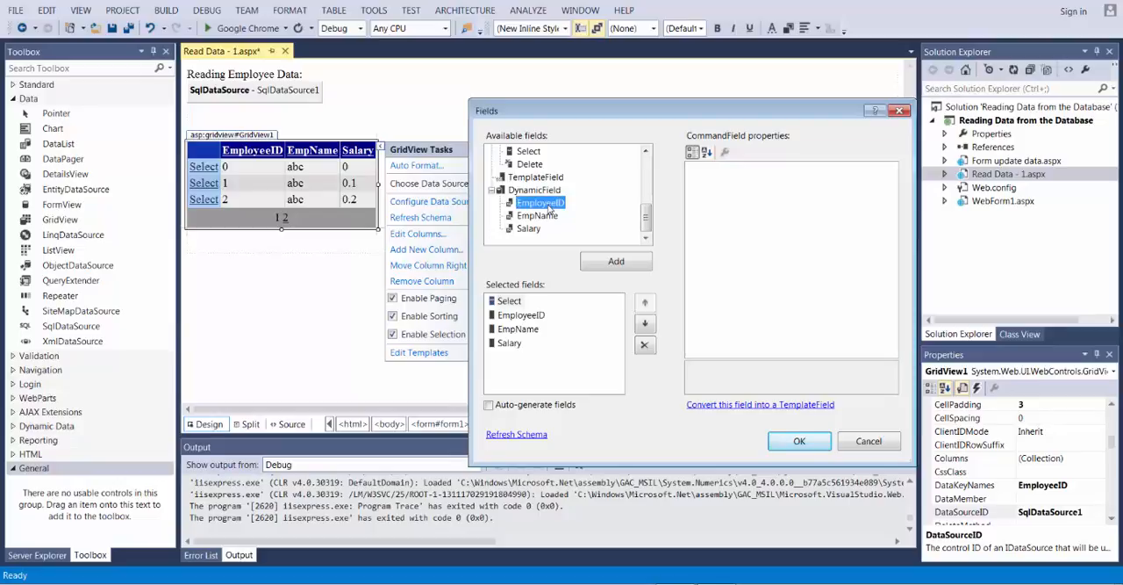
pyautogui.moveTo(913, 250)
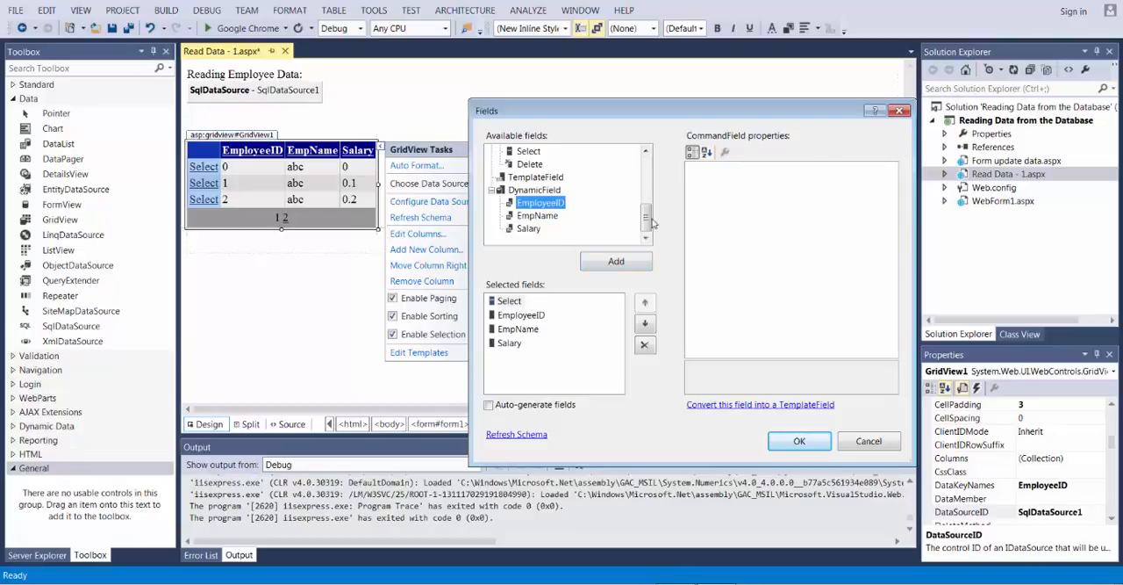
pyautogui.click(646, 204)
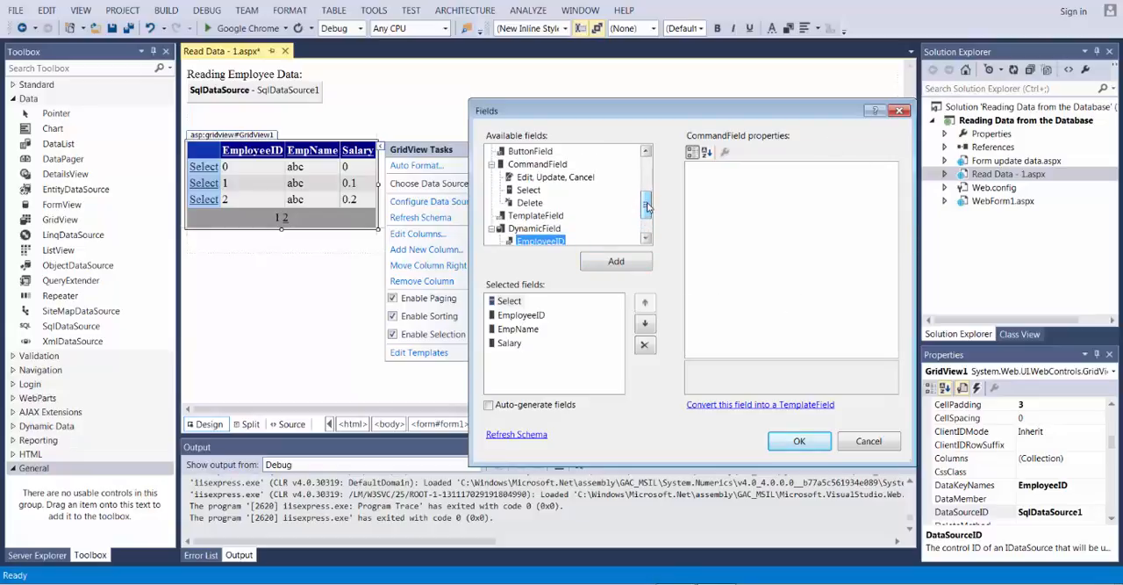
pyautogui.click(555, 177)
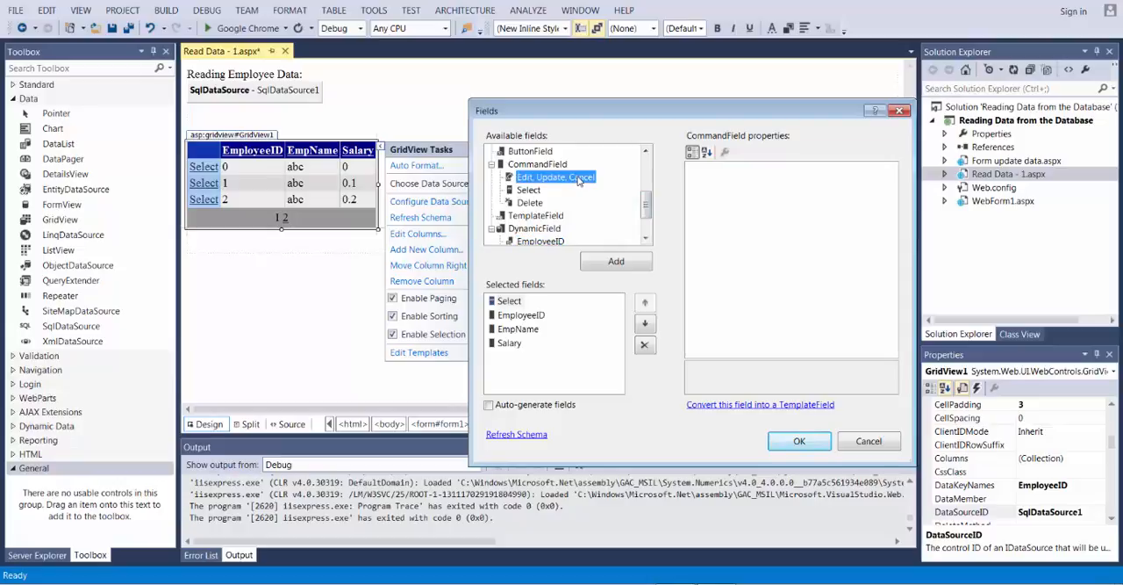
pyautogui.click(616, 259)
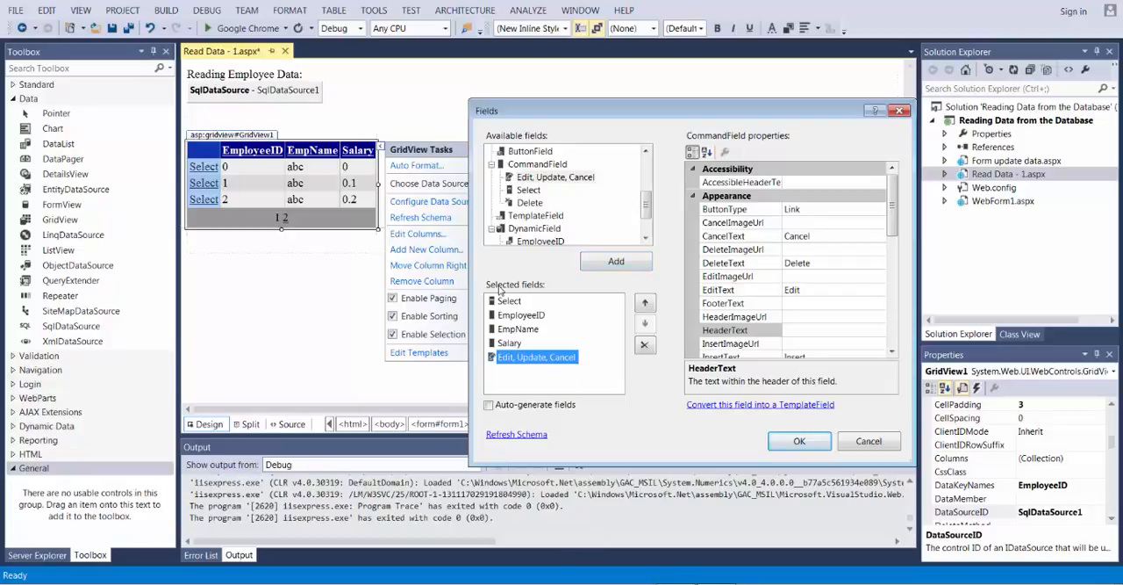
pyautogui.moveTo(439, 344)
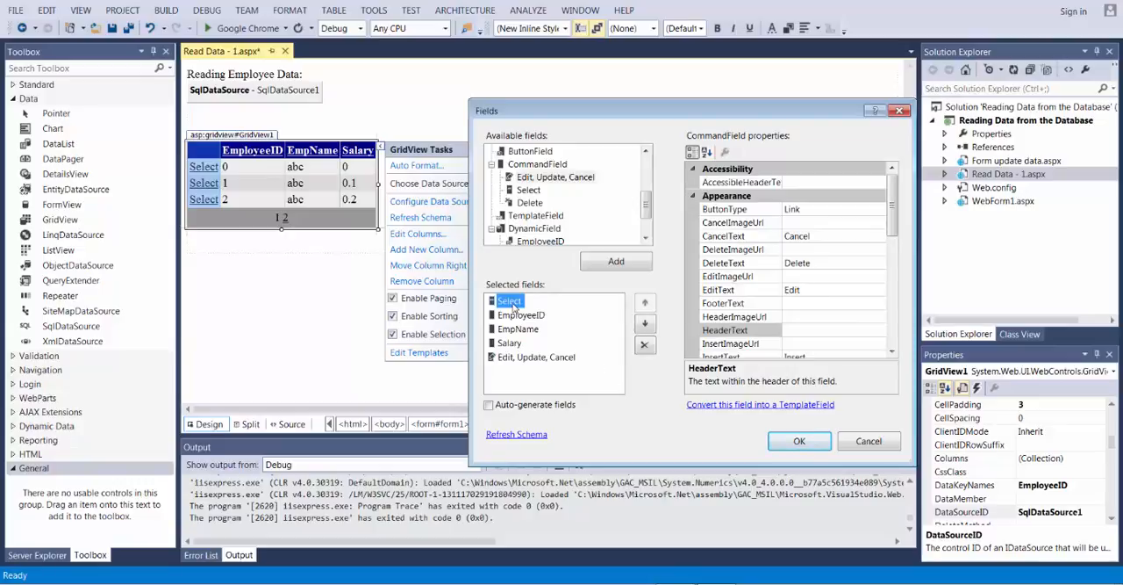
# Review the edit command column's button type and Edit/Cancel link text properties.
pyautogui.scroll(-3)
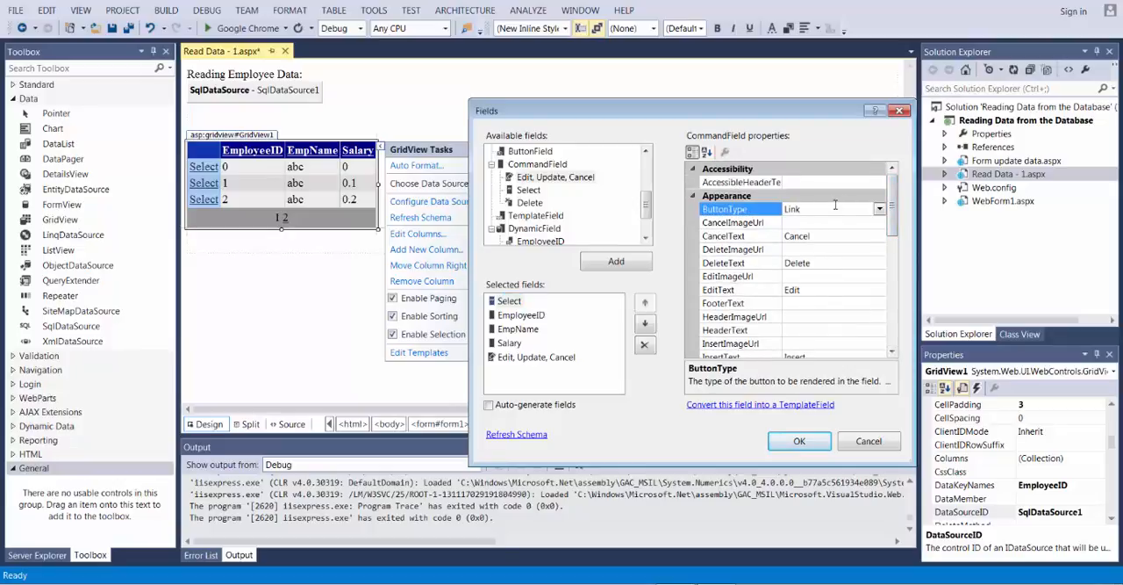
pyautogui.click(881, 209)
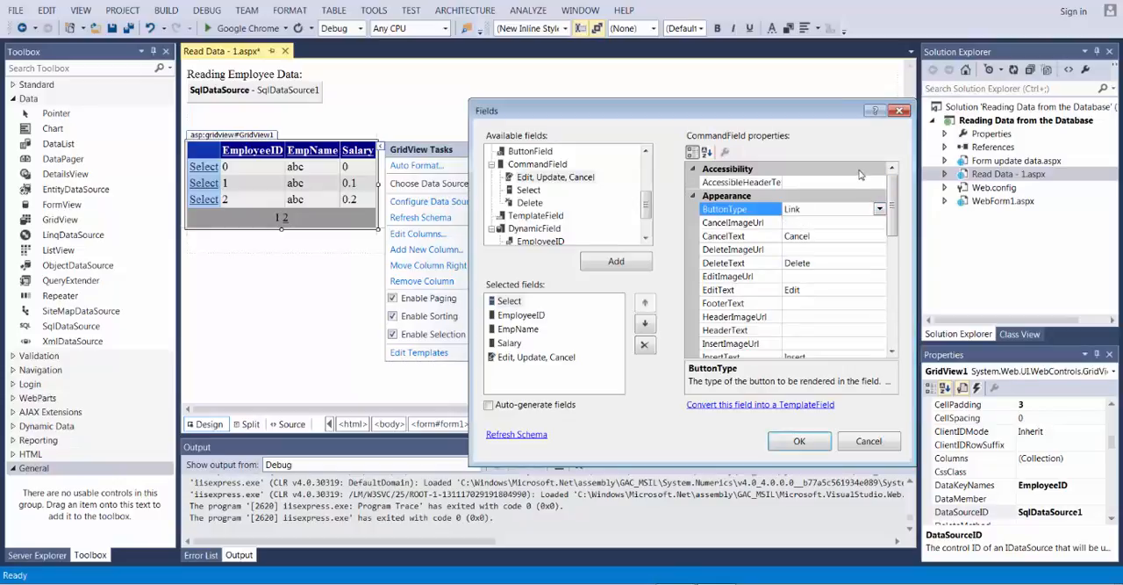
pyautogui.scroll(-3)
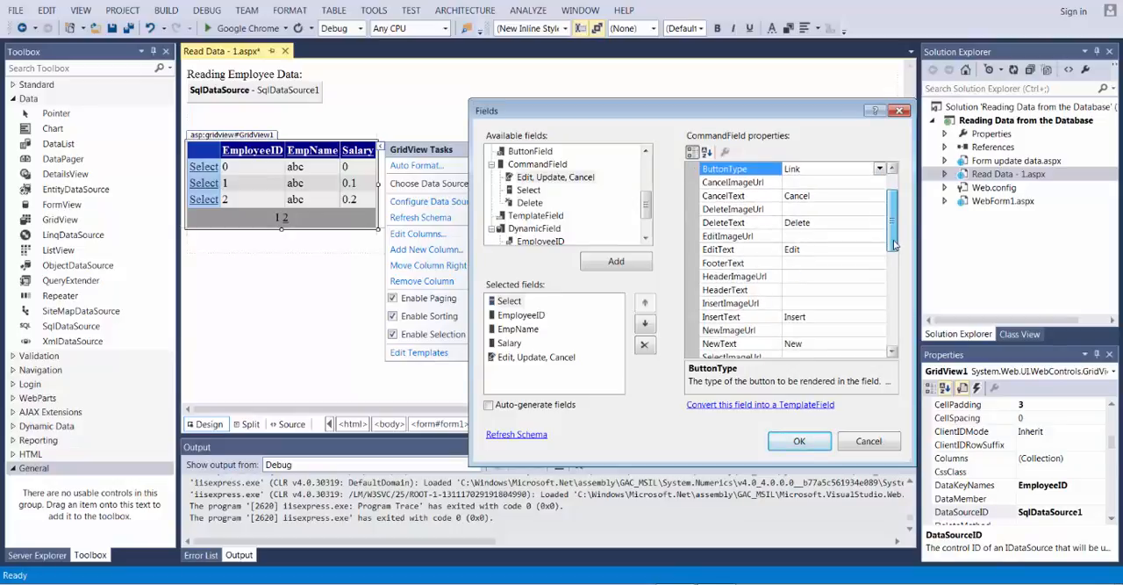
pyautogui.scroll(-3)
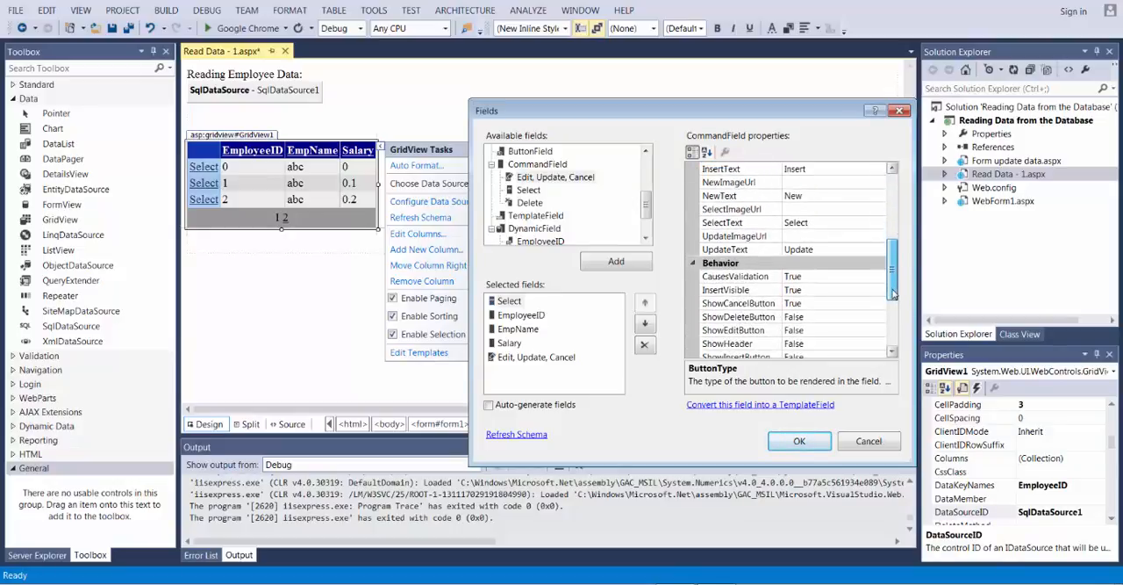
pyautogui.scroll(-3)
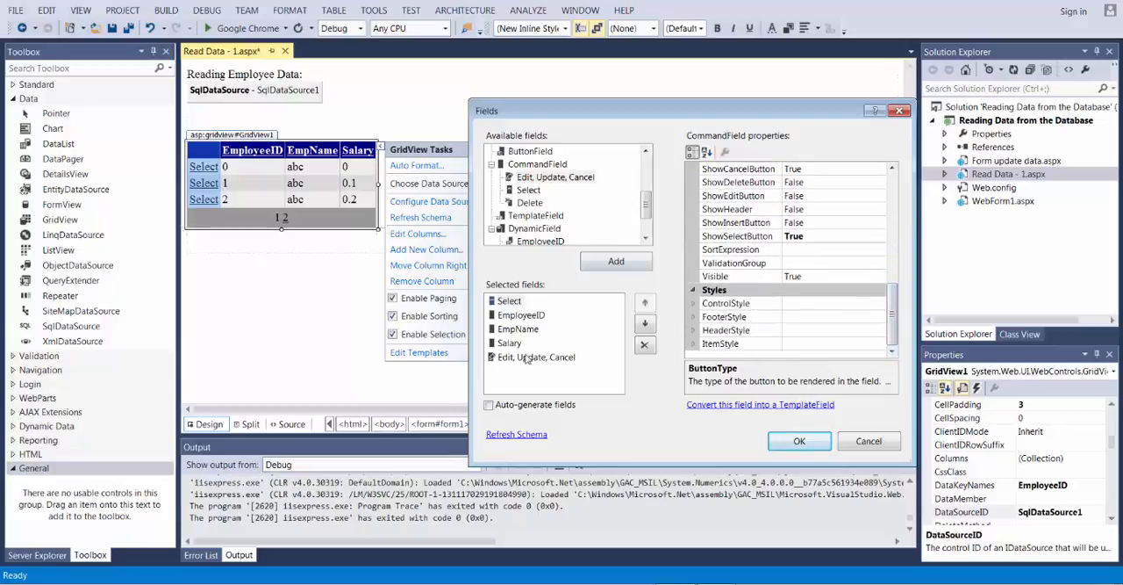
pyautogui.click(537, 356)
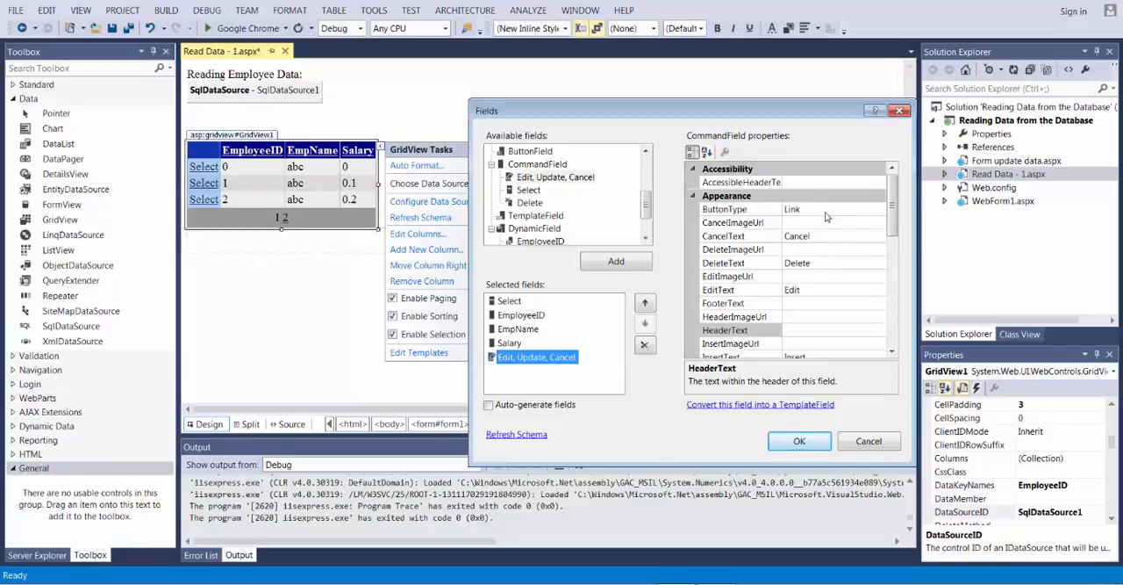
pyautogui.click(724, 209)
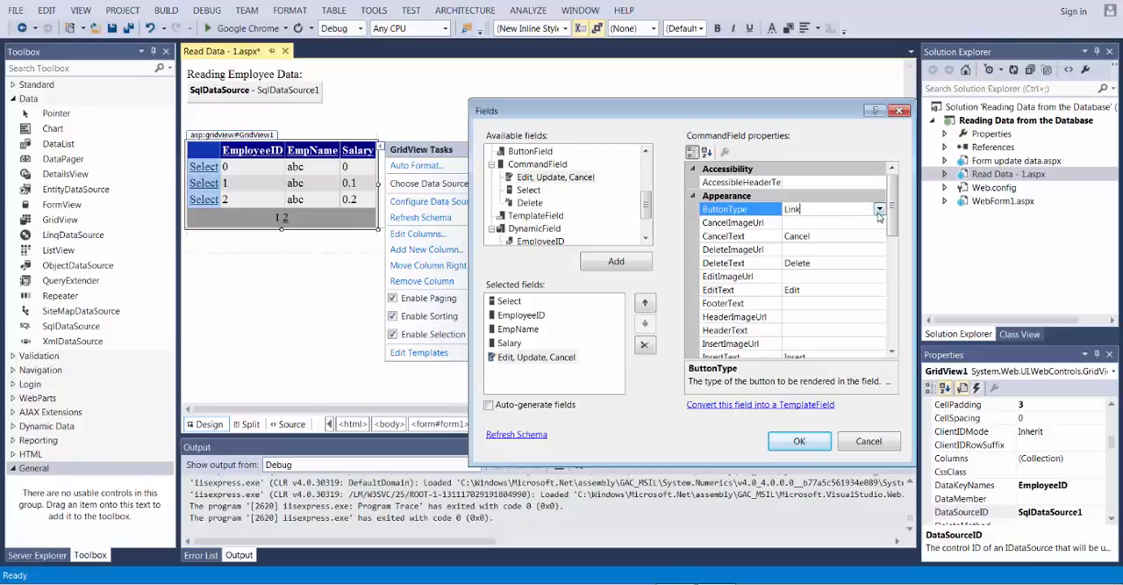
pyautogui.click(878, 209)
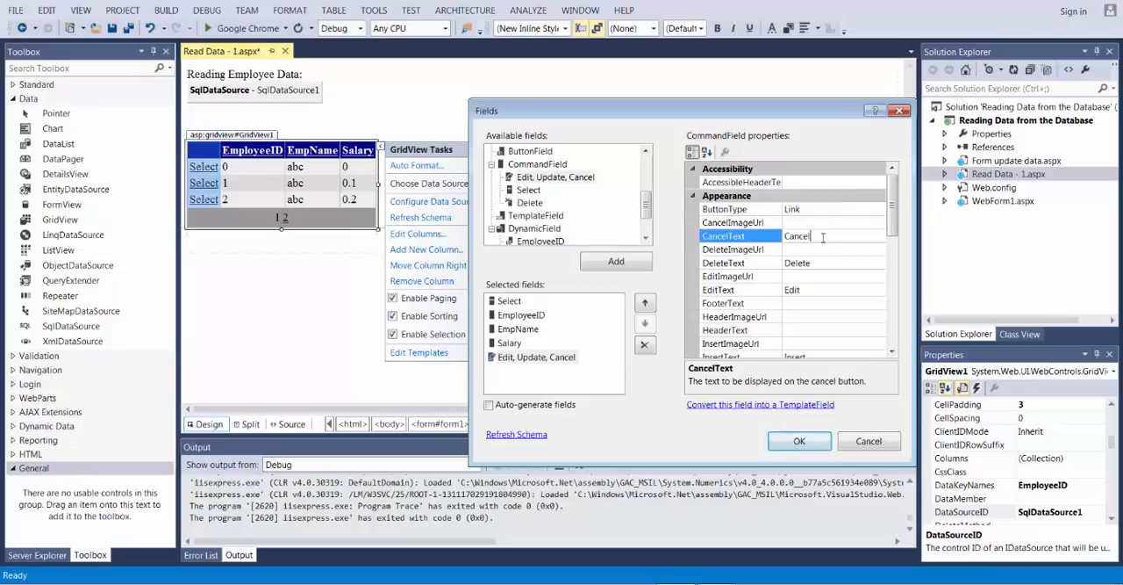
pyautogui.click(716, 290)
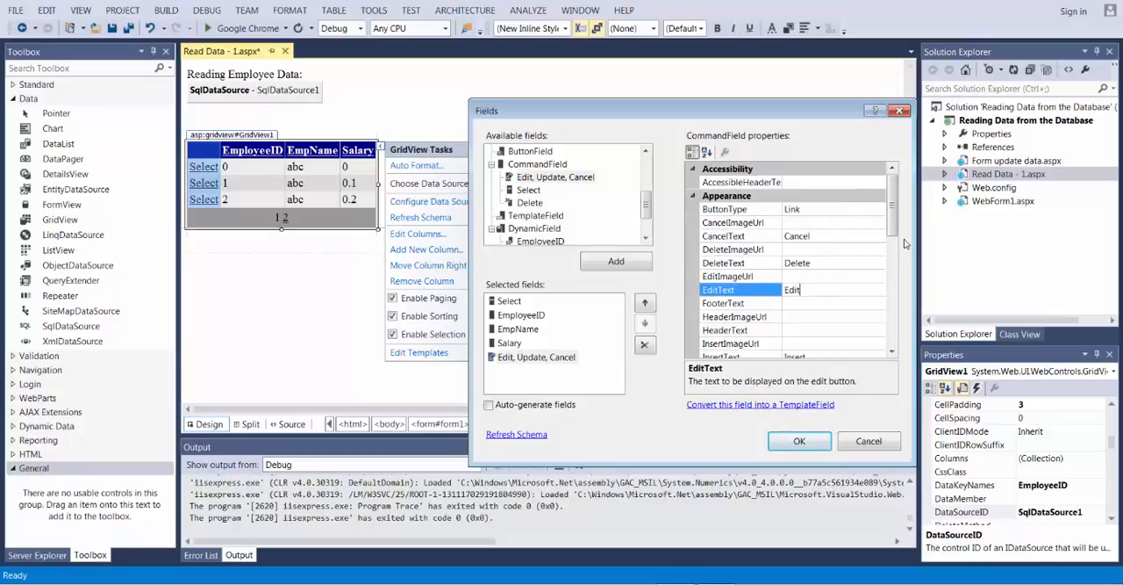
pyautogui.scroll(-3)
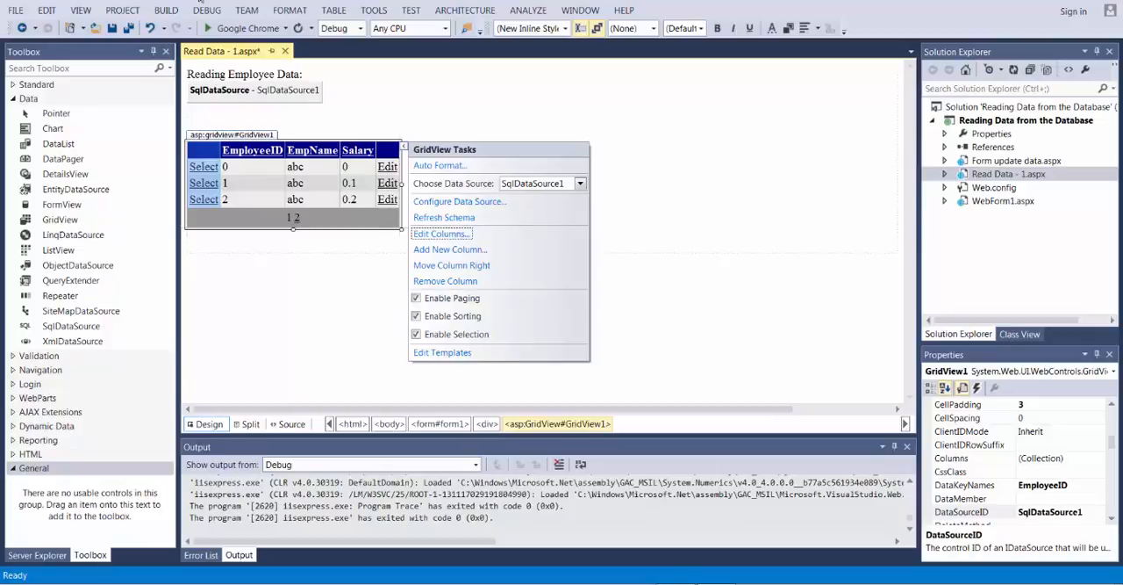
# Reapply a preset blue Auto Format colour scheme to the employee grid.
pyautogui.click(439, 165)
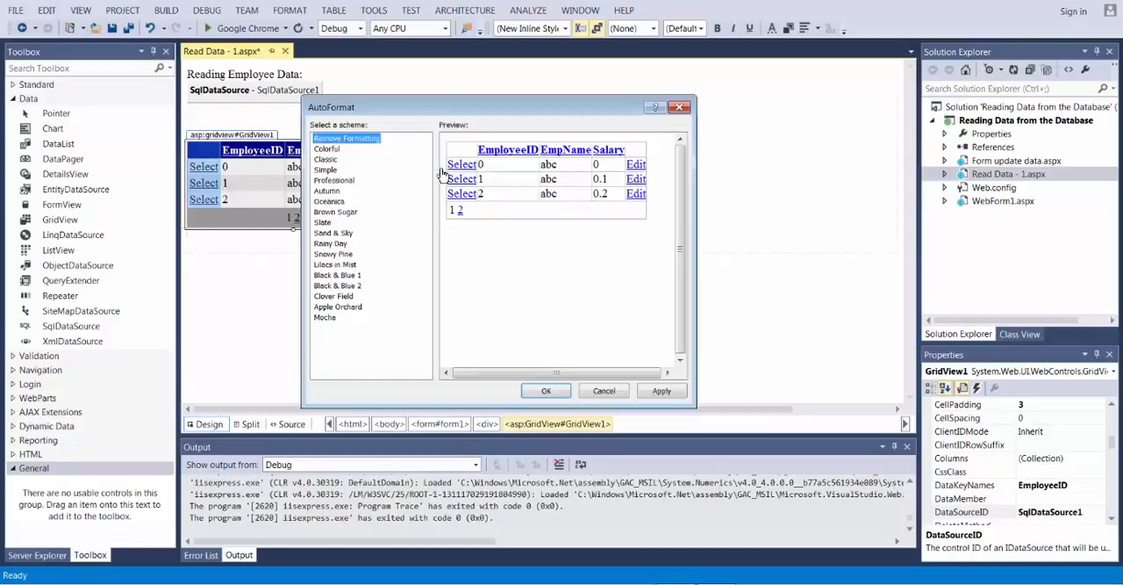
pyautogui.click(327, 158)
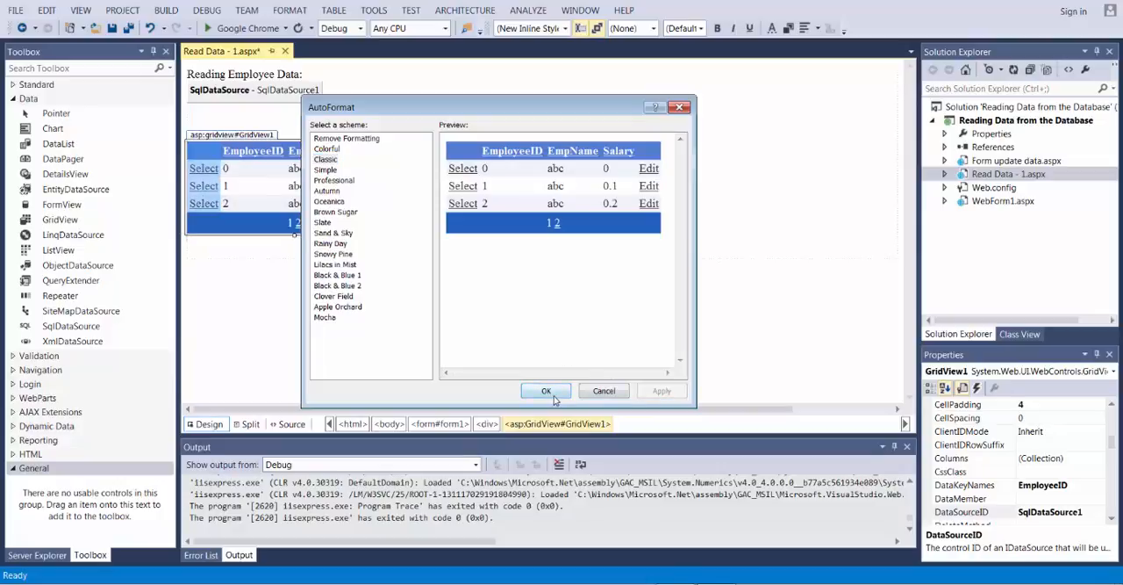
pyautogui.click(545, 390)
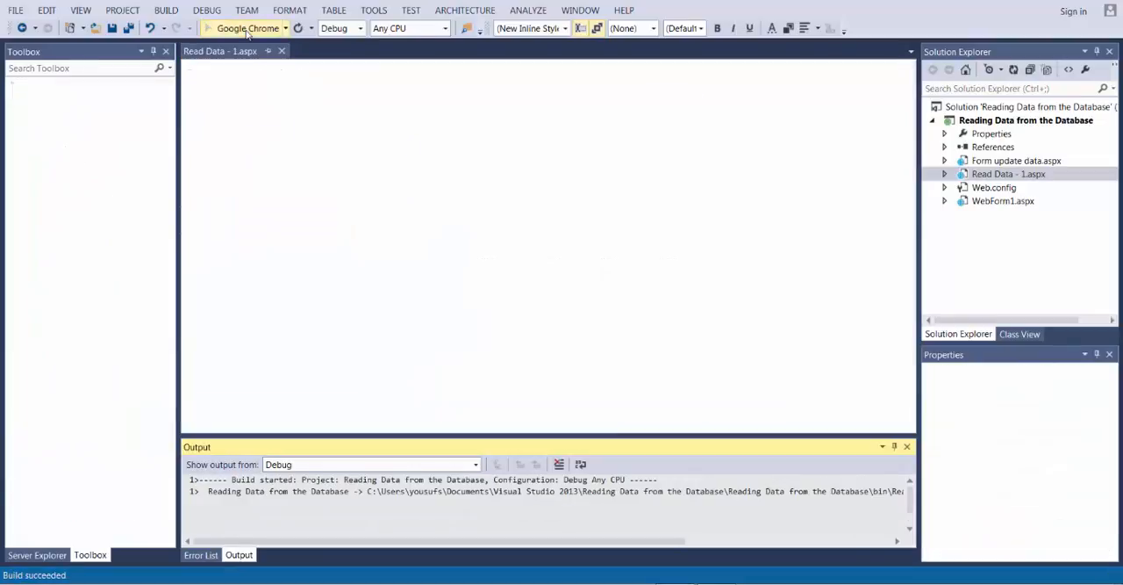
# Run the page in Chrome and start editing the first employee row via its Edit link.
pyautogui.click(244, 28)
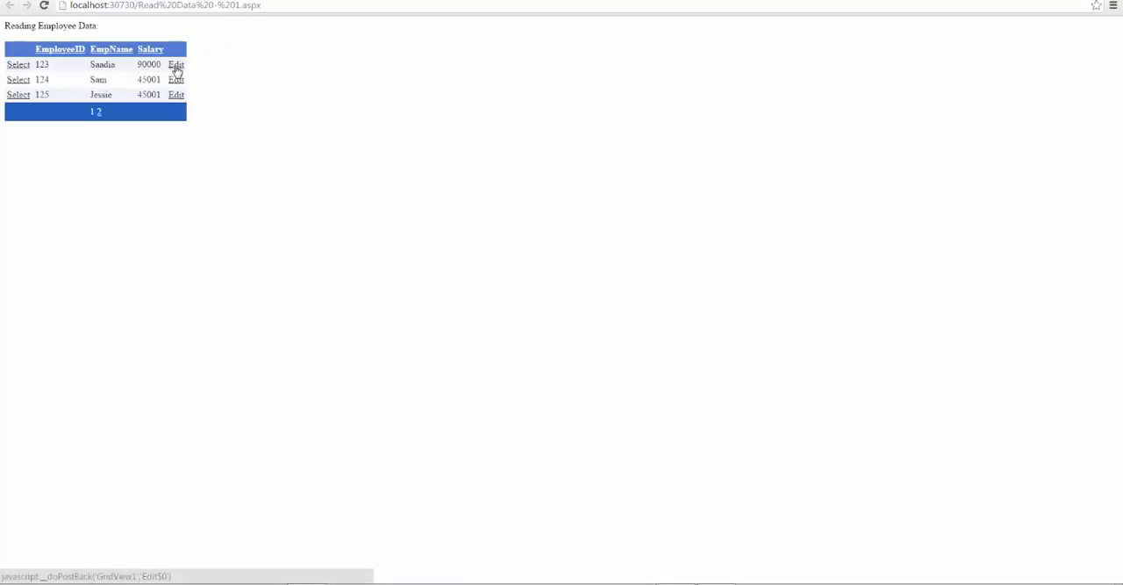
pyautogui.click(176, 64)
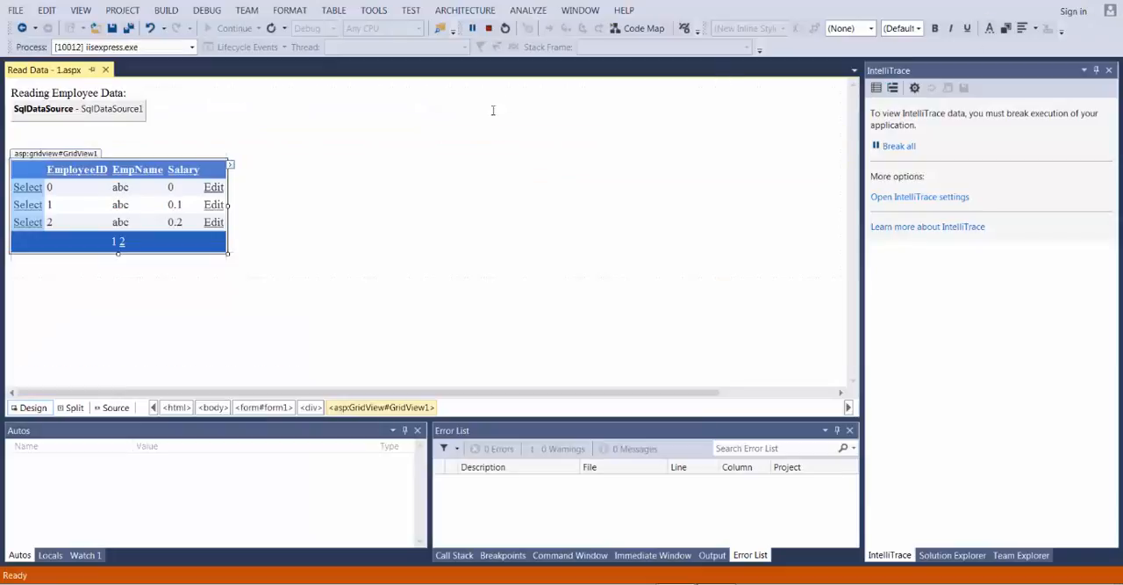
# Reopen the grid's Tasks panel and its Auto Format colour schemes.
pyautogui.click(229, 165)
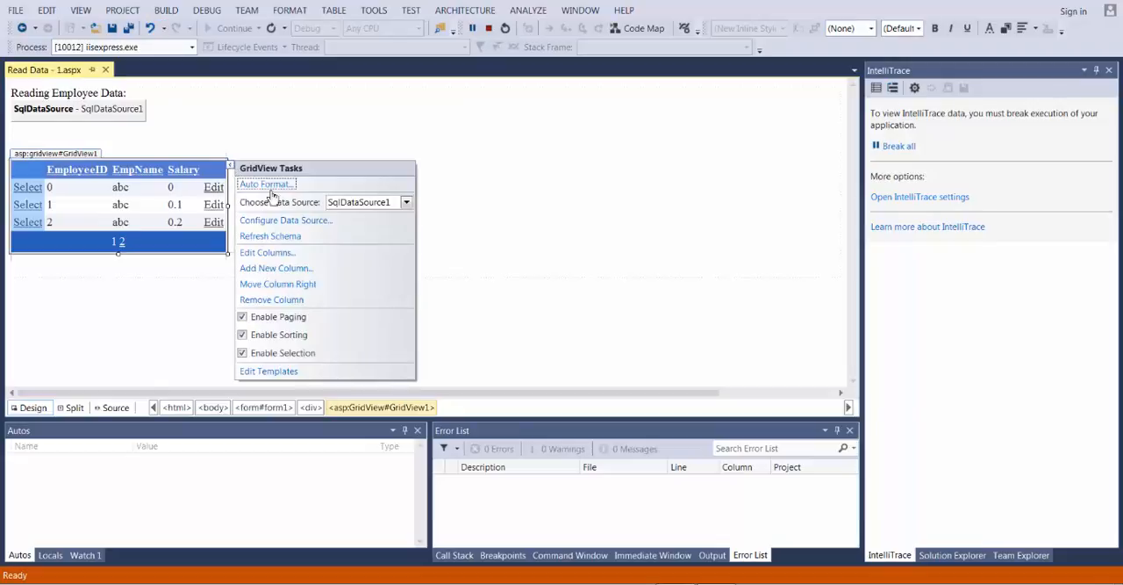
pyautogui.click(267, 182)
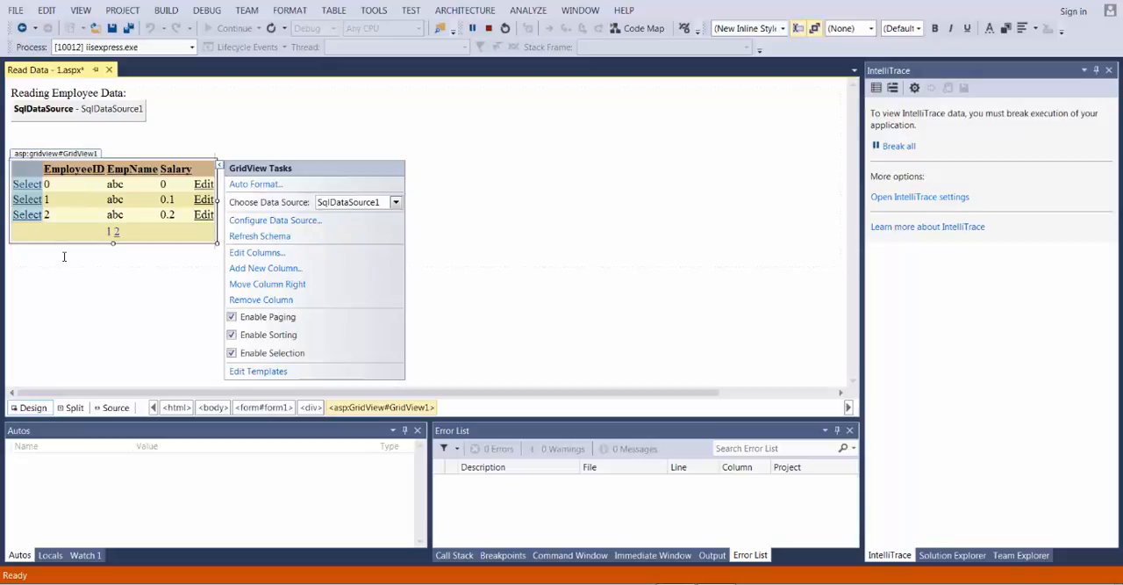
pyautogui.moveTo(331, 256)
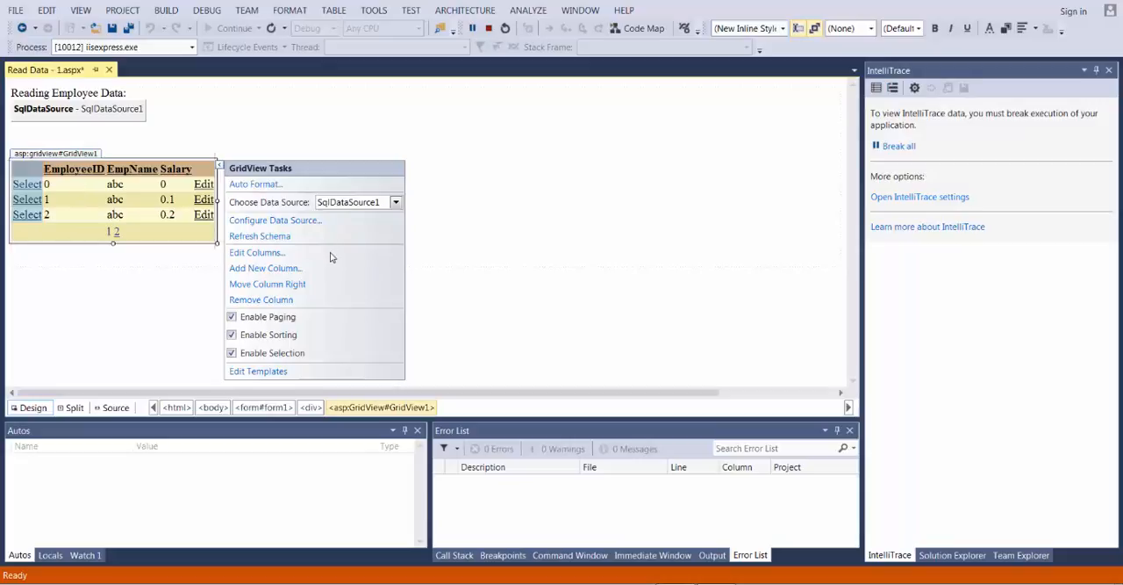
pyautogui.moveTo(288, 253)
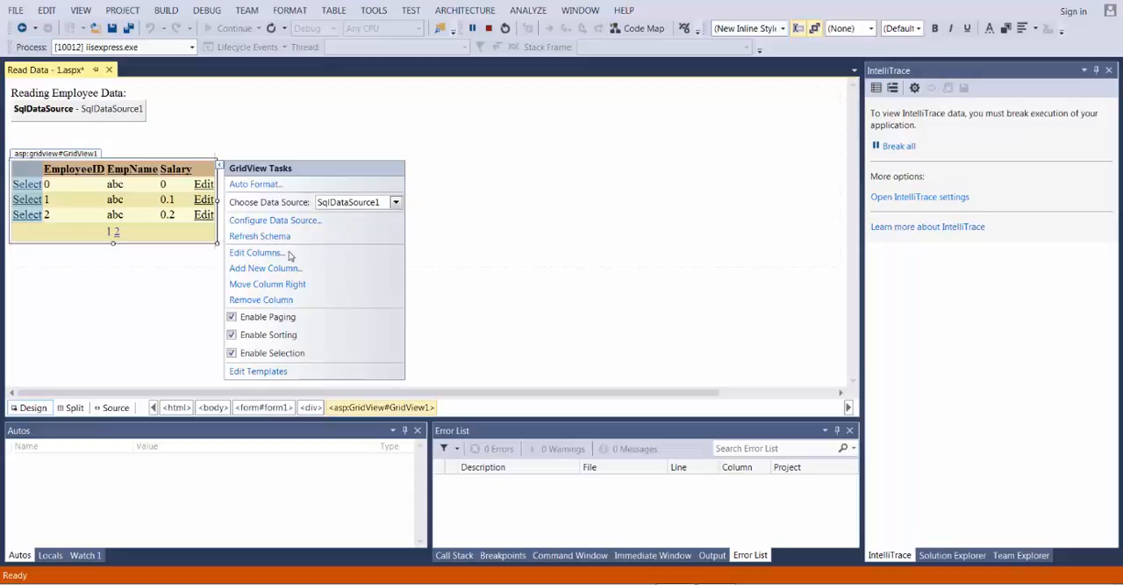
# Set EmployeeID ReadOnly to True and confirm EmpName and Salary remain ReadOnly False.
pyautogui.click(256, 253)
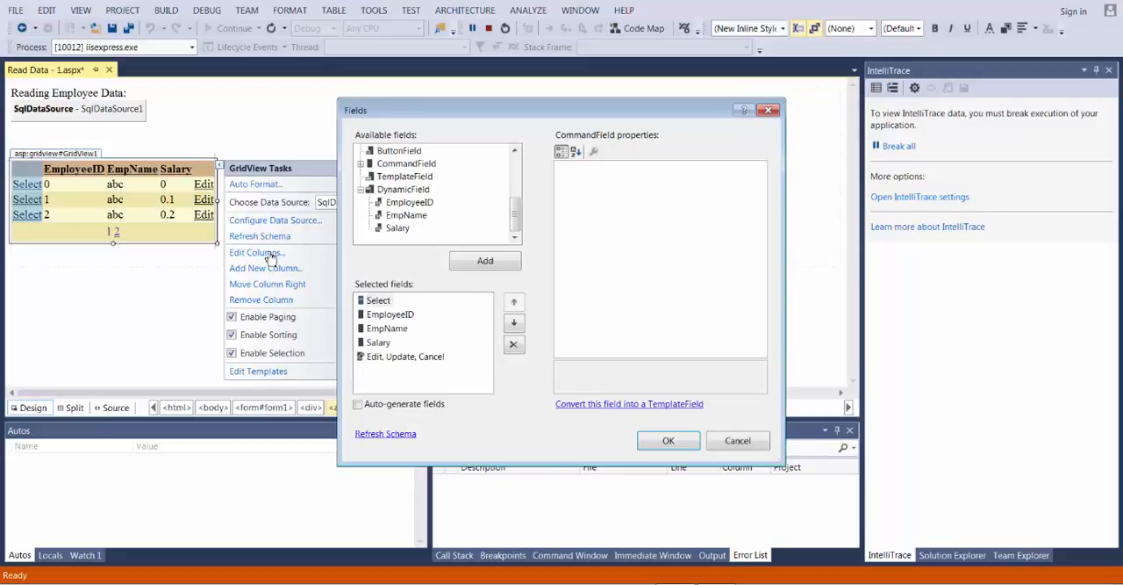
pyautogui.click(390, 312)
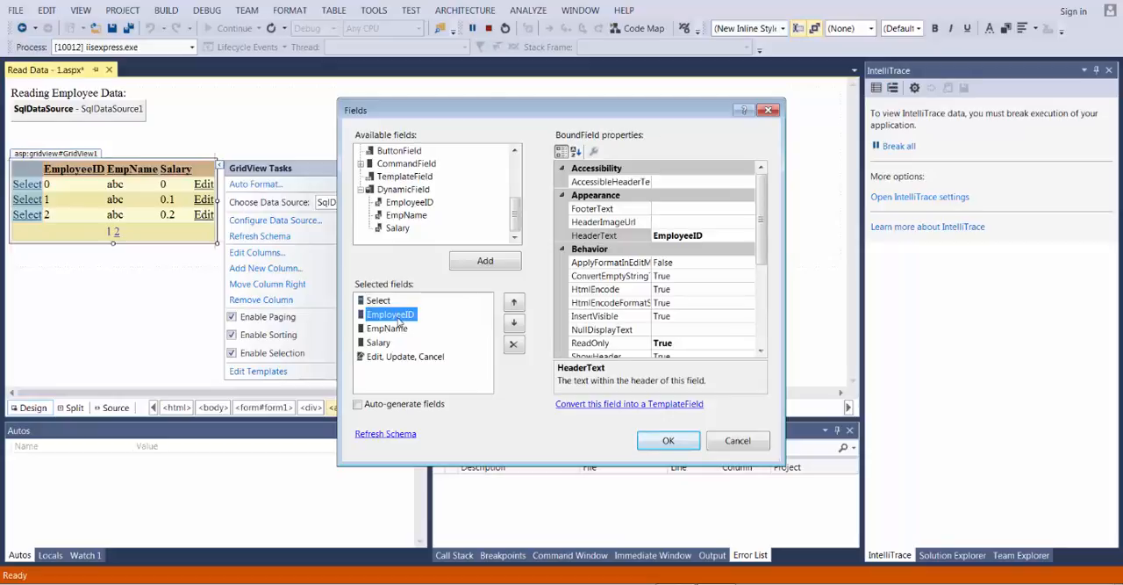
pyautogui.scroll(-3)
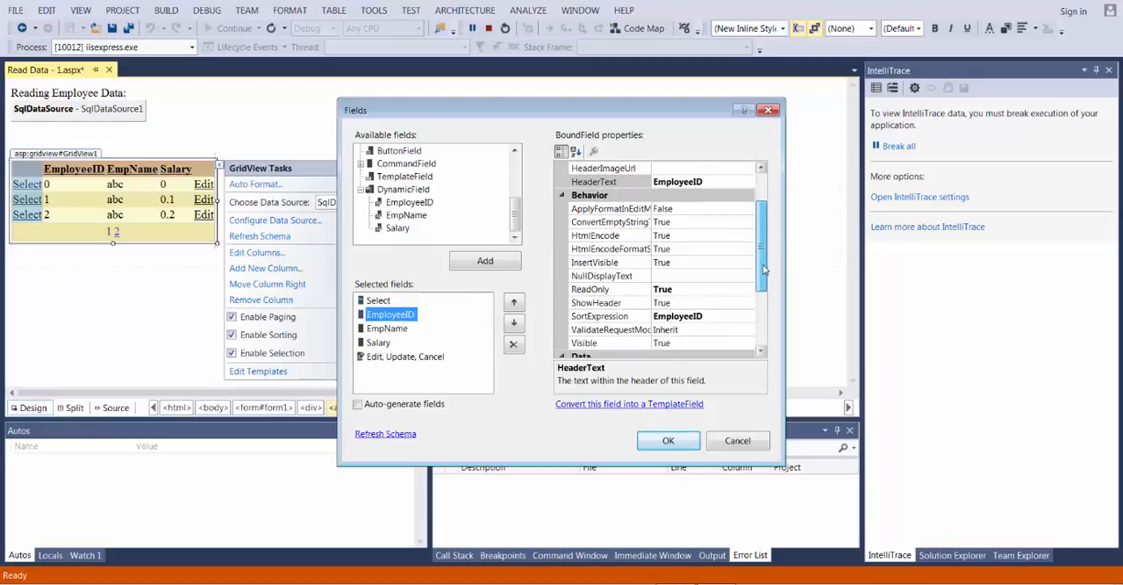
pyautogui.click(590, 275)
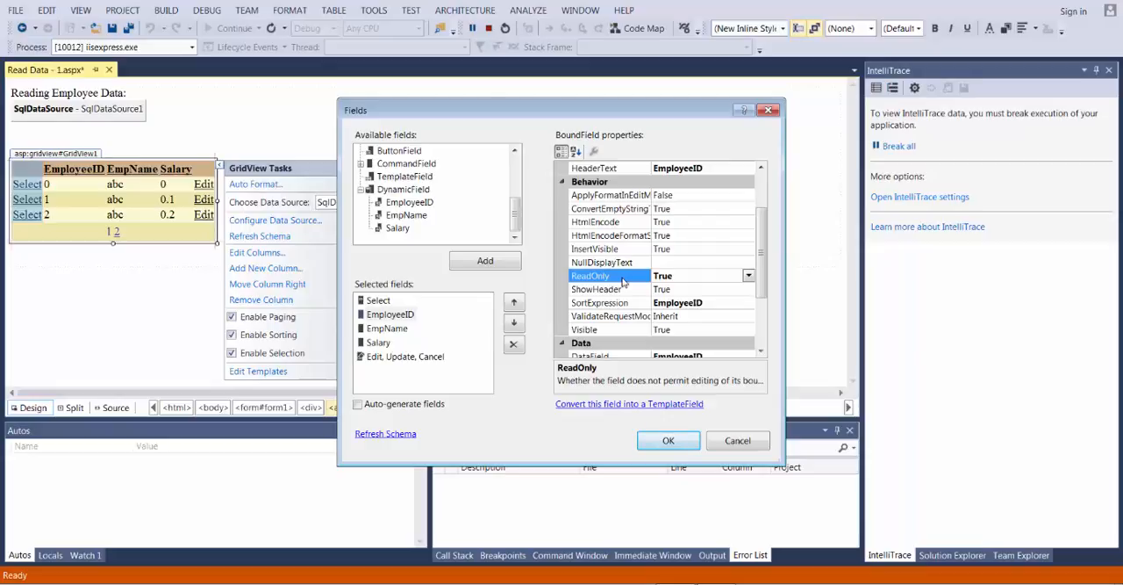
pyautogui.moveTo(688, 279)
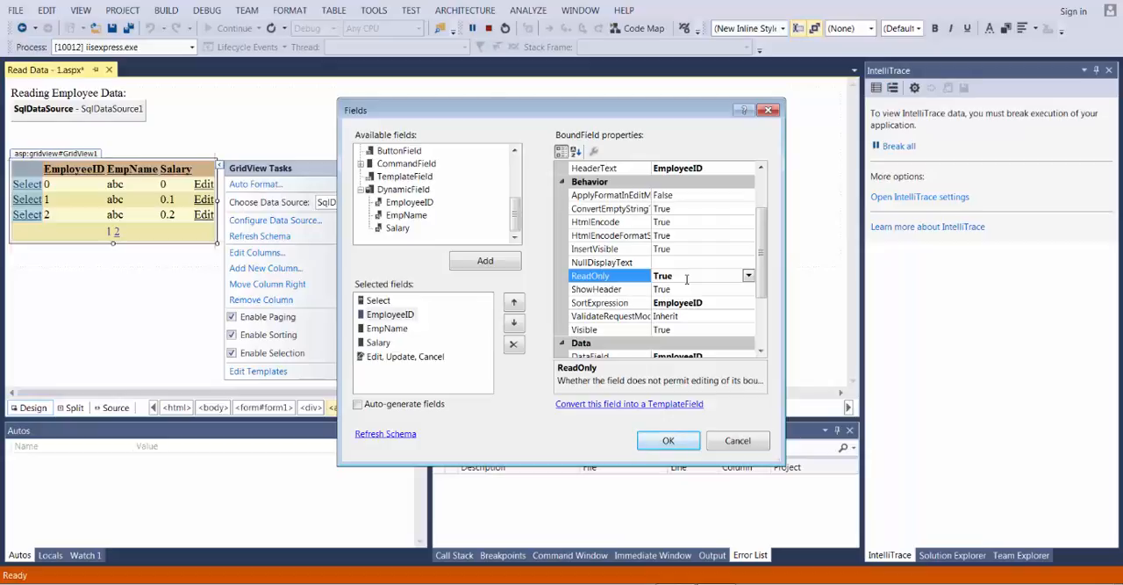
pyautogui.click(386, 327)
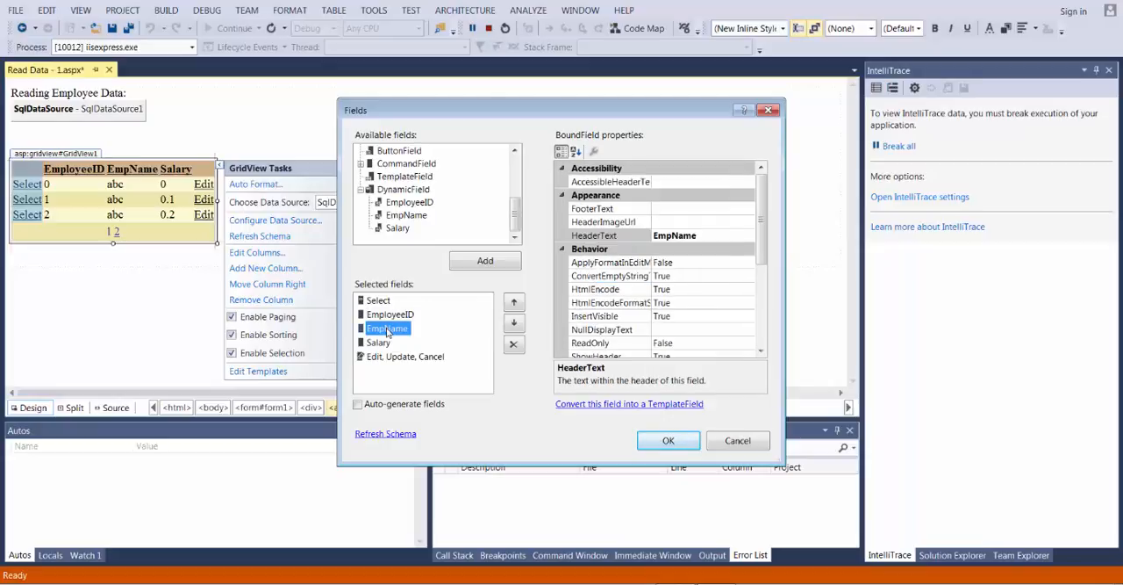
pyautogui.scroll(-3)
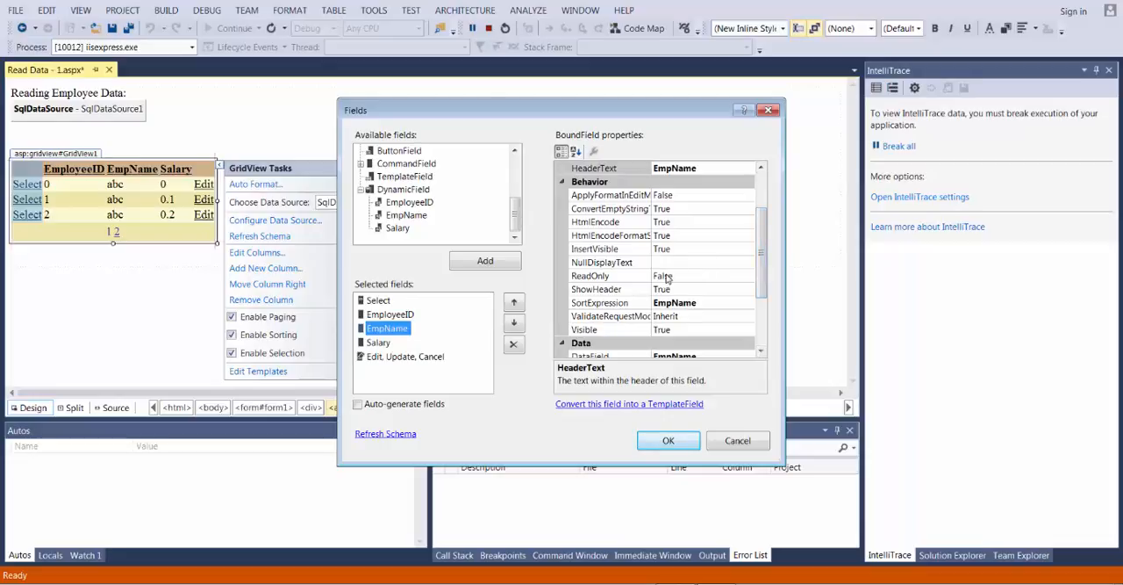
pyautogui.click(379, 340)
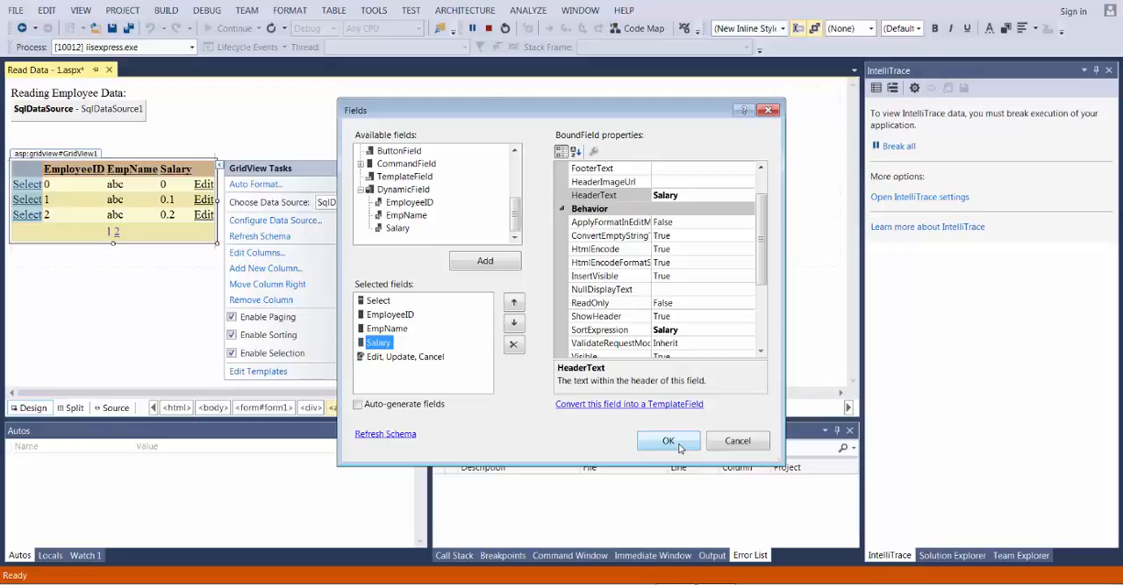
# Confirm the Fields dialog column changes and select SqlDataSource1's UpdateQuery property.
pyautogui.click(667, 438)
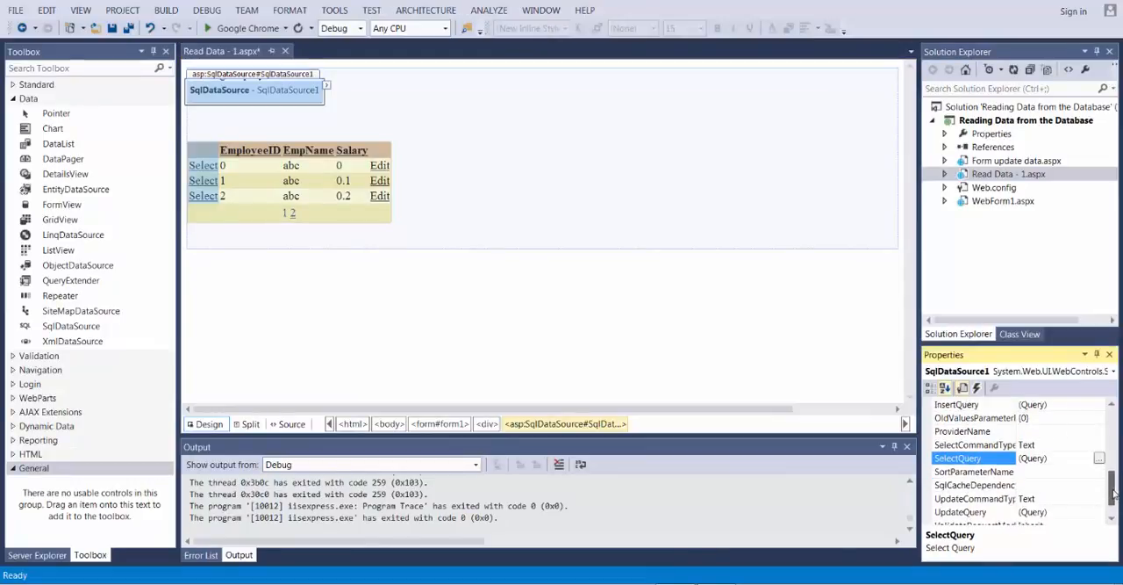
pyautogui.scroll(-3)
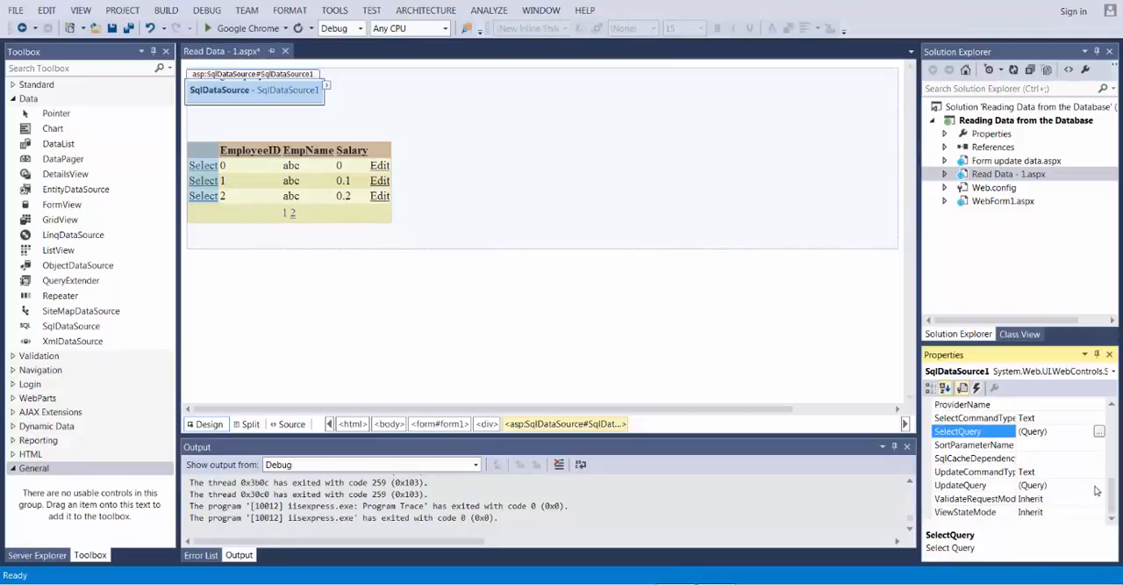
pyautogui.click(960, 485)
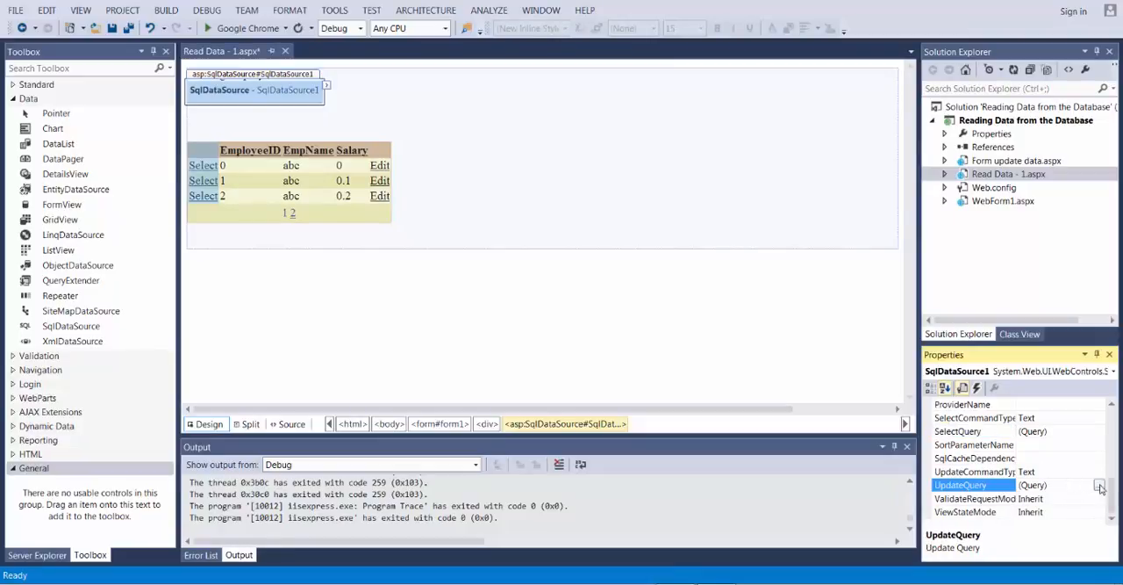
# Begin the update command as 'Update Employee SET' in the UpdateQuery editor.
pyautogui.click(1098, 484)
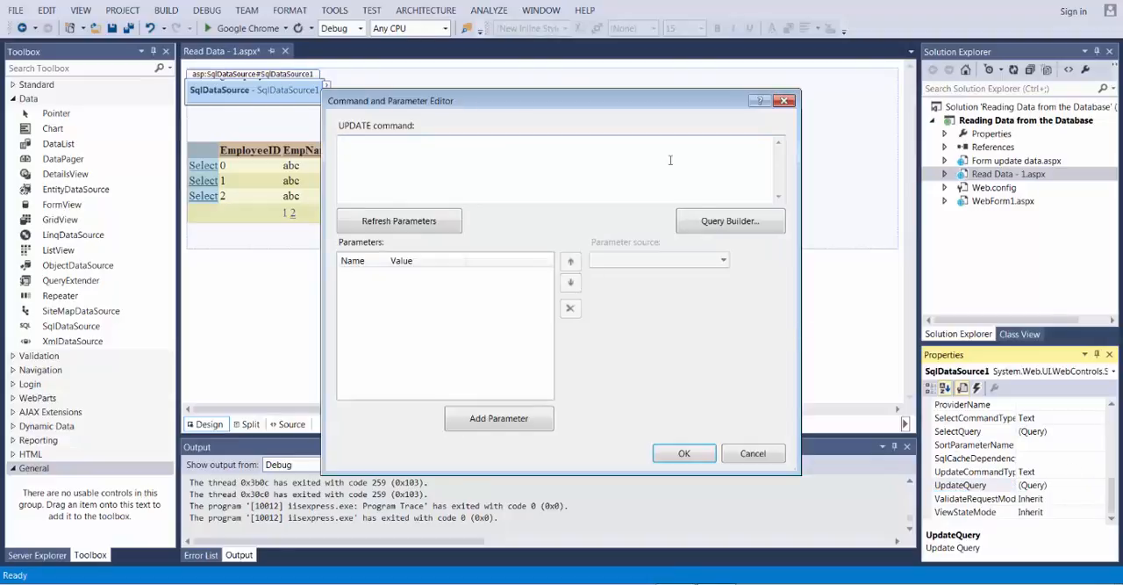
pyautogui.write('Update')
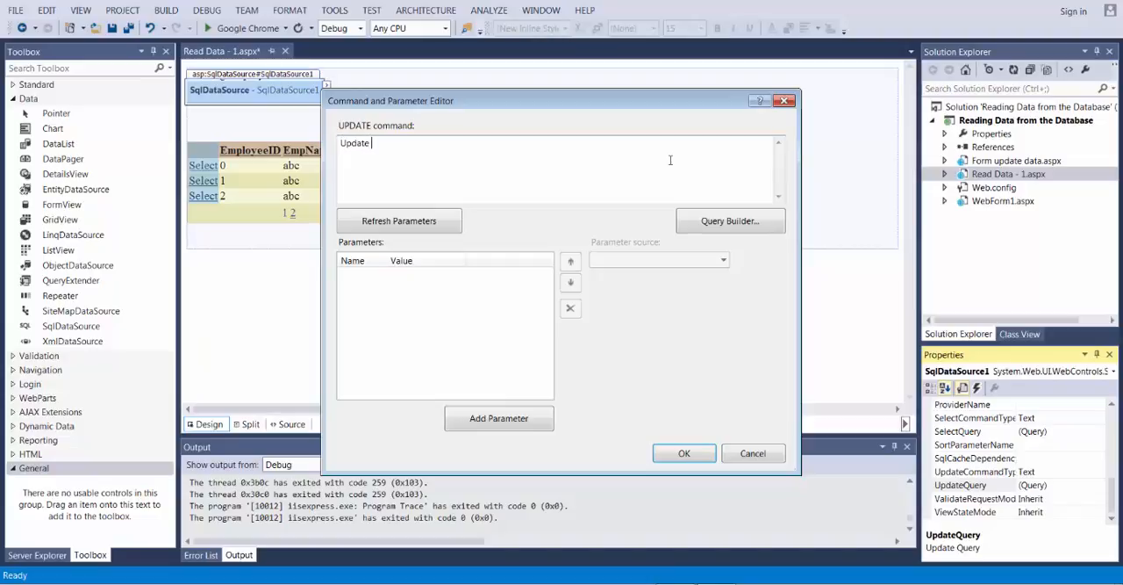
pyautogui.write('Employee')
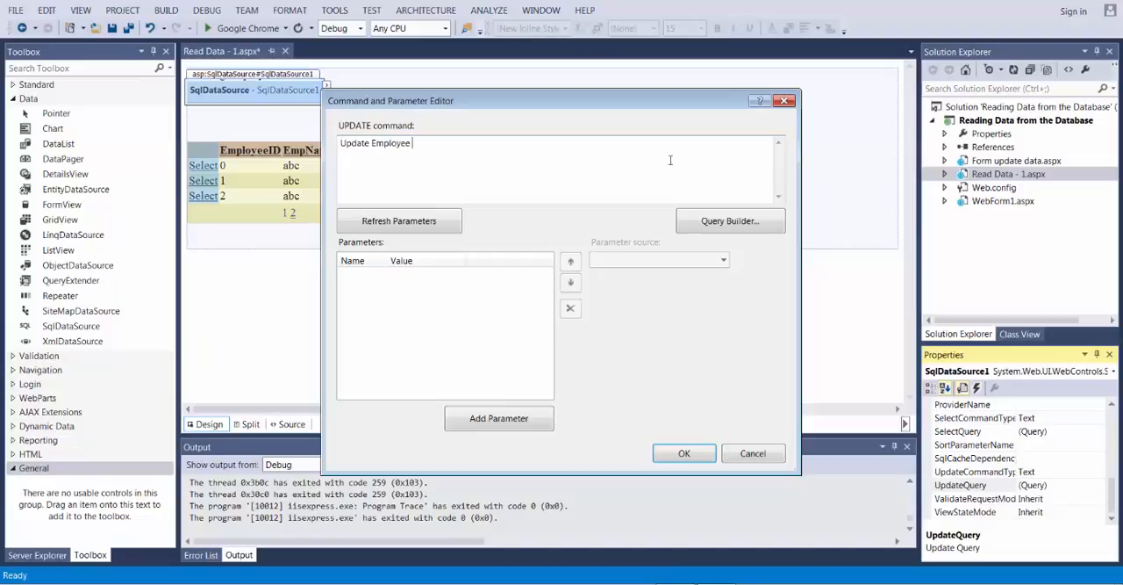
pyautogui.write('SET')
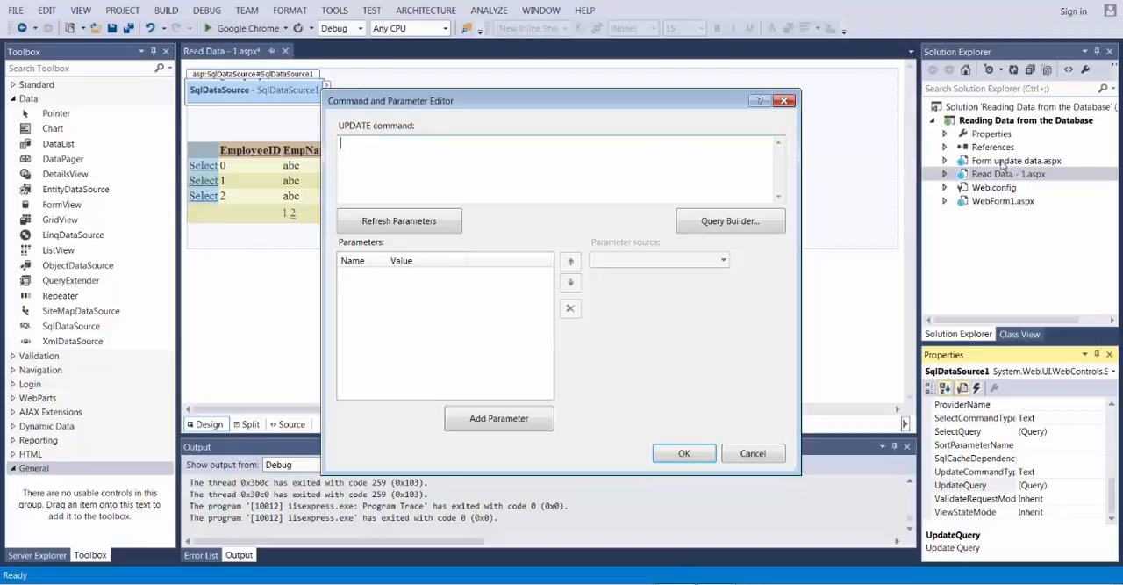
# In Query Builder, include EmpName and Salary columns in the Employees UPDATE statement.
pyautogui.click(730, 221)
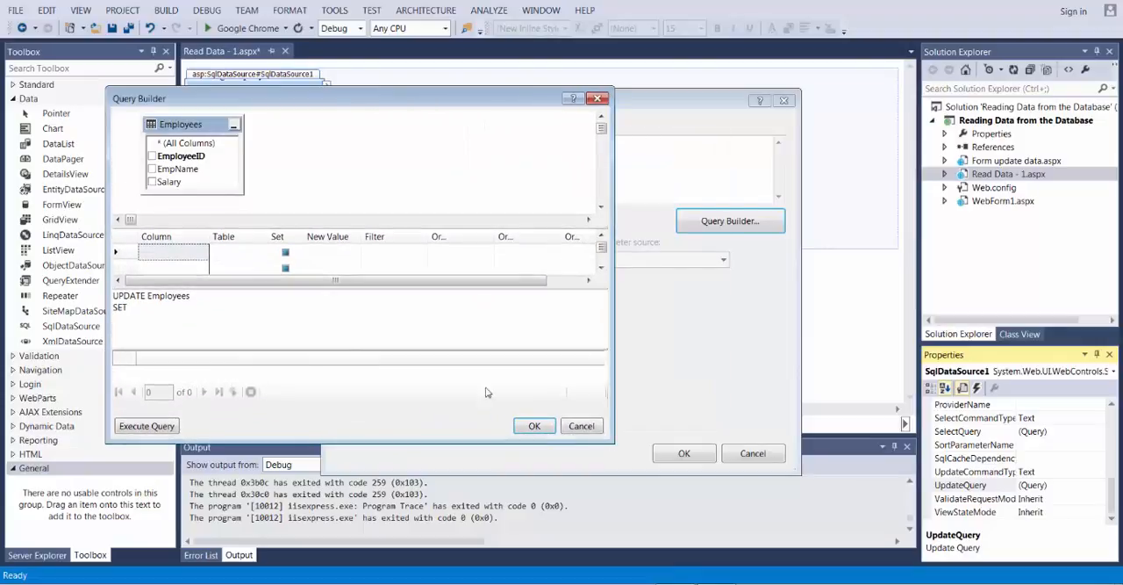
pyautogui.click(153, 169)
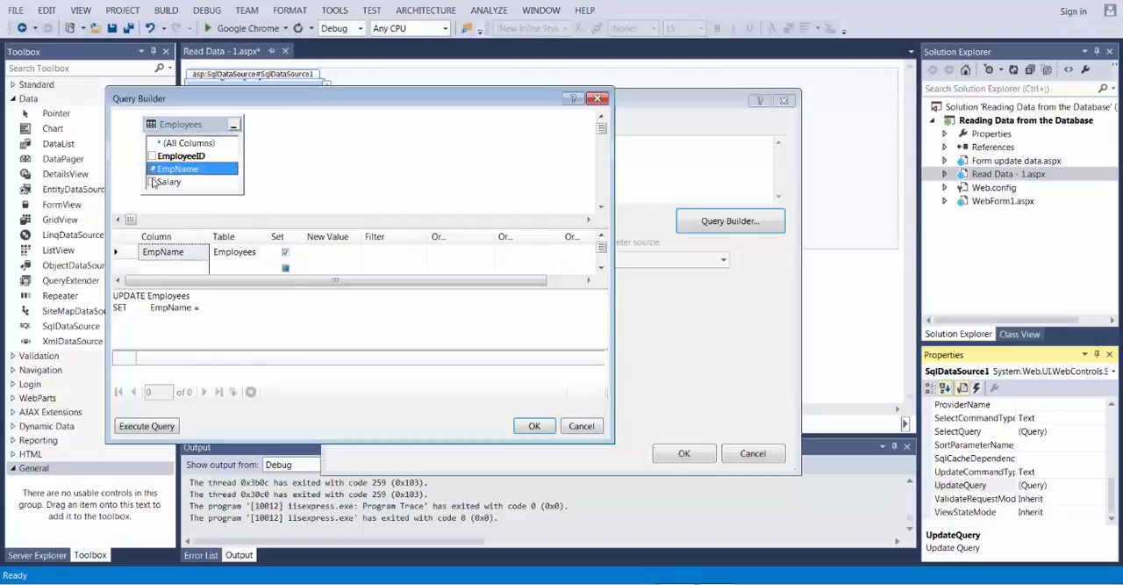
pyautogui.click(153, 183)
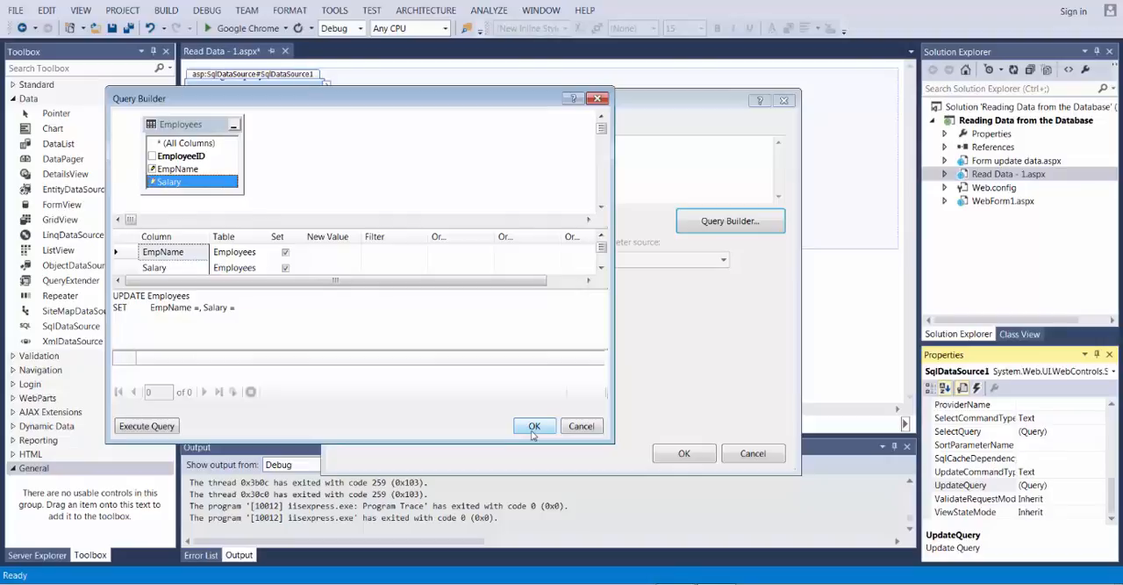
pyautogui.click(534, 425)
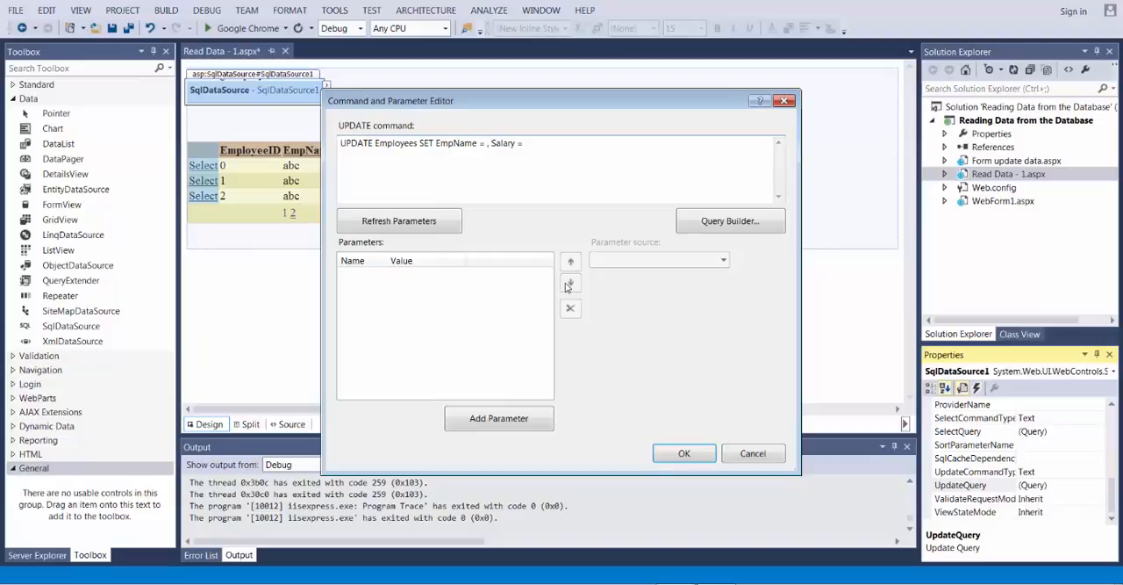
pyautogui.write('@')
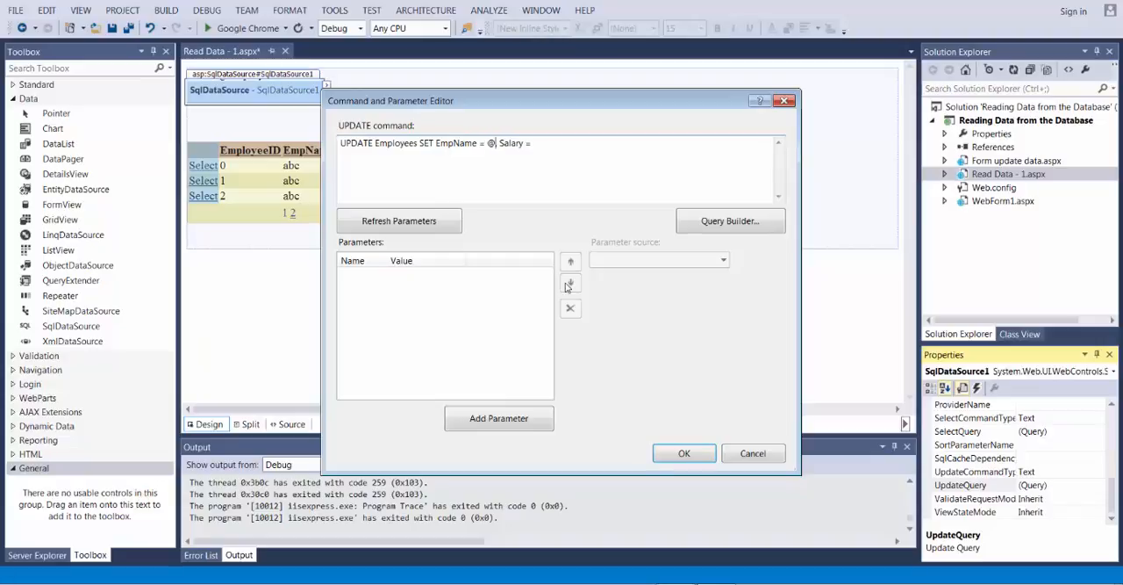
pyautogui.write('E')
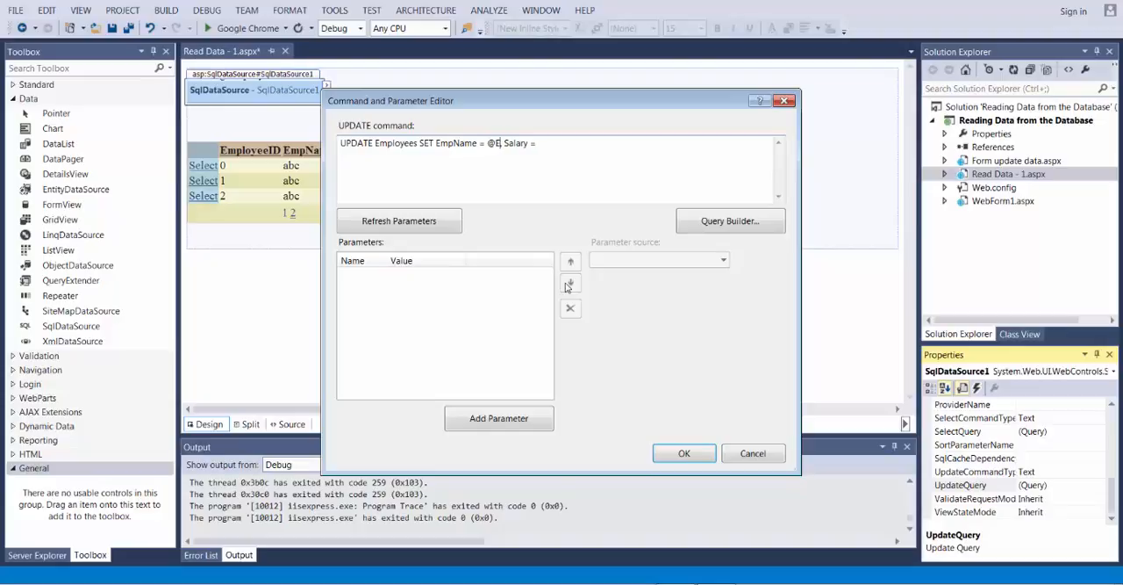
pyautogui.write('mpName')
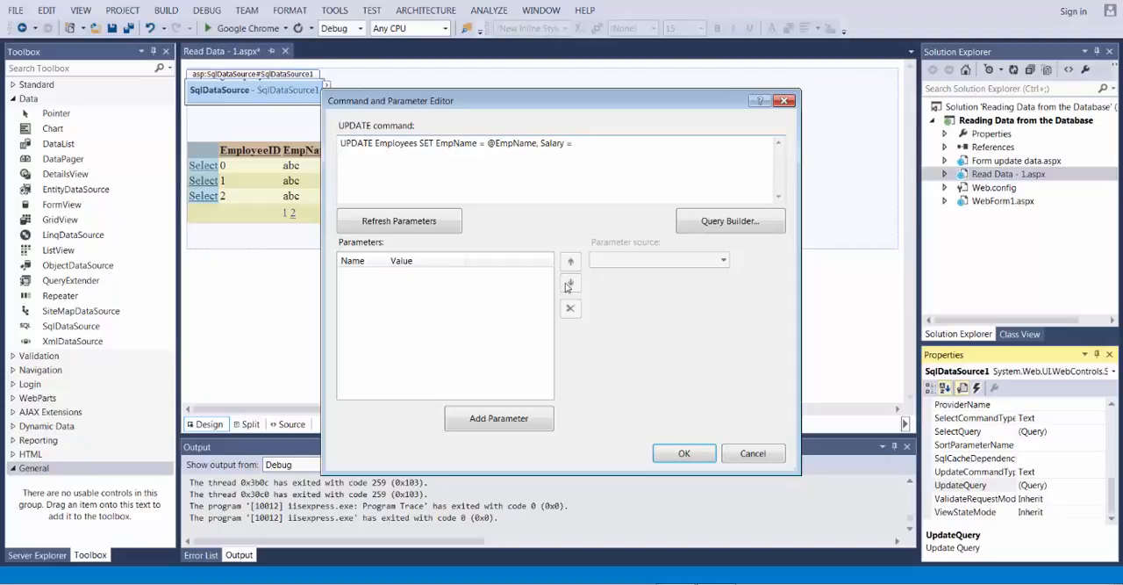
pyautogui.write('@Salar')
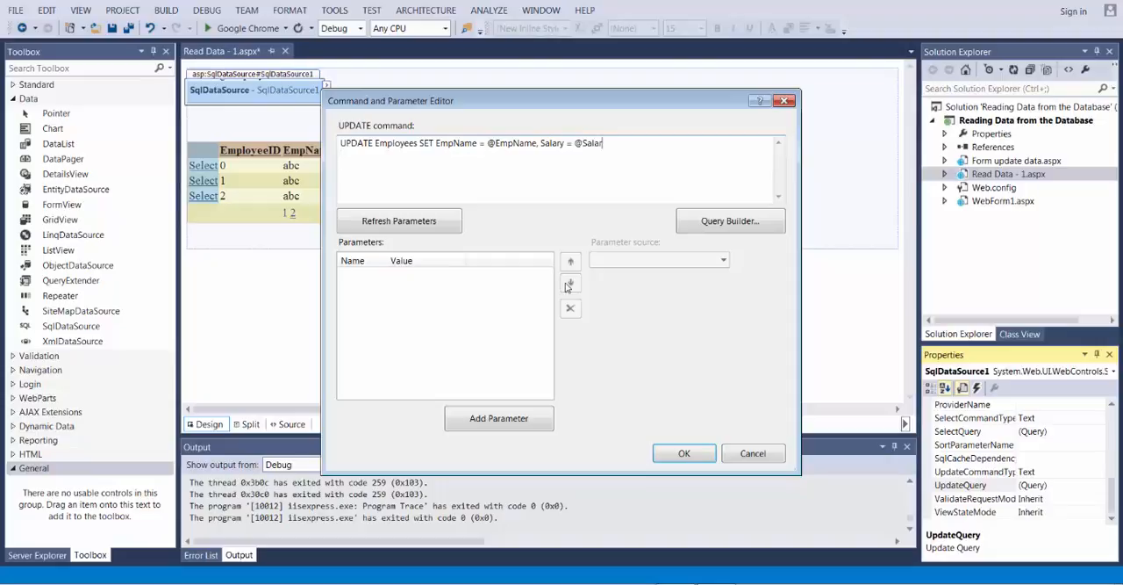
pyautogui.write('y')
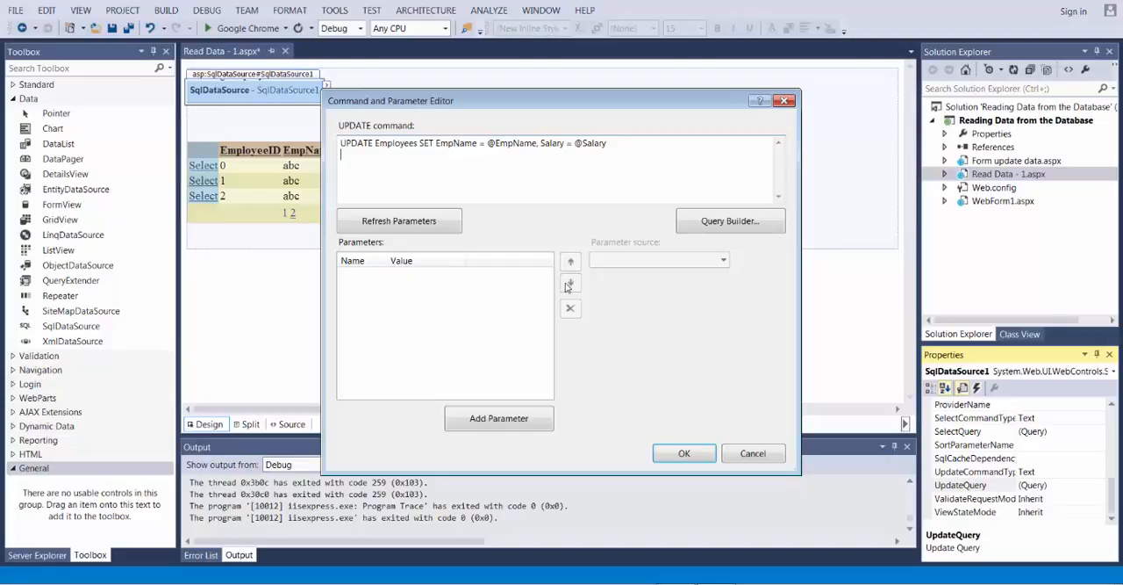
pyautogui.write('Where')
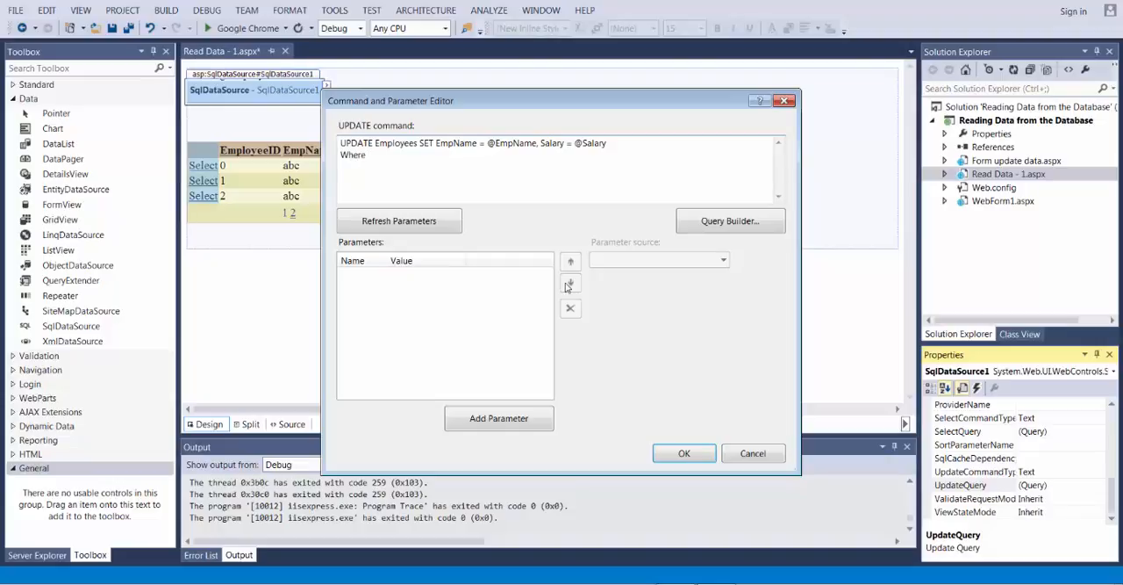
pyautogui.write('EmployeeID')
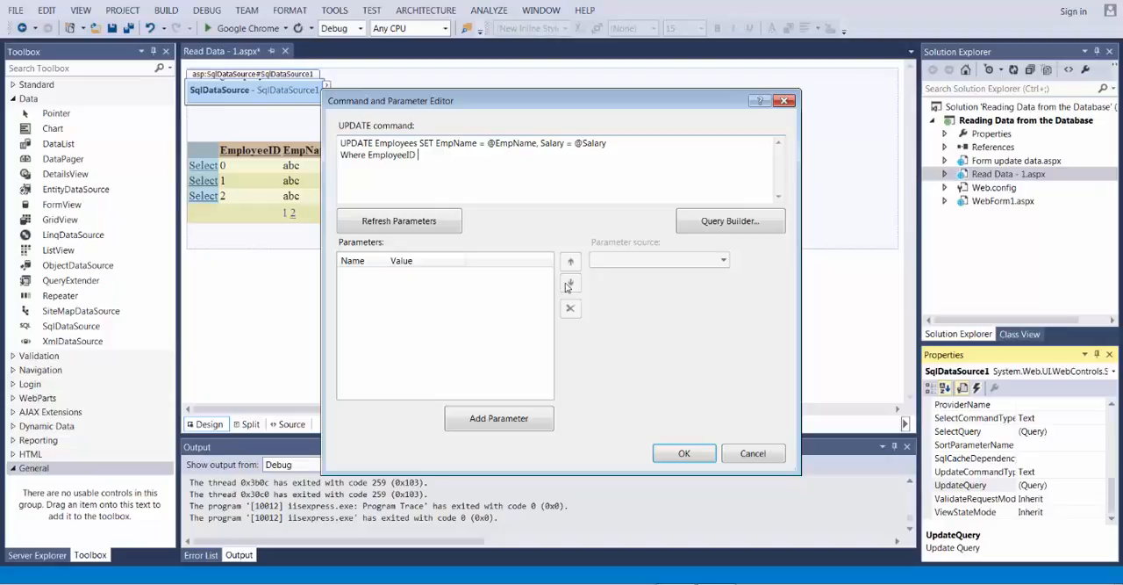
pyautogui.write('= @')
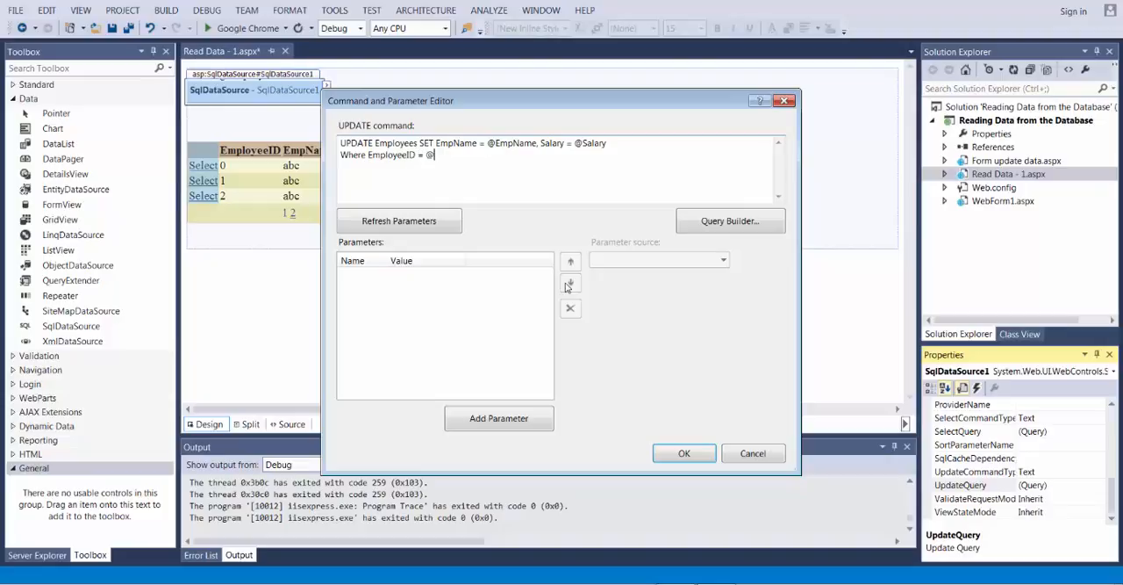
pyautogui.write('Employee')
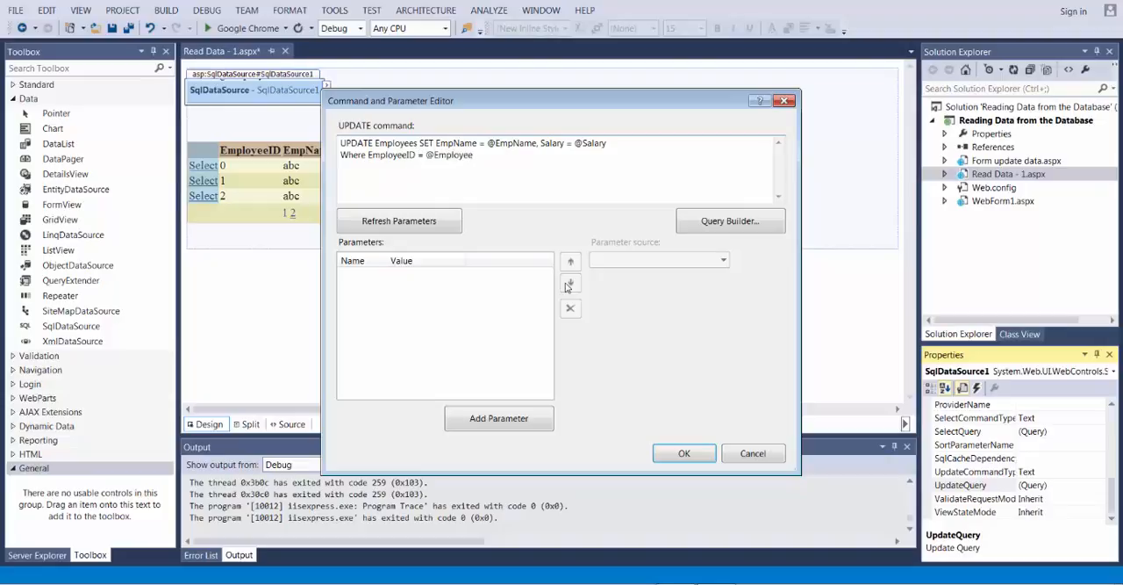
pyautogui.write('ID')
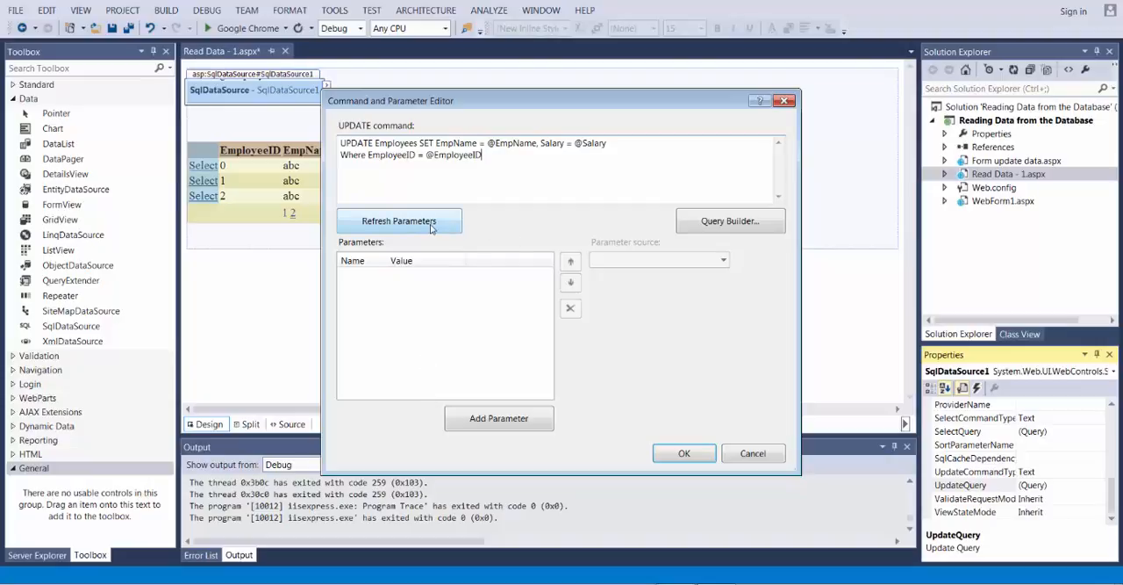
# Refresh the parameters and set EmpName's ConvertEmptyStringToNull to False.
pyautogui.click(400, 221)
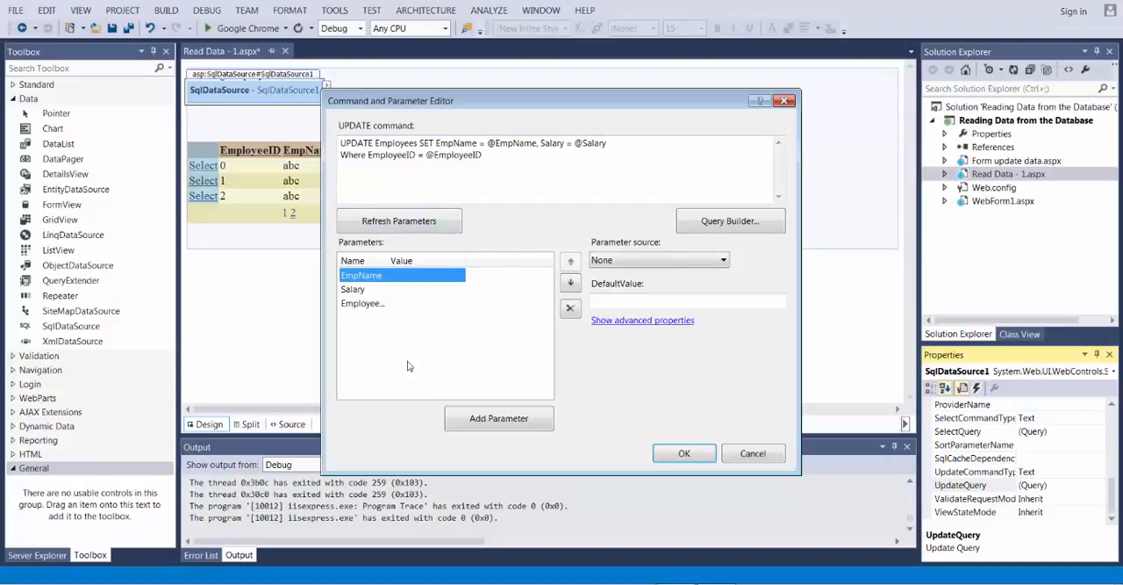
pyautogui.moveTo(390, 344)
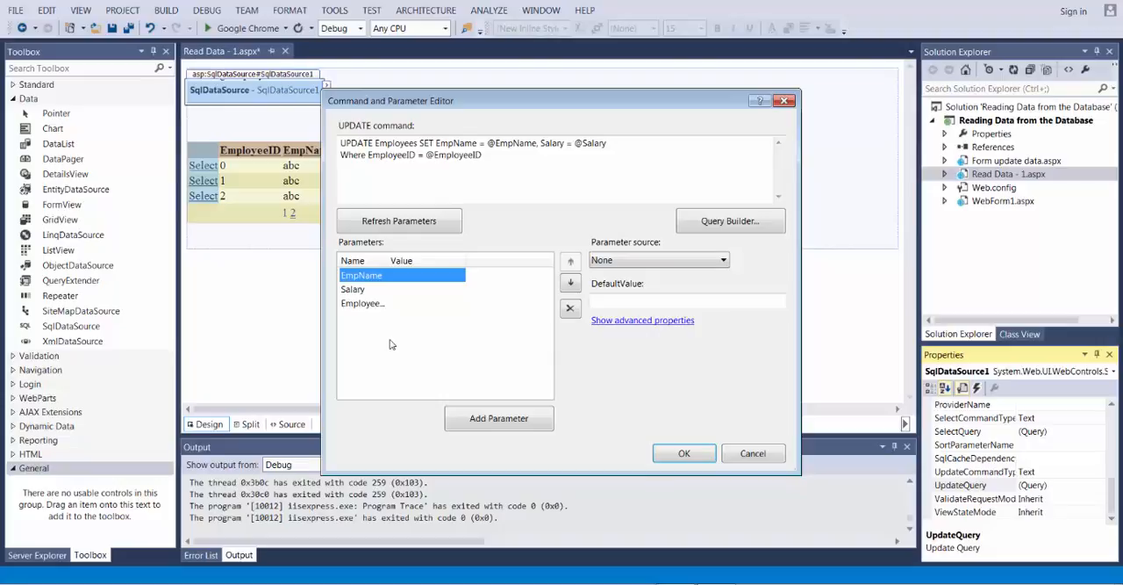
pyautogui.moveTo(688, 262)
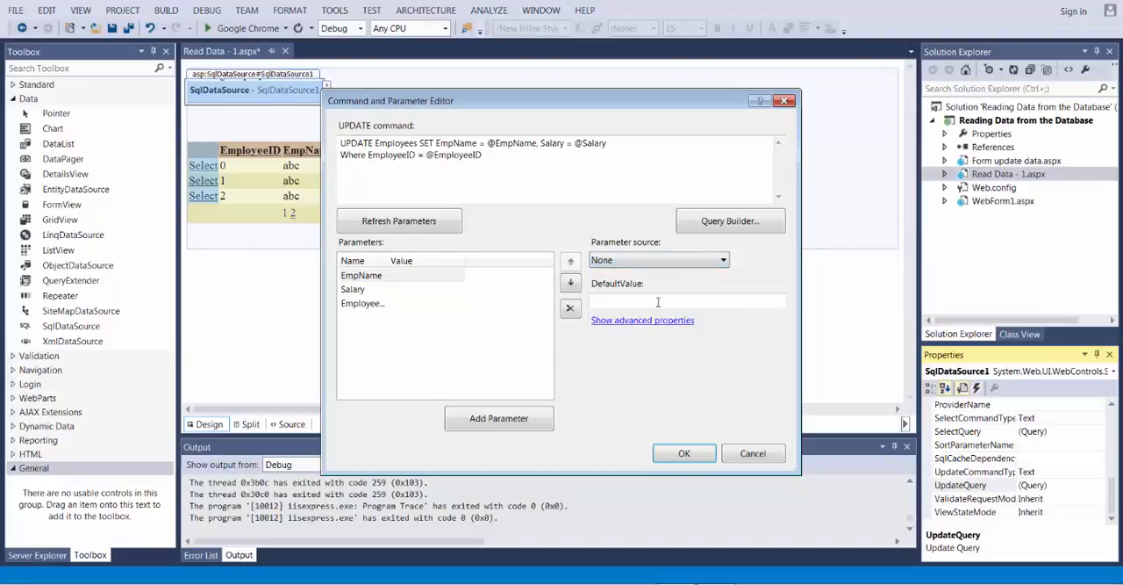
pyautogui.click(362, 274)
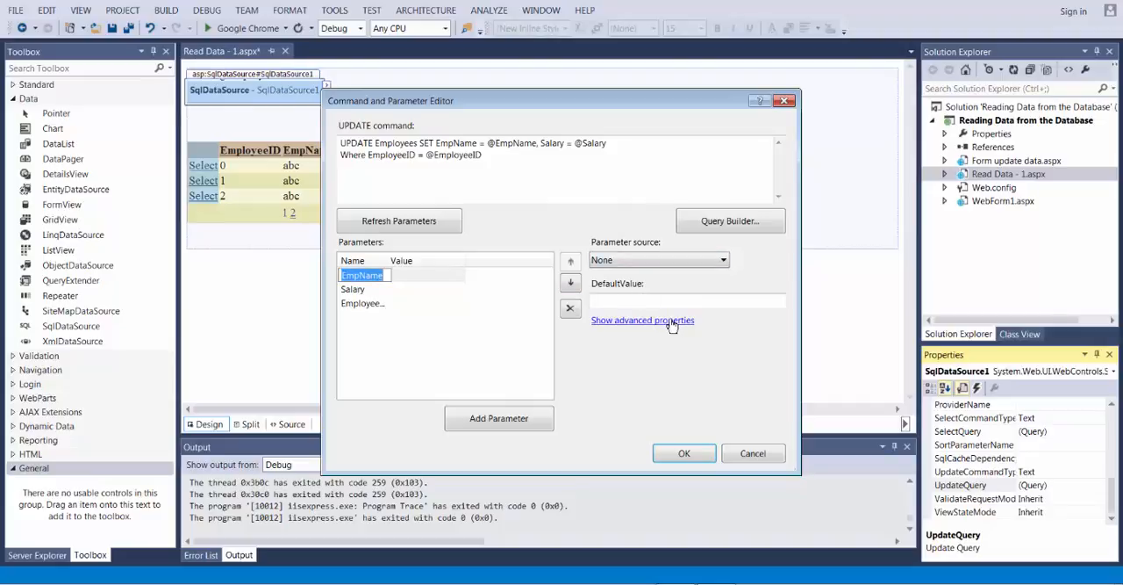
pyautogui.click(642, 320)
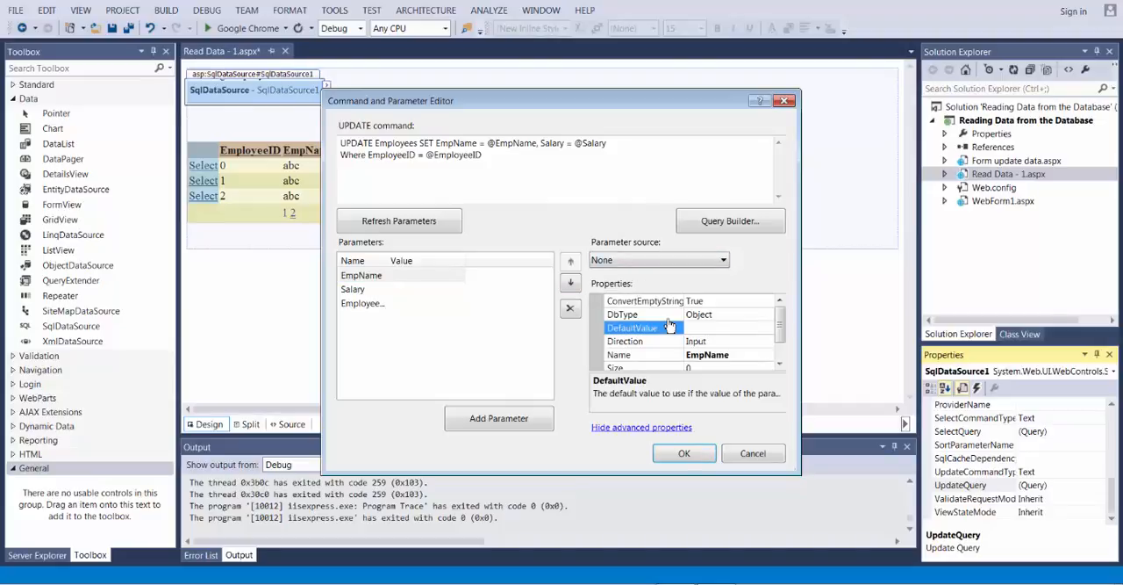
pyautogui.click(646, 300)
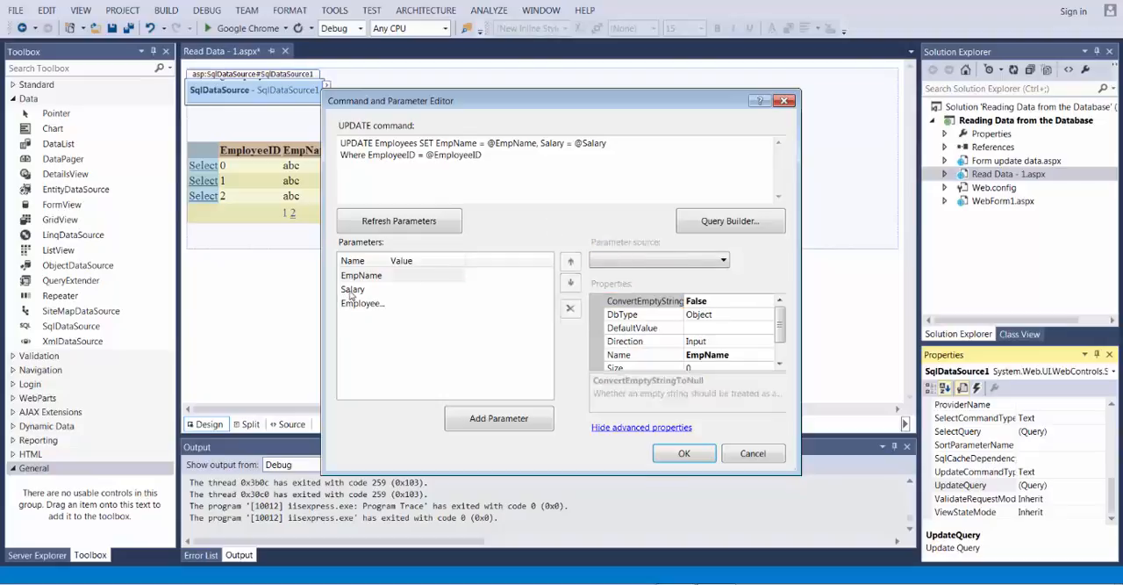
# Set Salary's ConvertEmptyStringToNull to False, confirm and run the page in the browser.
pyautogui.click(353, 288)
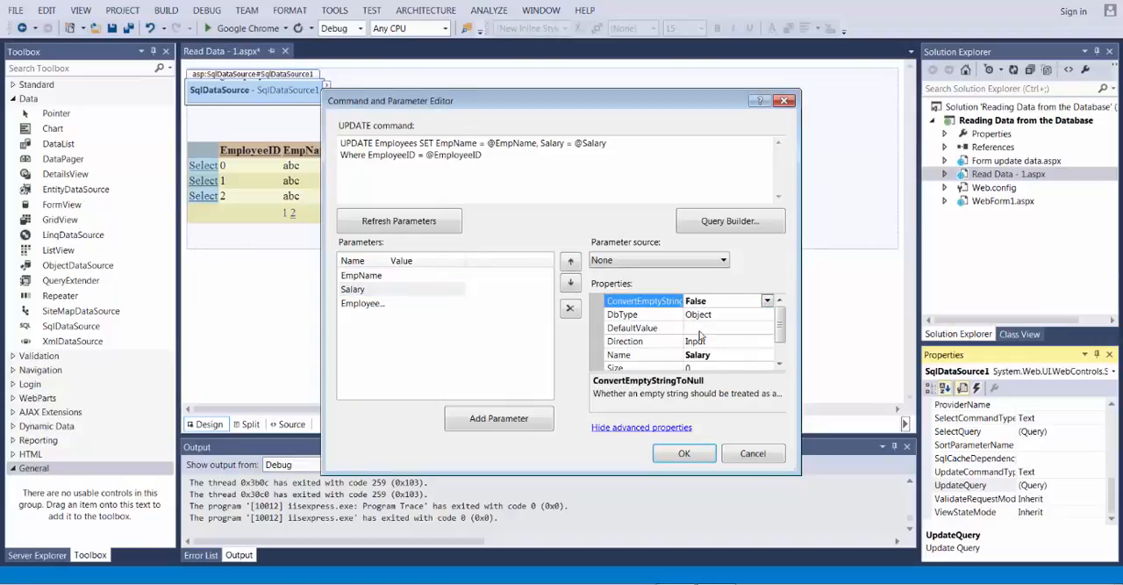
pyautogui.click(685, 452)
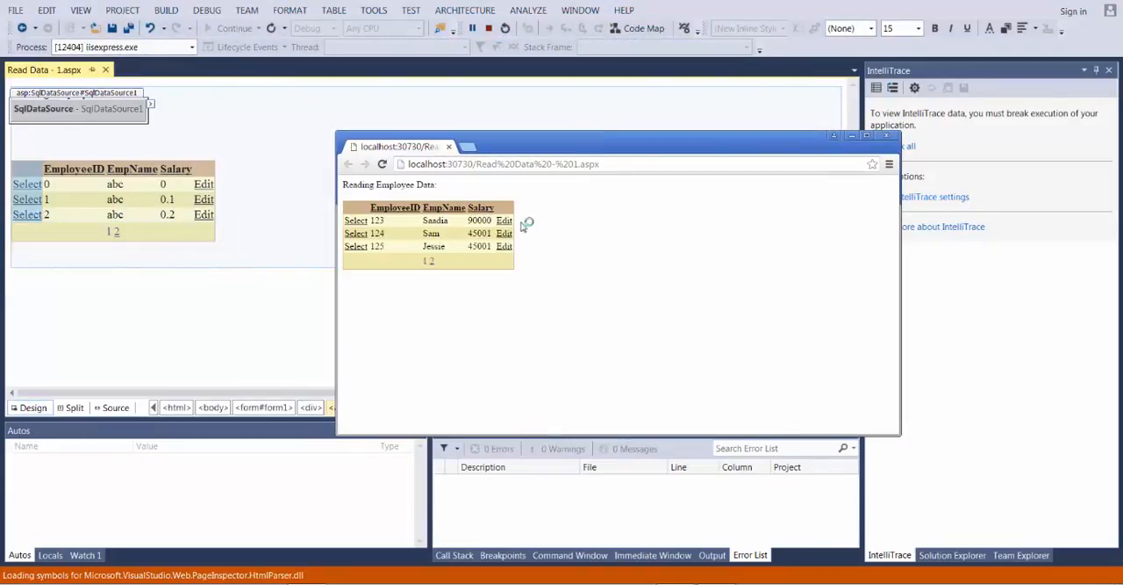
# Enlarge the employee grid page text through the Chrome options menu.
pyautogui.click(504, 221)
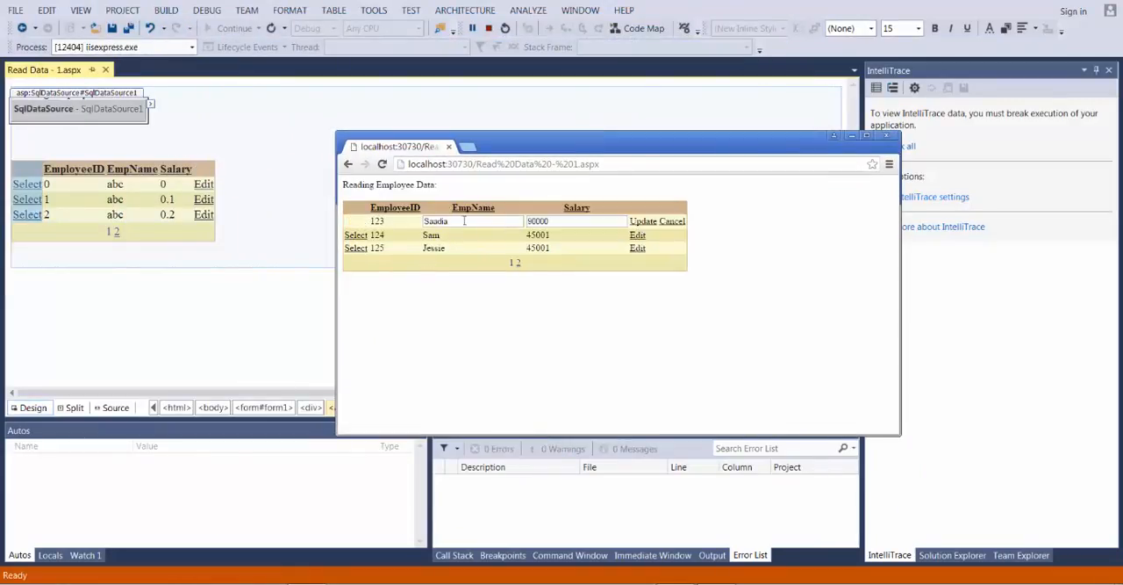
pyautogui.click(873, 165)
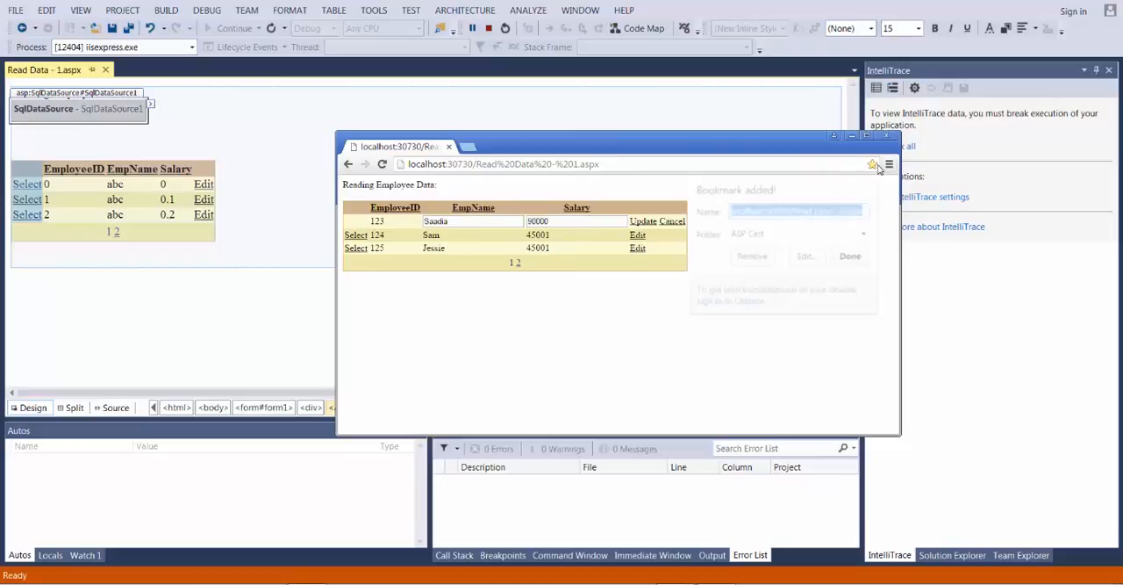
pyautogui.click(888, 165)
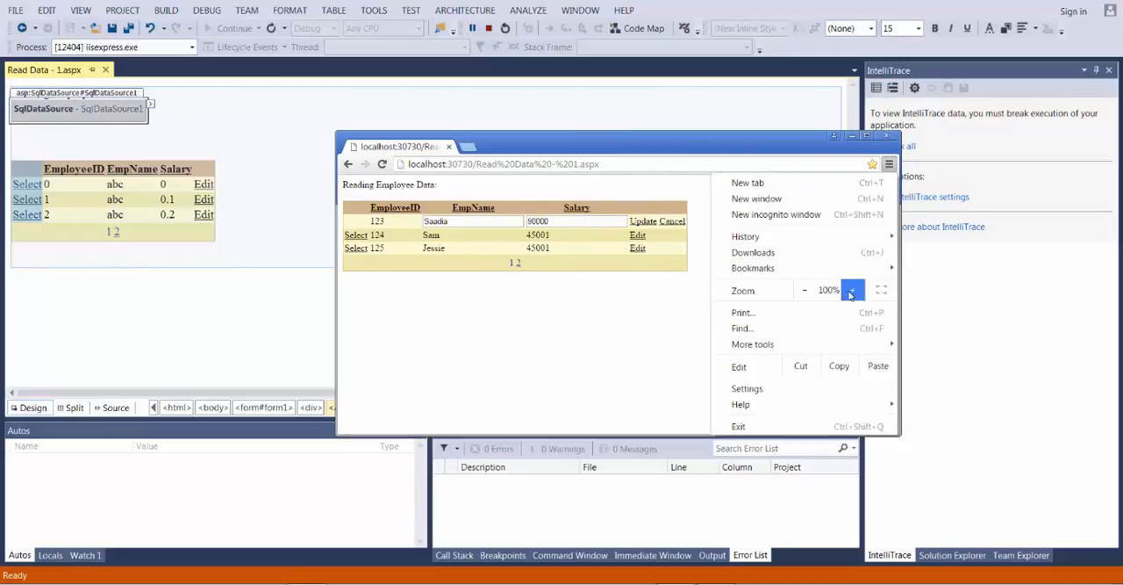
pyautogui.click(853, 290)
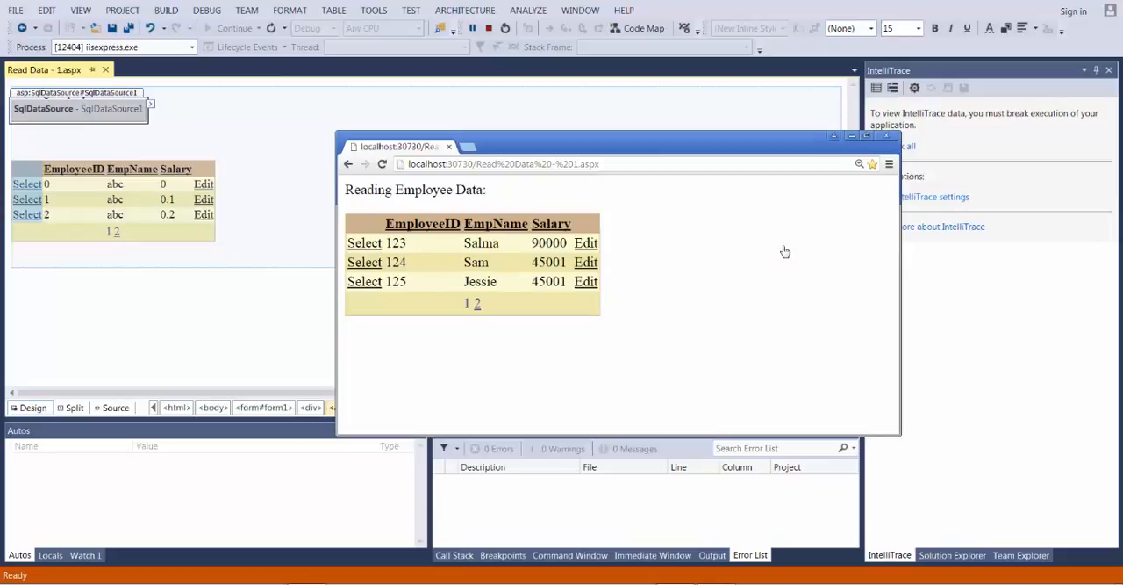
# Edit Sam's row (employee 124) to salary 76880.
pyautogui.click(587, 262)
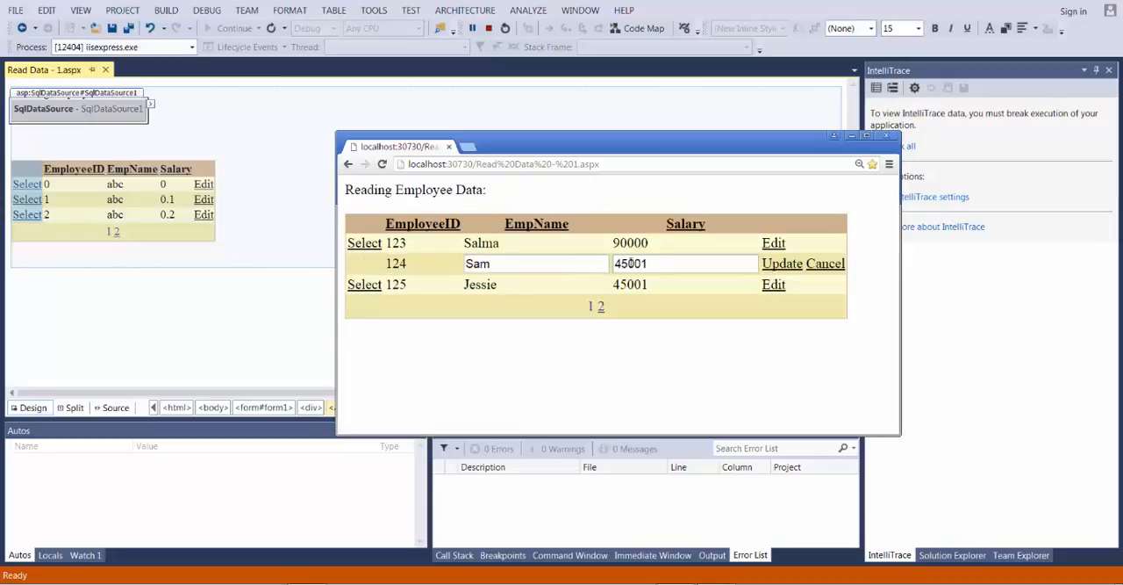
pyautogui.write('7688')
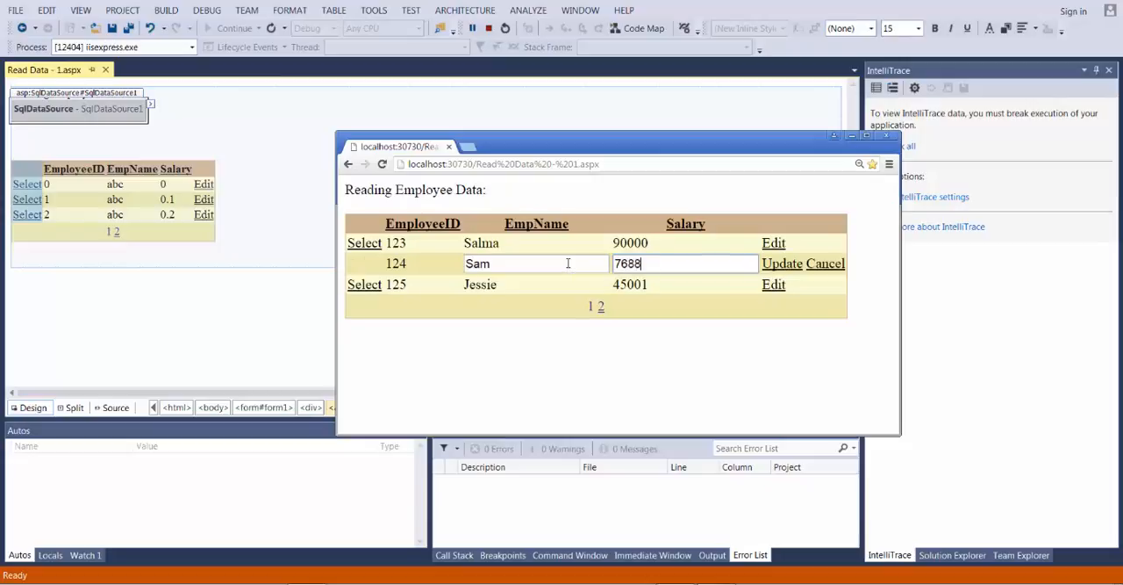
pyautogui.write('0')
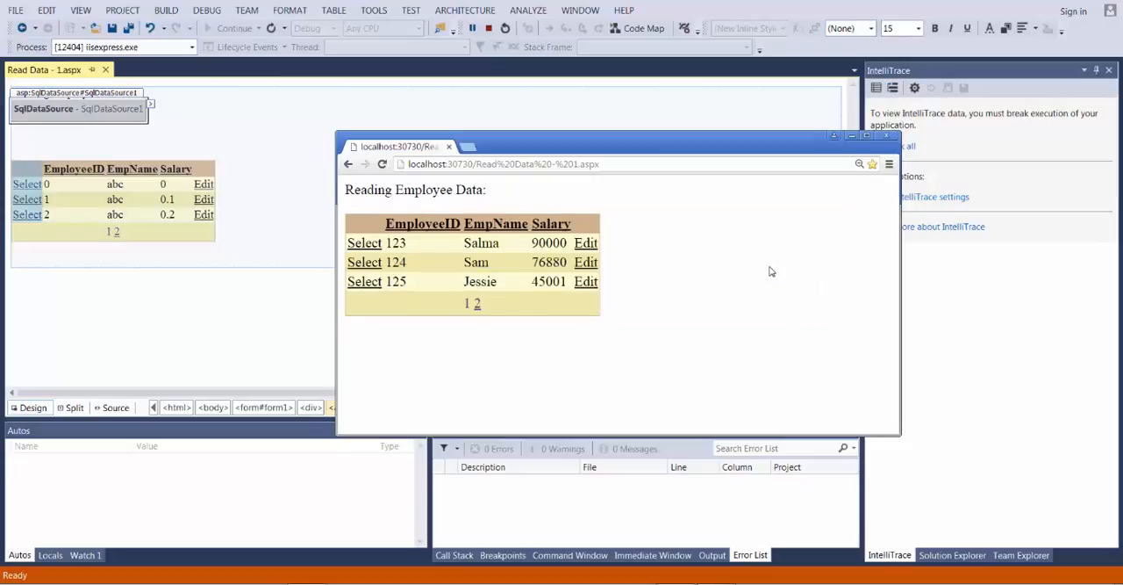
# Edit employee 125's row to name Nasir, salary 78333, update it and select Sam's row.
pyautogui.click(586, 281)
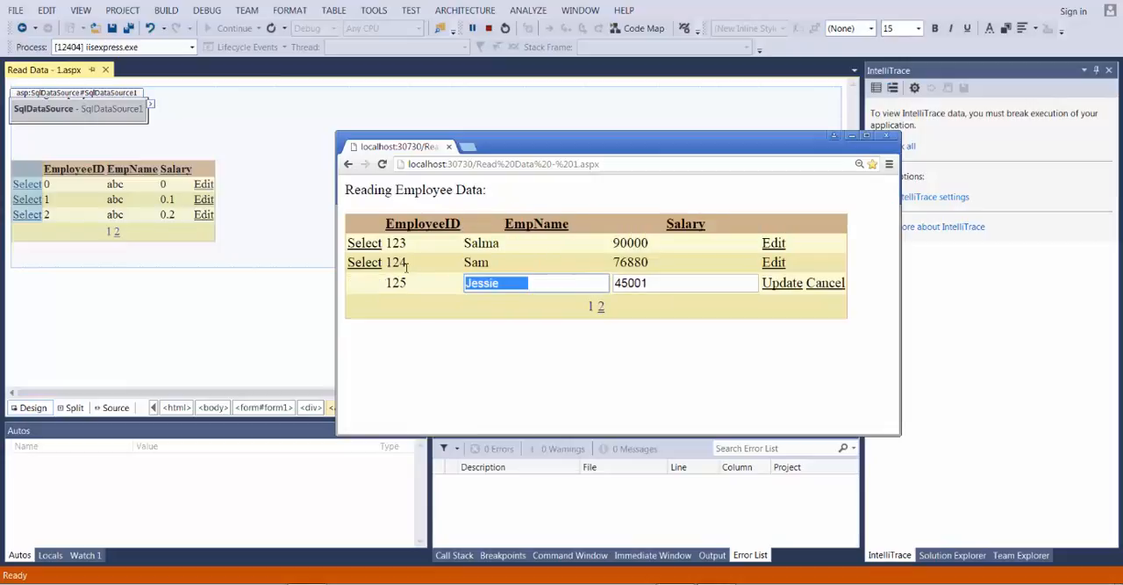
pyautogui.write('Nasir')
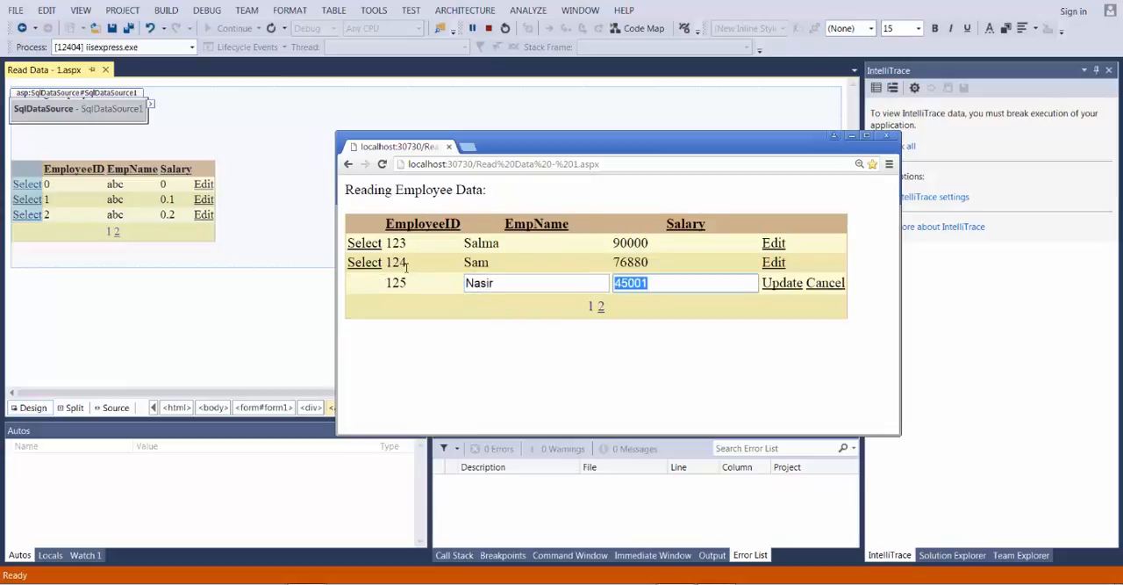
pyautogui.write('78333')
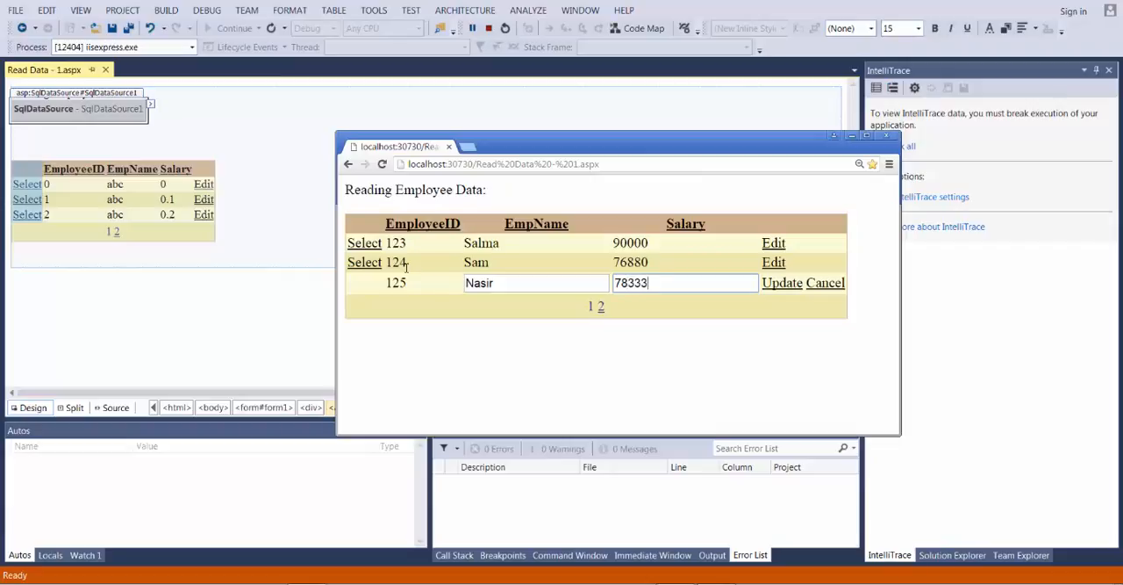
pyautogui.click(781, 281)
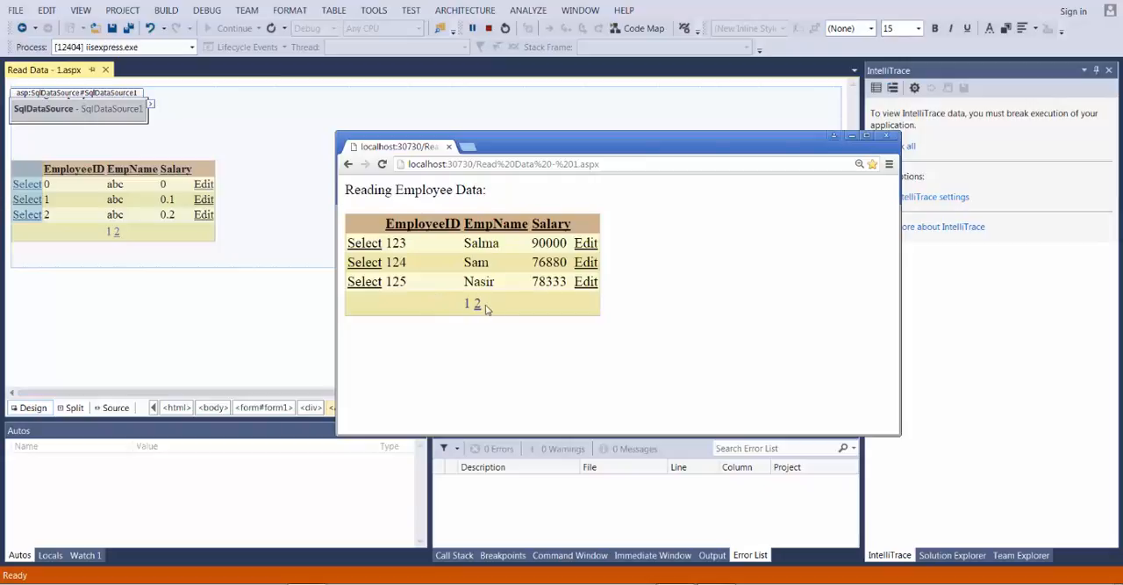
pyautogui.click(478, 302)
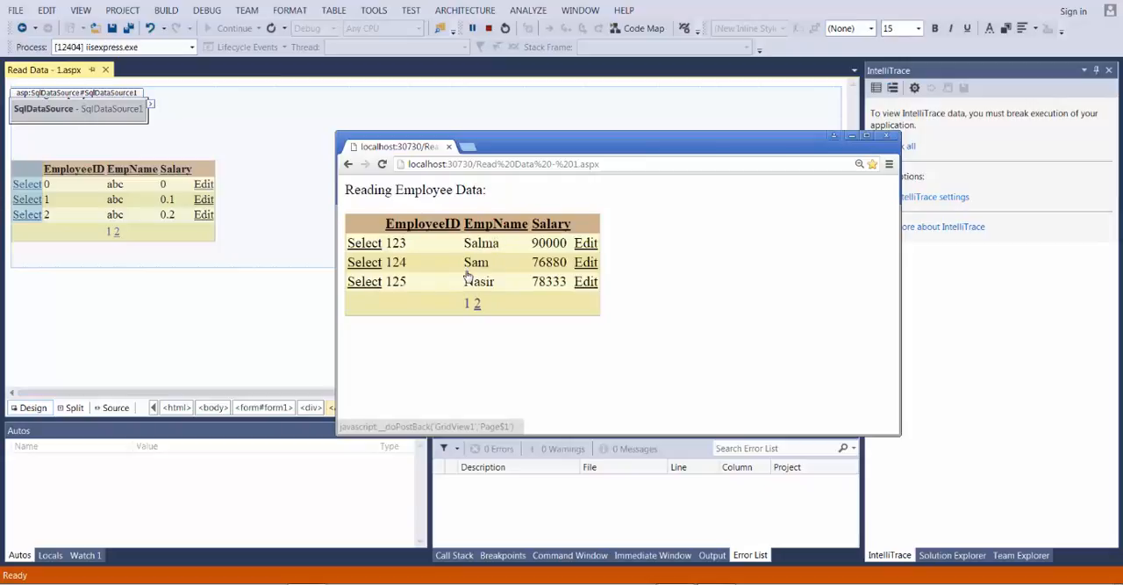
pyautogui.moveTo(691, 362)
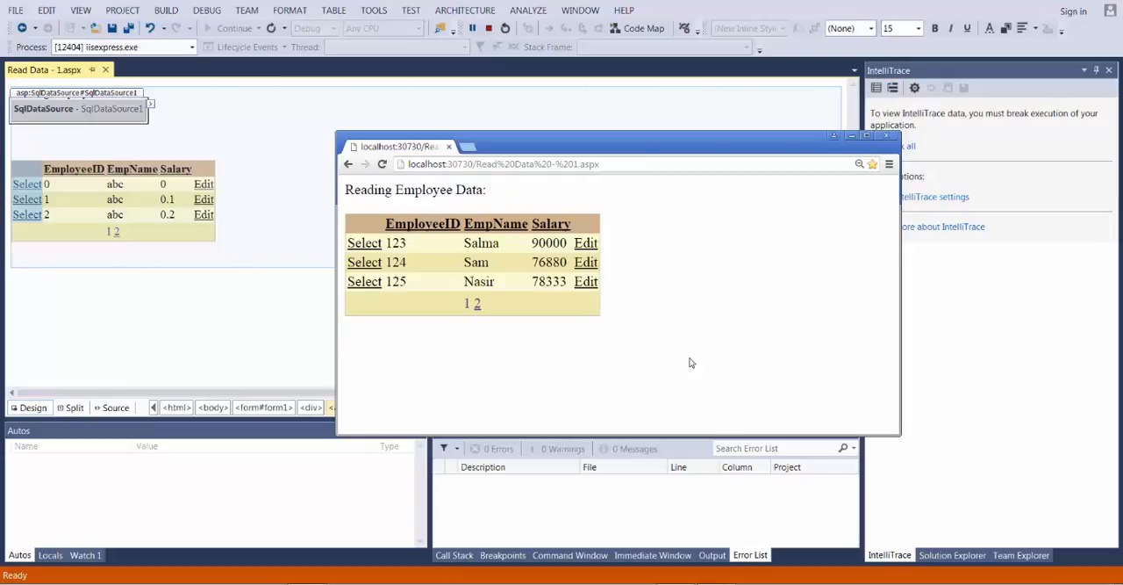
pyautogui.moveTo(502, 288)
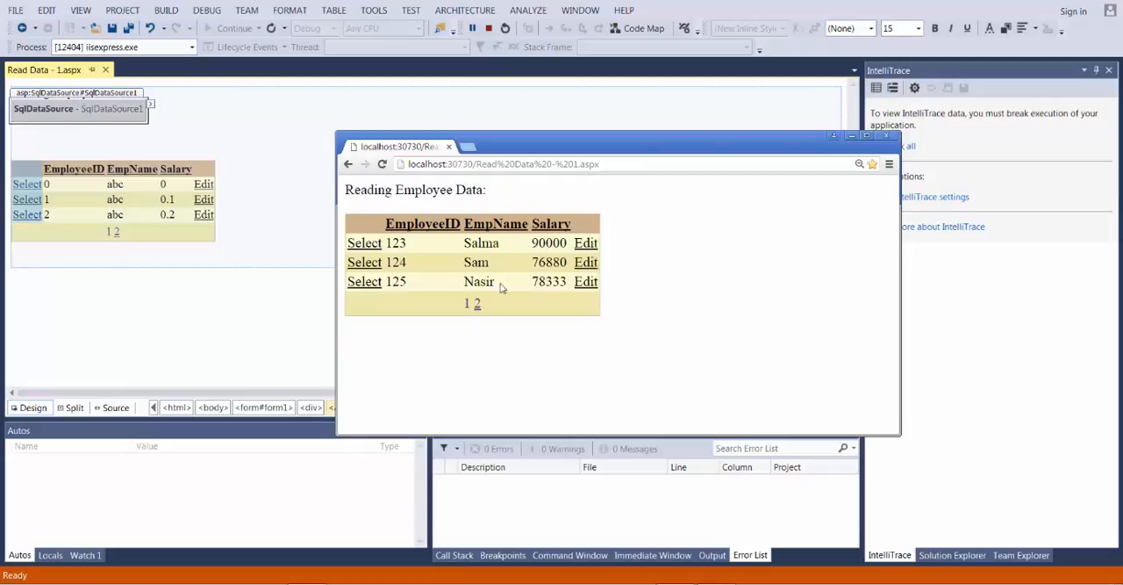
pyautogui.click(364, 261)
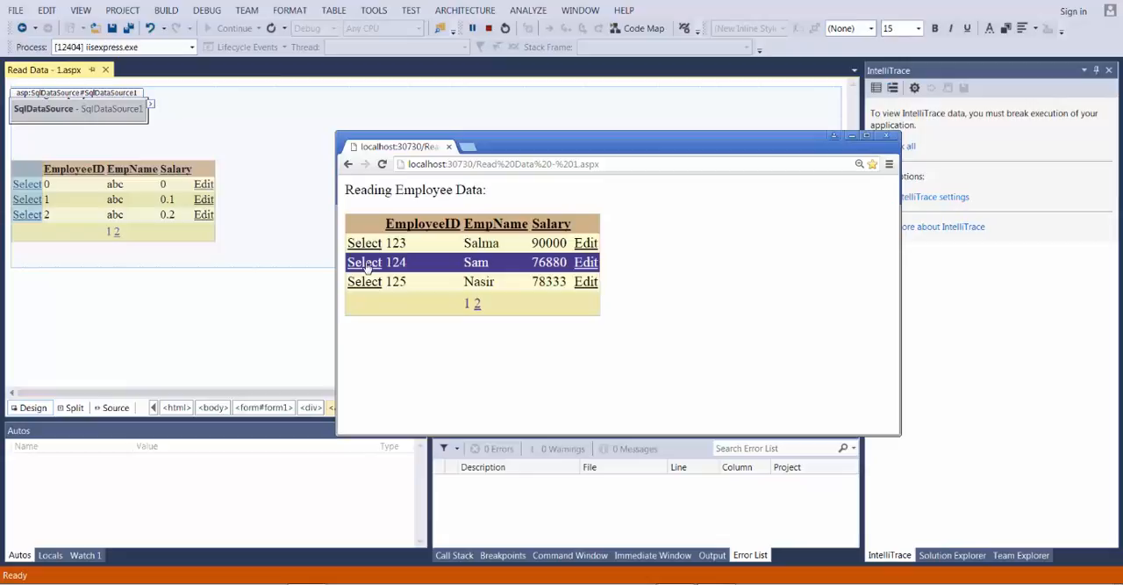
pyautogui.moveTo(718, 291)
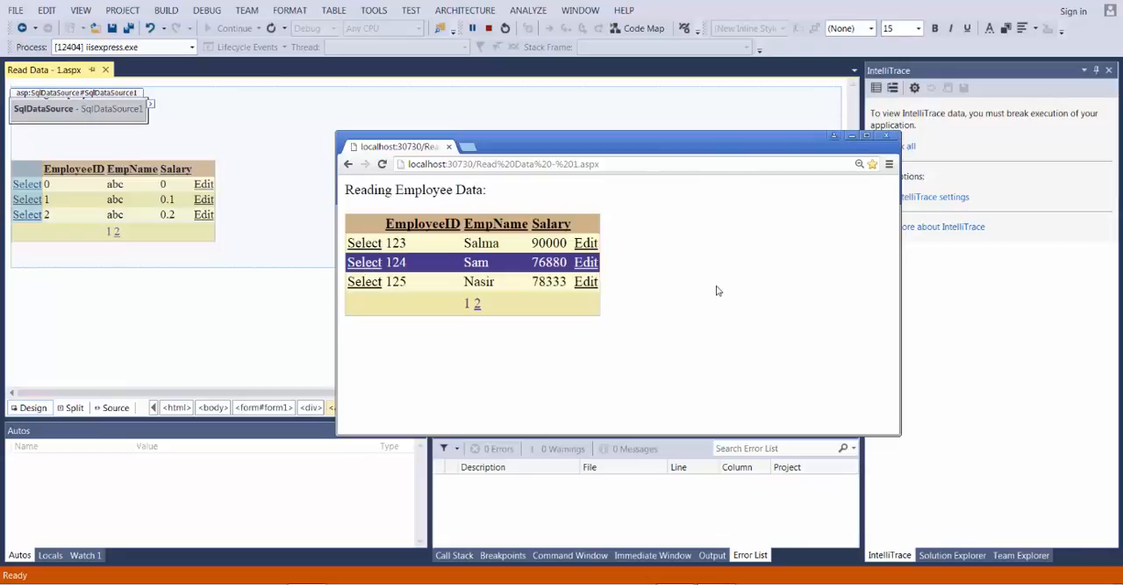